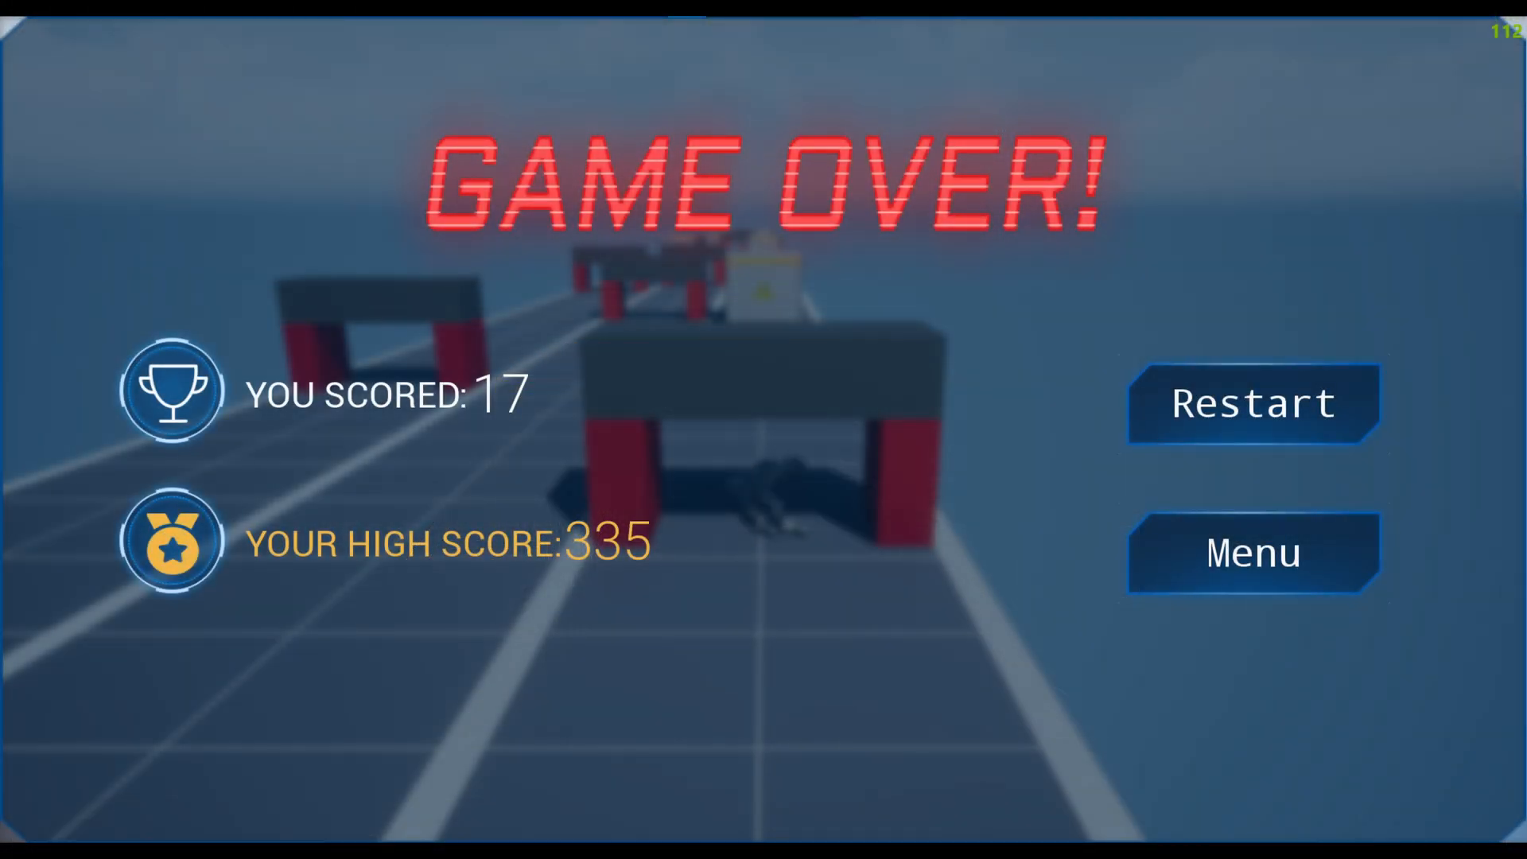
Step: Stop Play In Editor at the Game Over screen and return to the Runner_MAP viewport
click(398, 61)
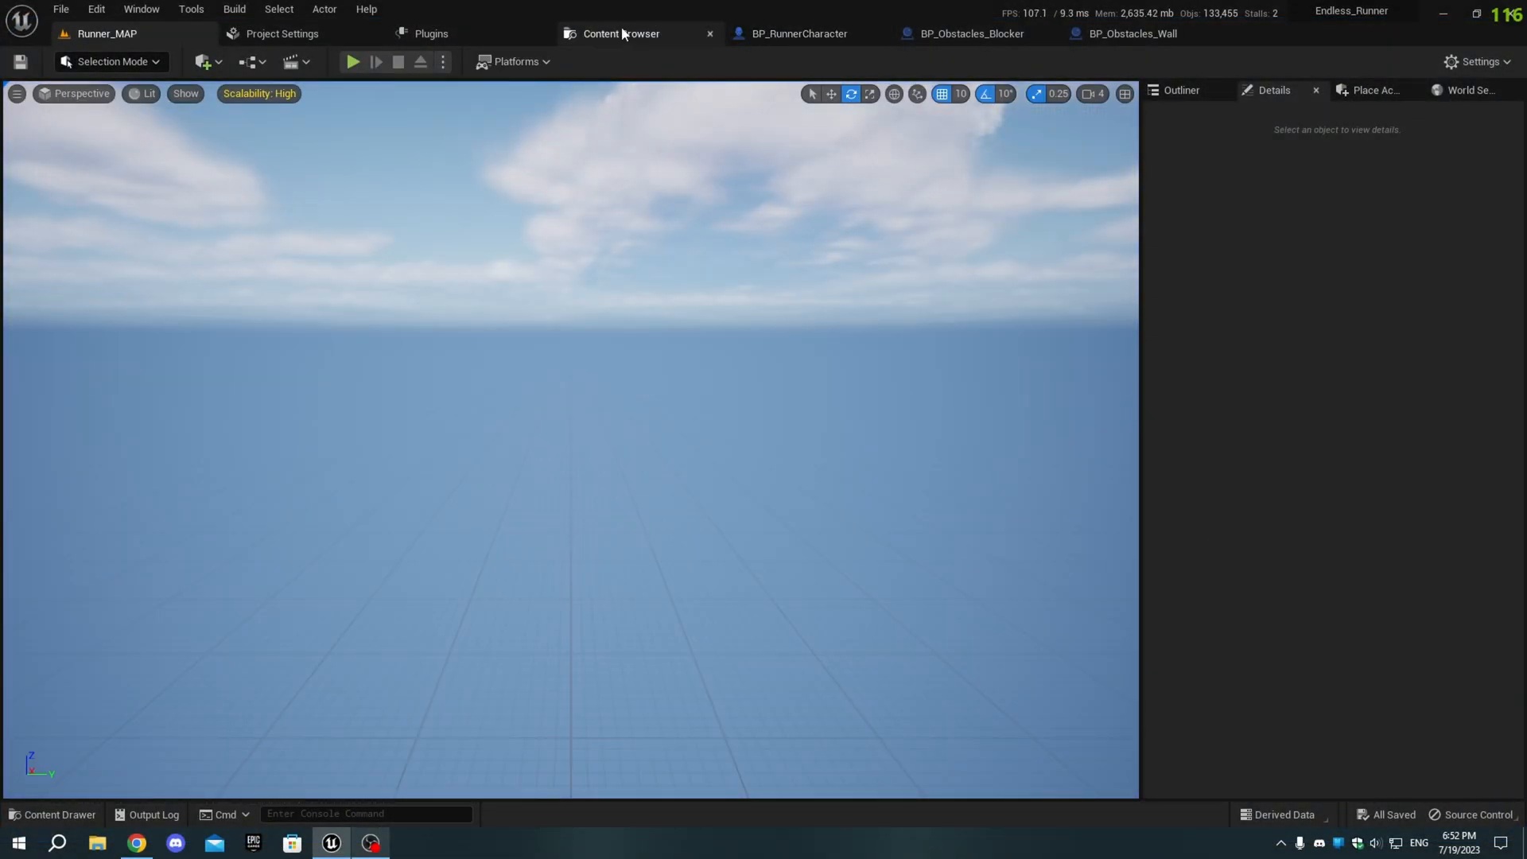
Step: In BP_RunnerCharacter's Death function, add Disable Input and Set Simulate Physics on the Mesh
click(797, 33)
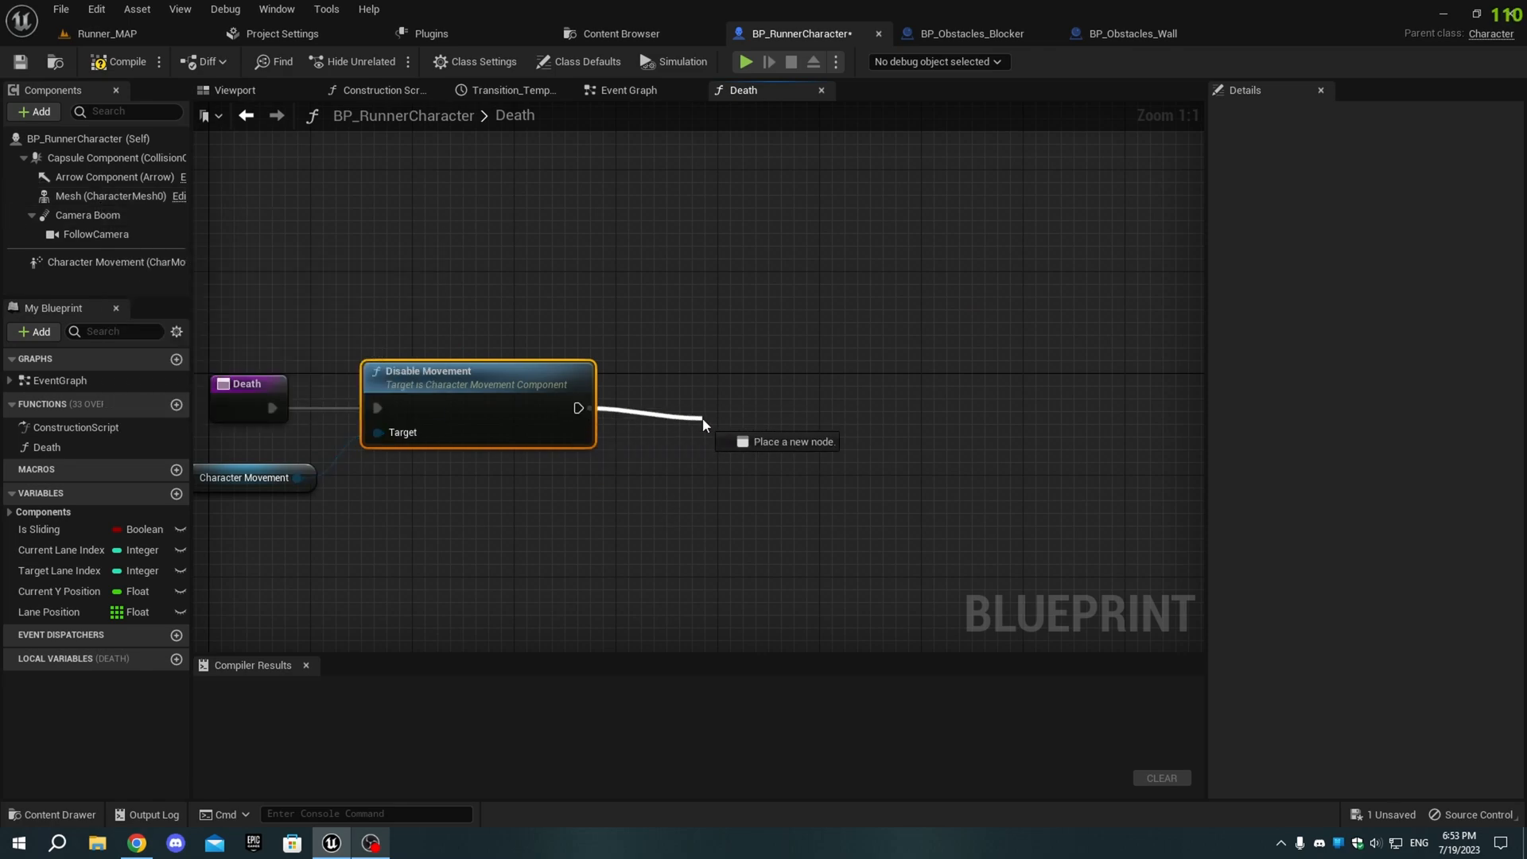
click(777, 441)
text(sim)
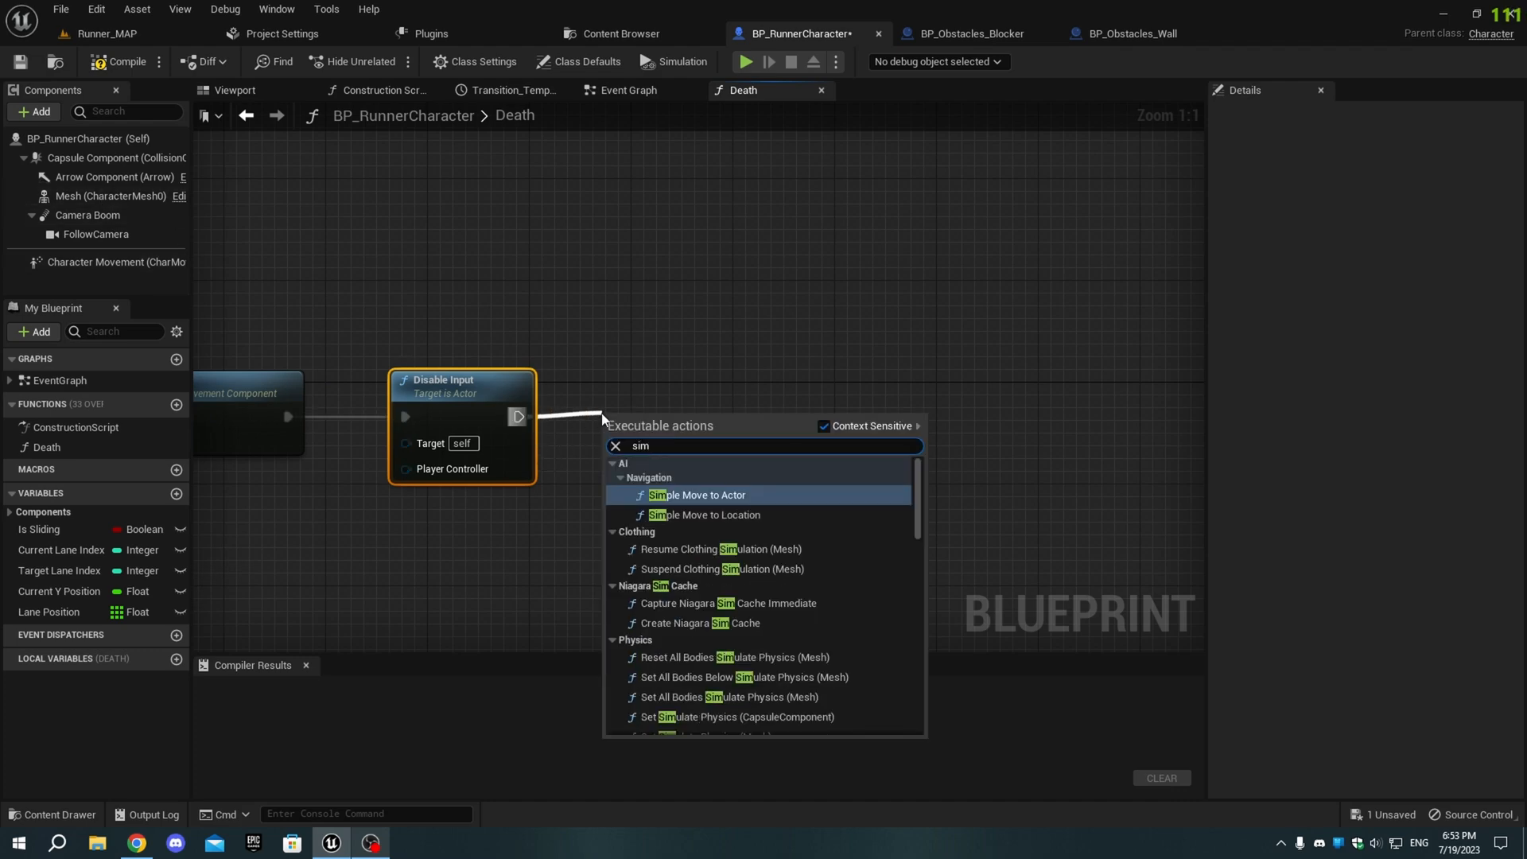
text(ul)
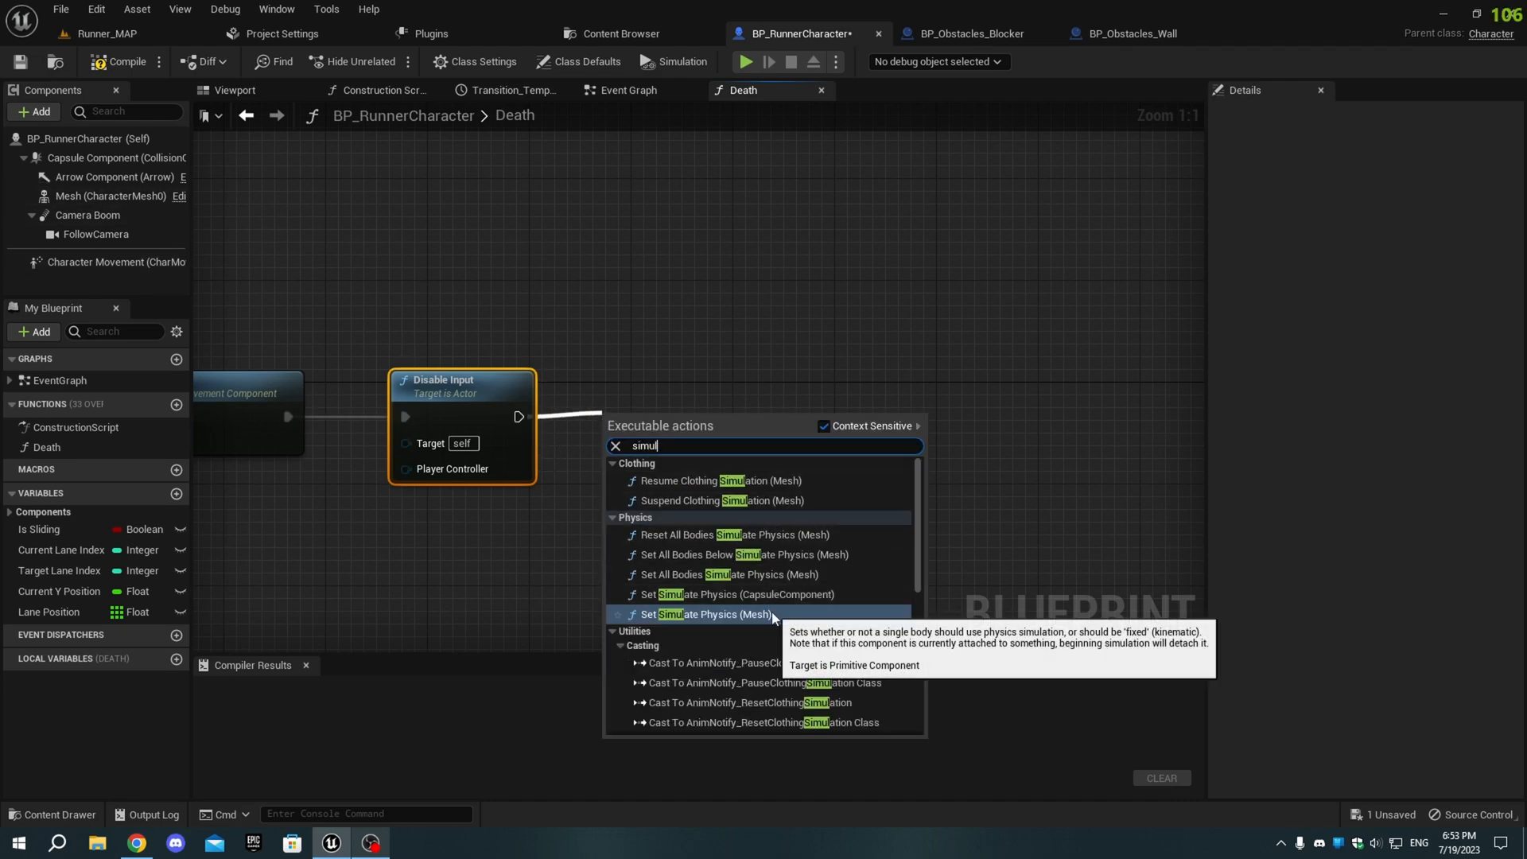
click(714, 613)
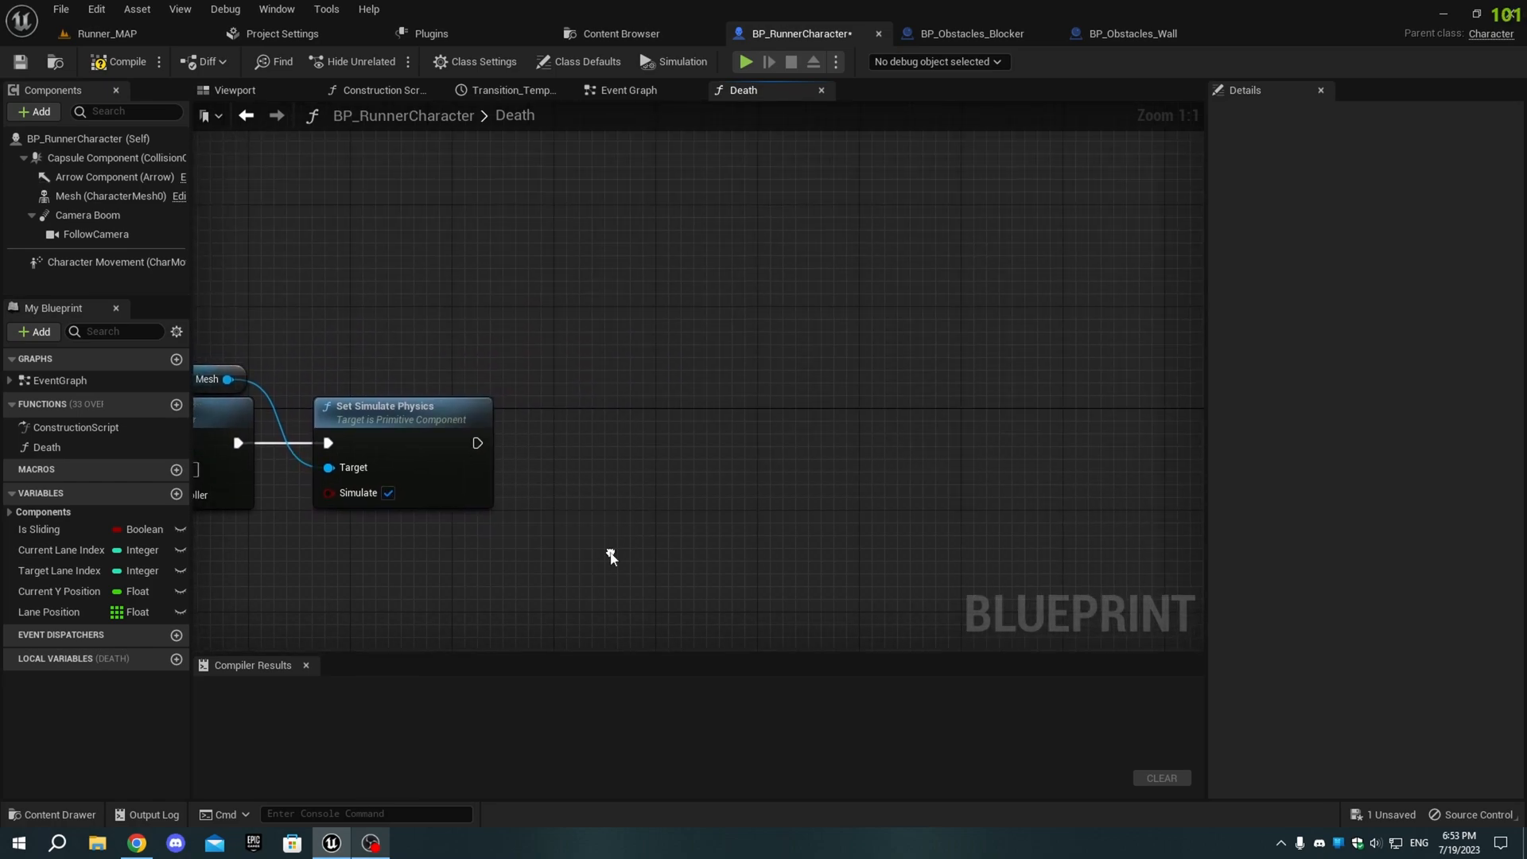
mouse_move(426, 571)
text(get player con)
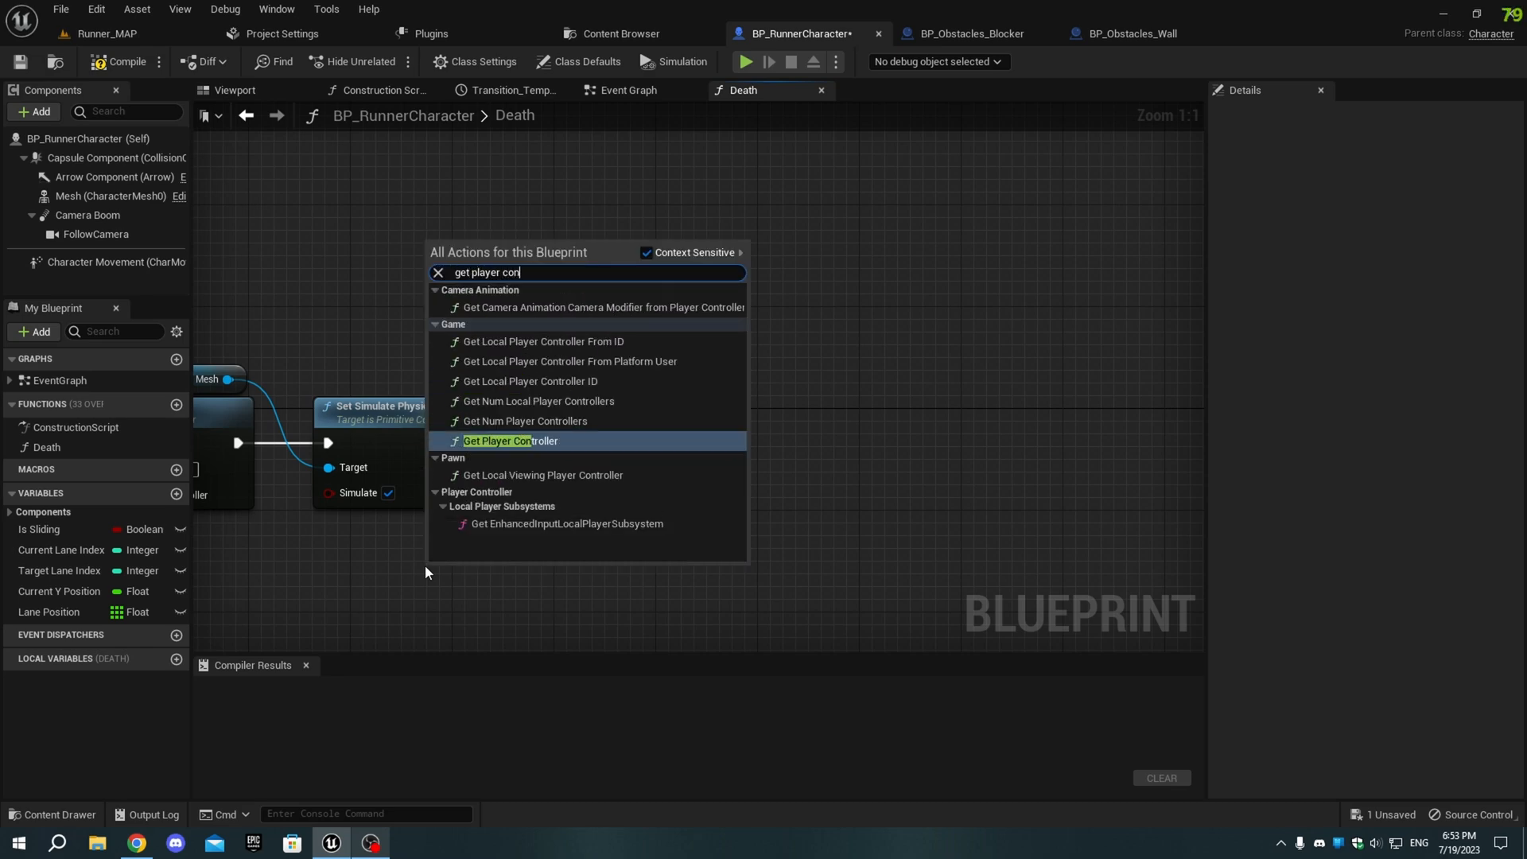
Step: Add Get Player Controller feeding Set Show Mouse Cursor, then compile the character blueprint
click(508, 439)
text(set show mou)
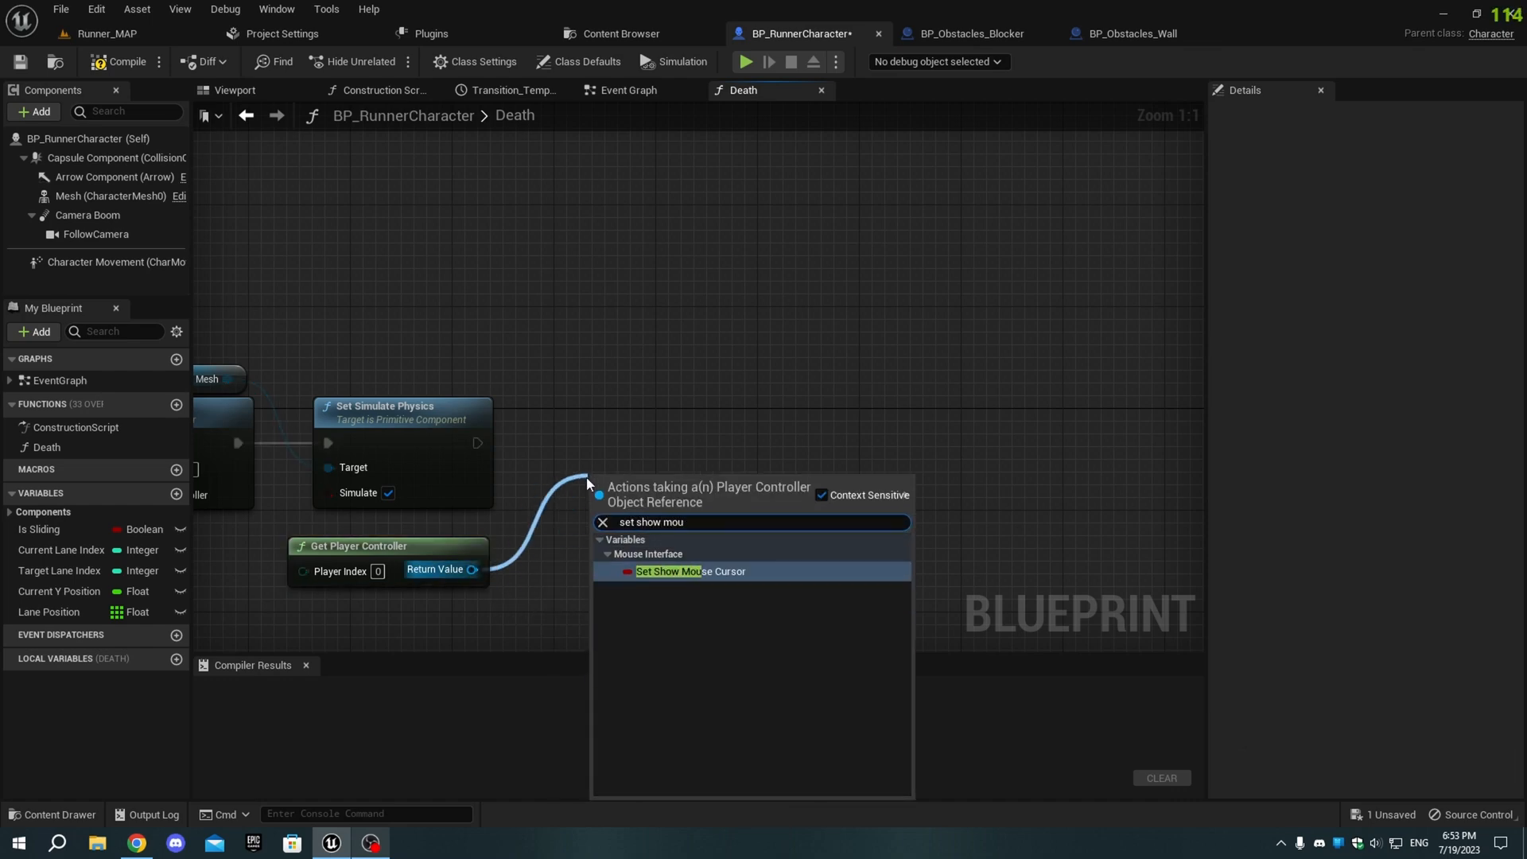
click(691, 571)
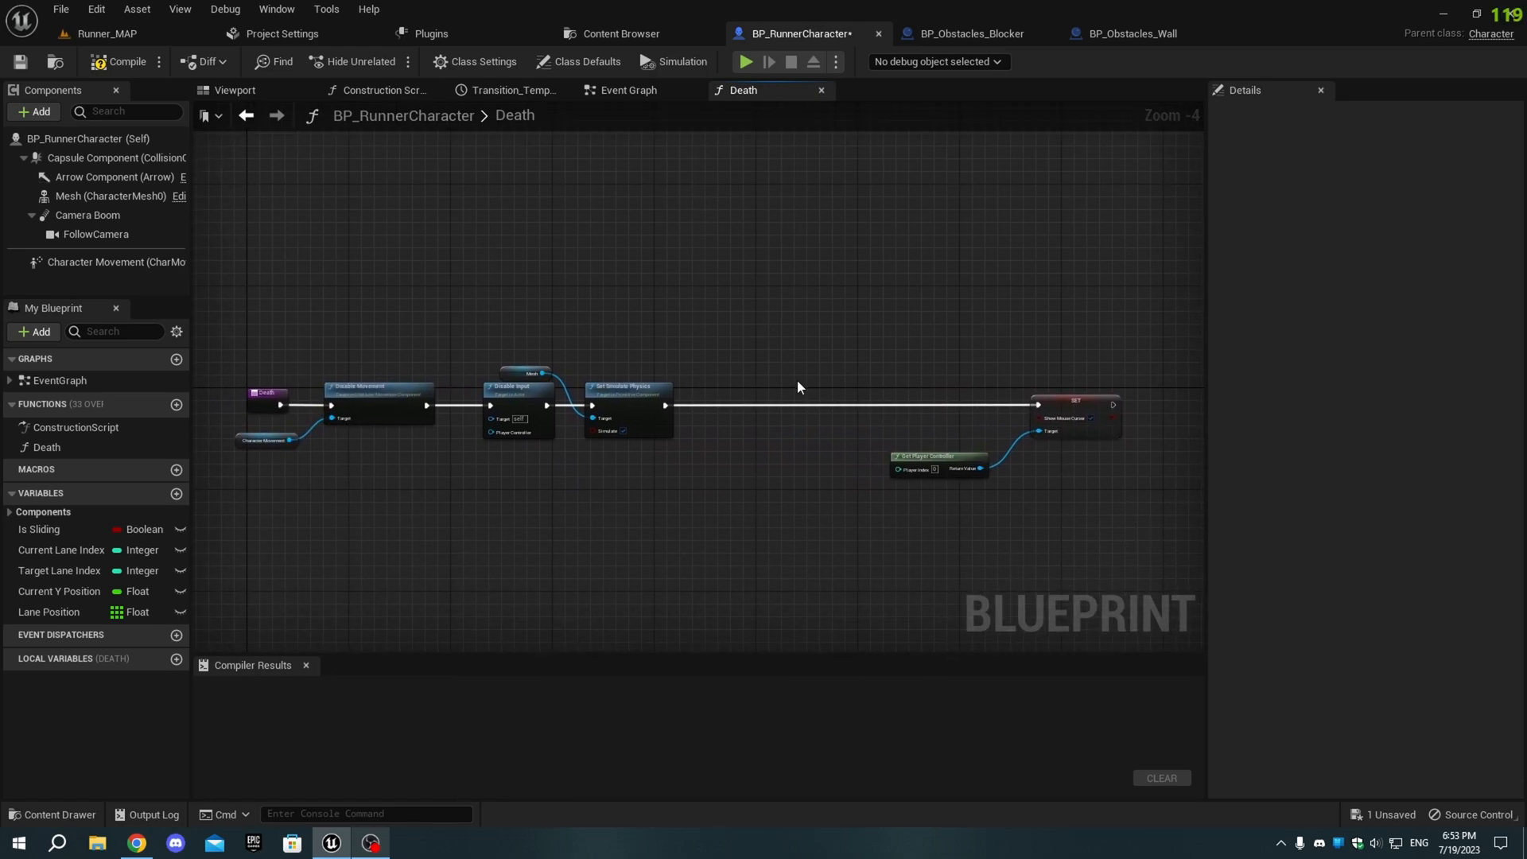
click(125, 61)
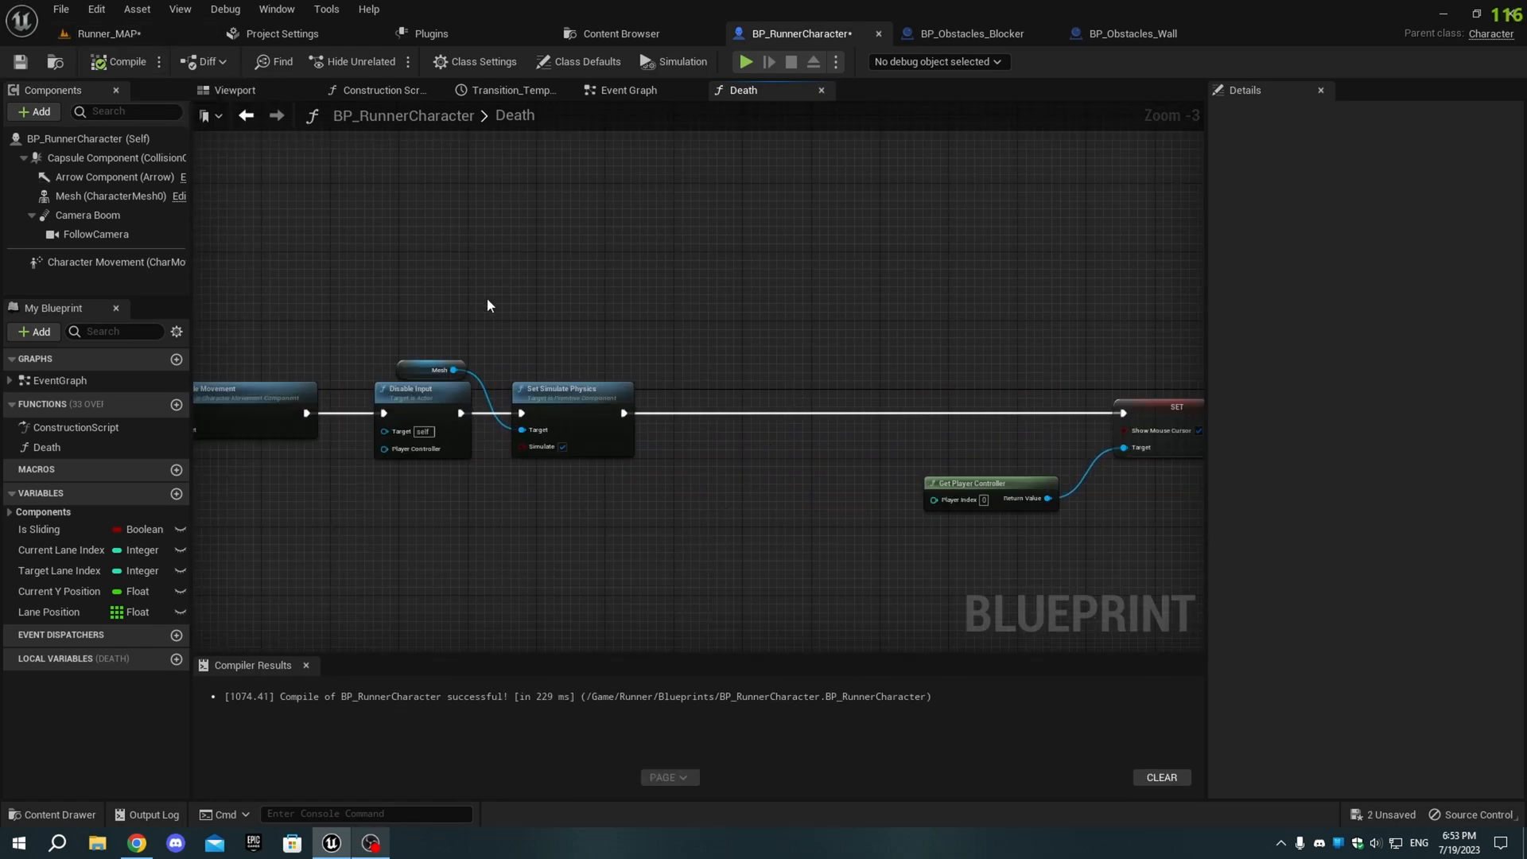
click(968, 33)
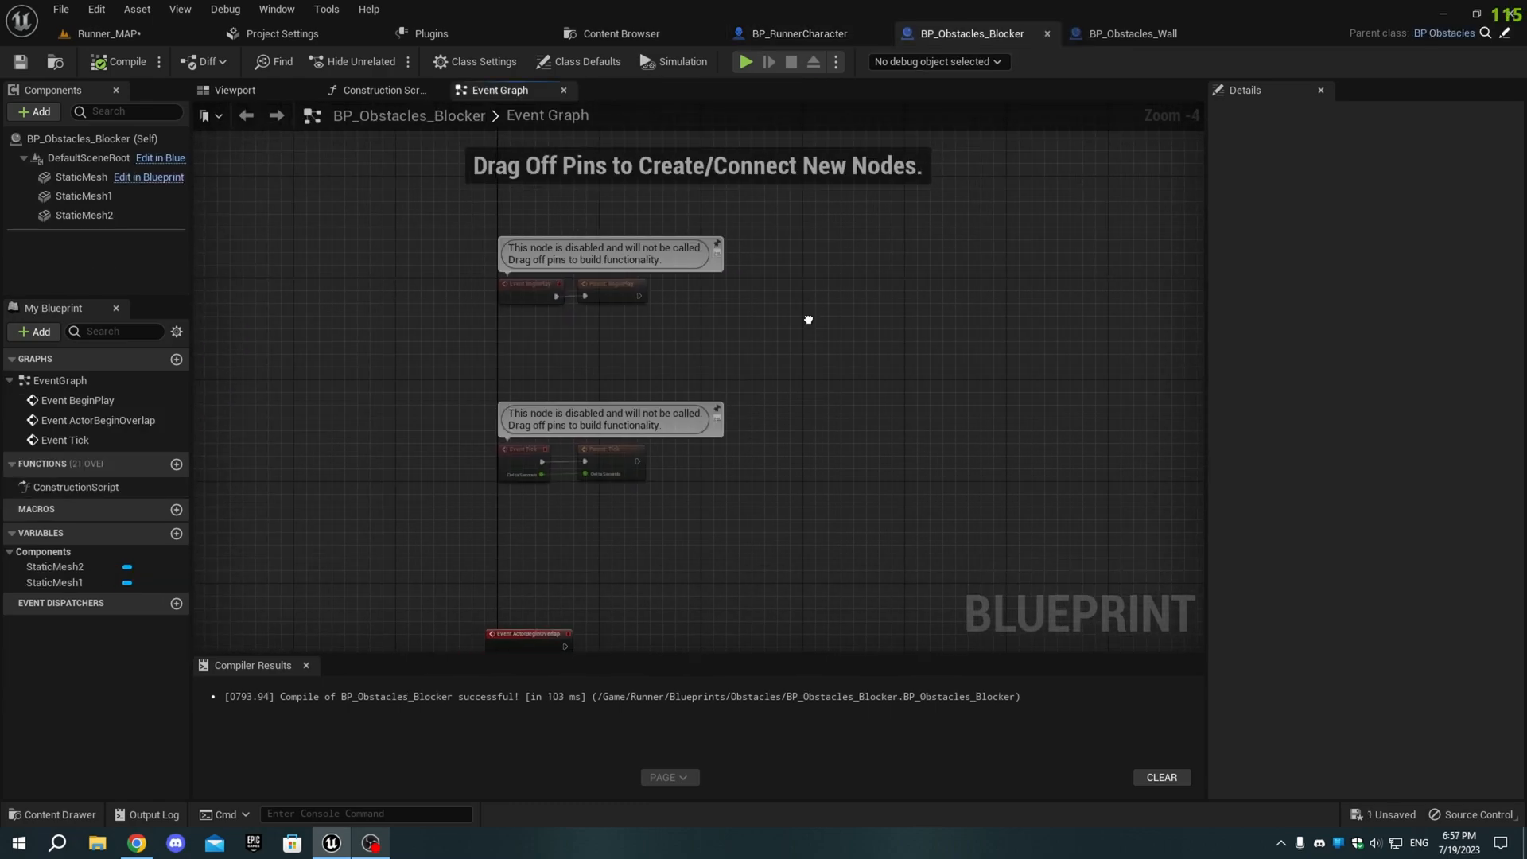
Step: Add a Box Collision to BP_Obstacles_Blocker at location 20,0,180 with scale 2.5,4,1
click(234, 90)
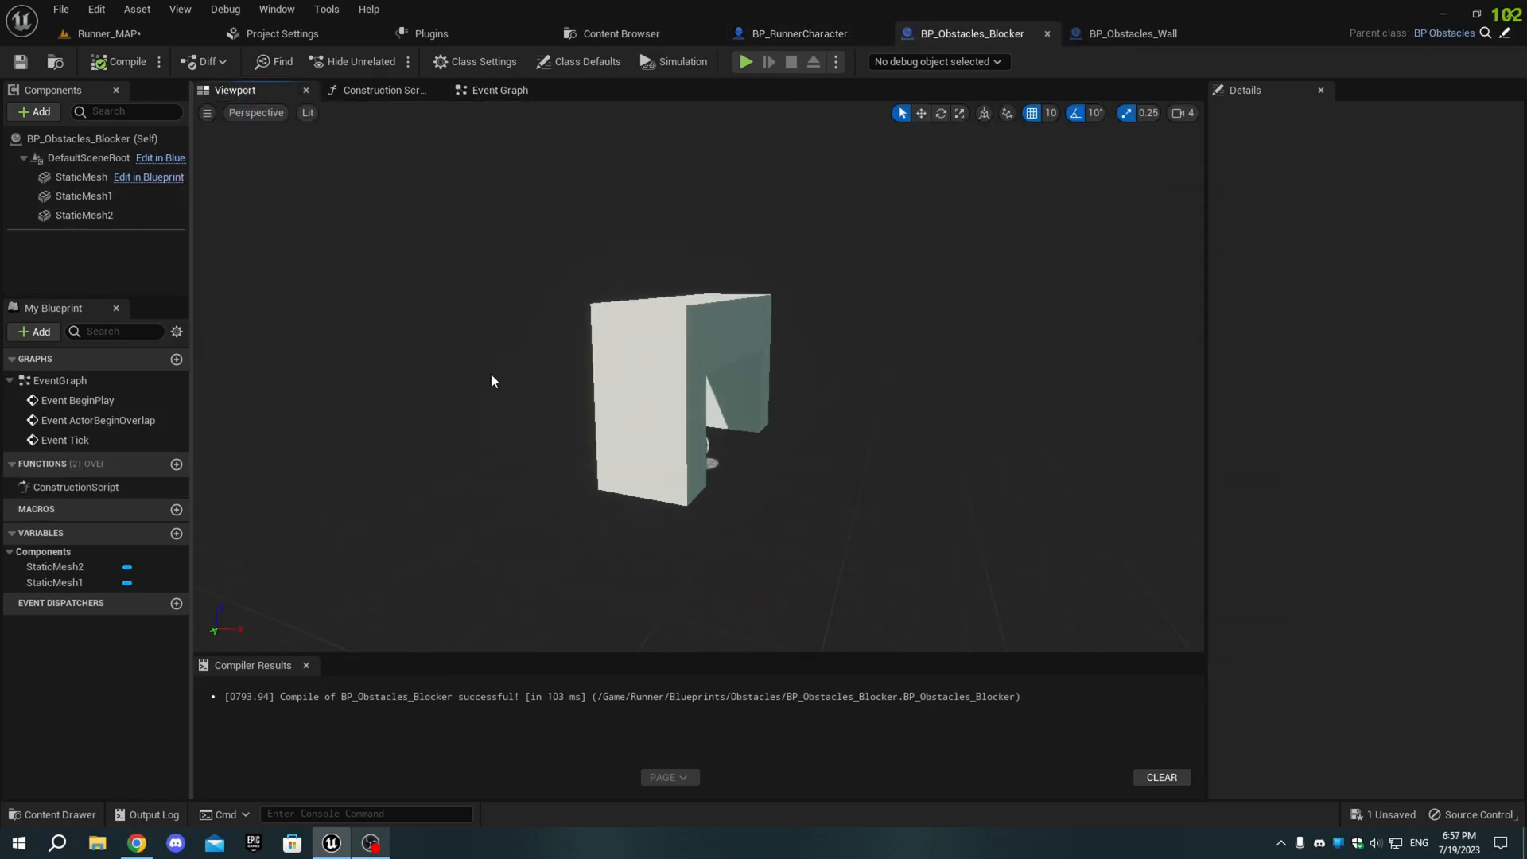
text(box)
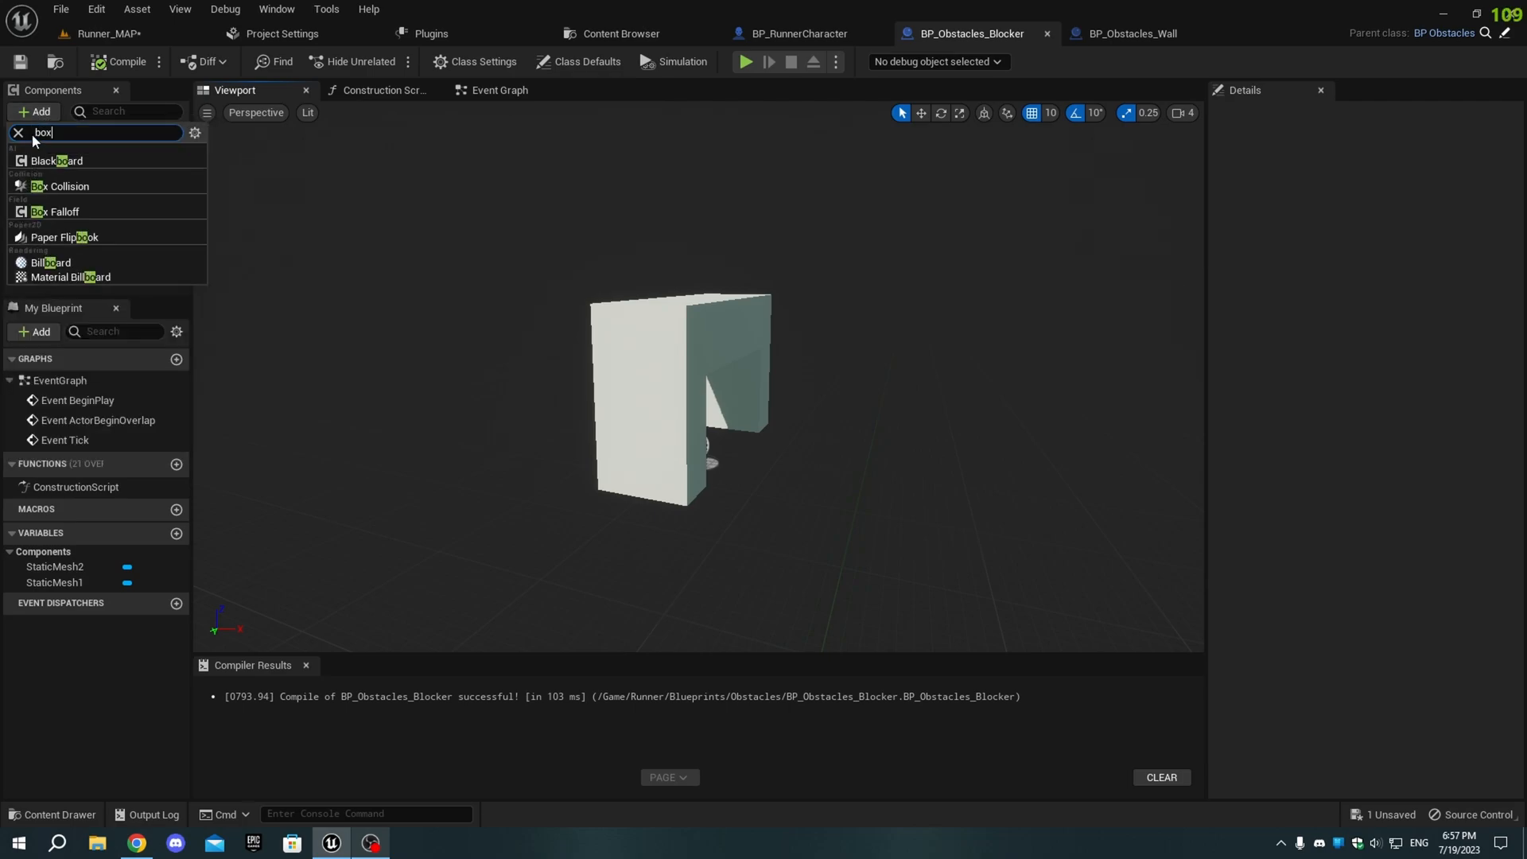
click(62, 186)
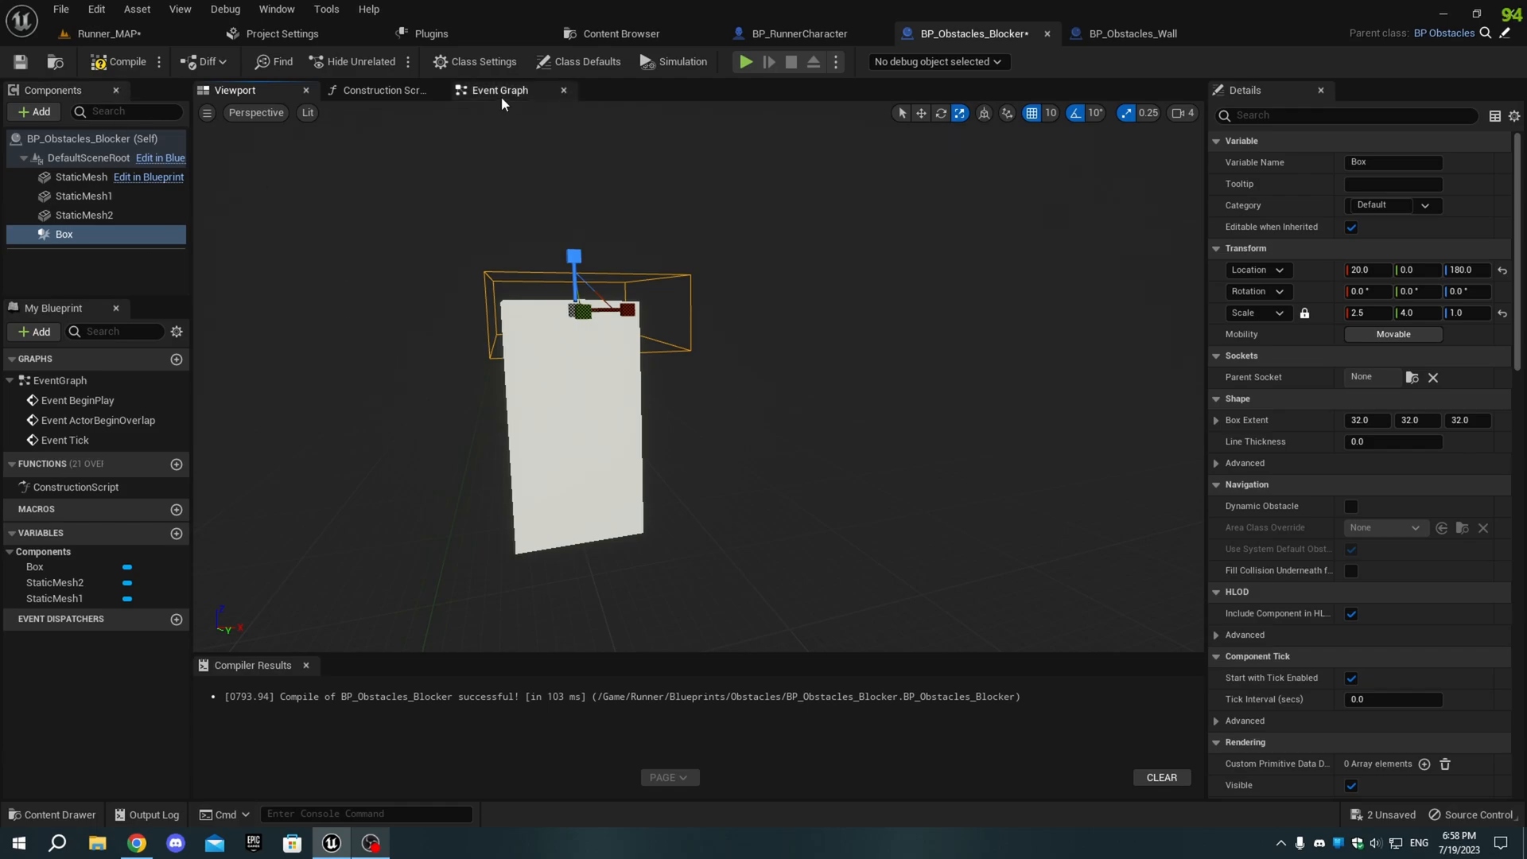
Step: On ActorBeginOverlap, cast to BP_RunnerCharacter and branch on Is Sliding
click(498, 90)
text(cast to run)
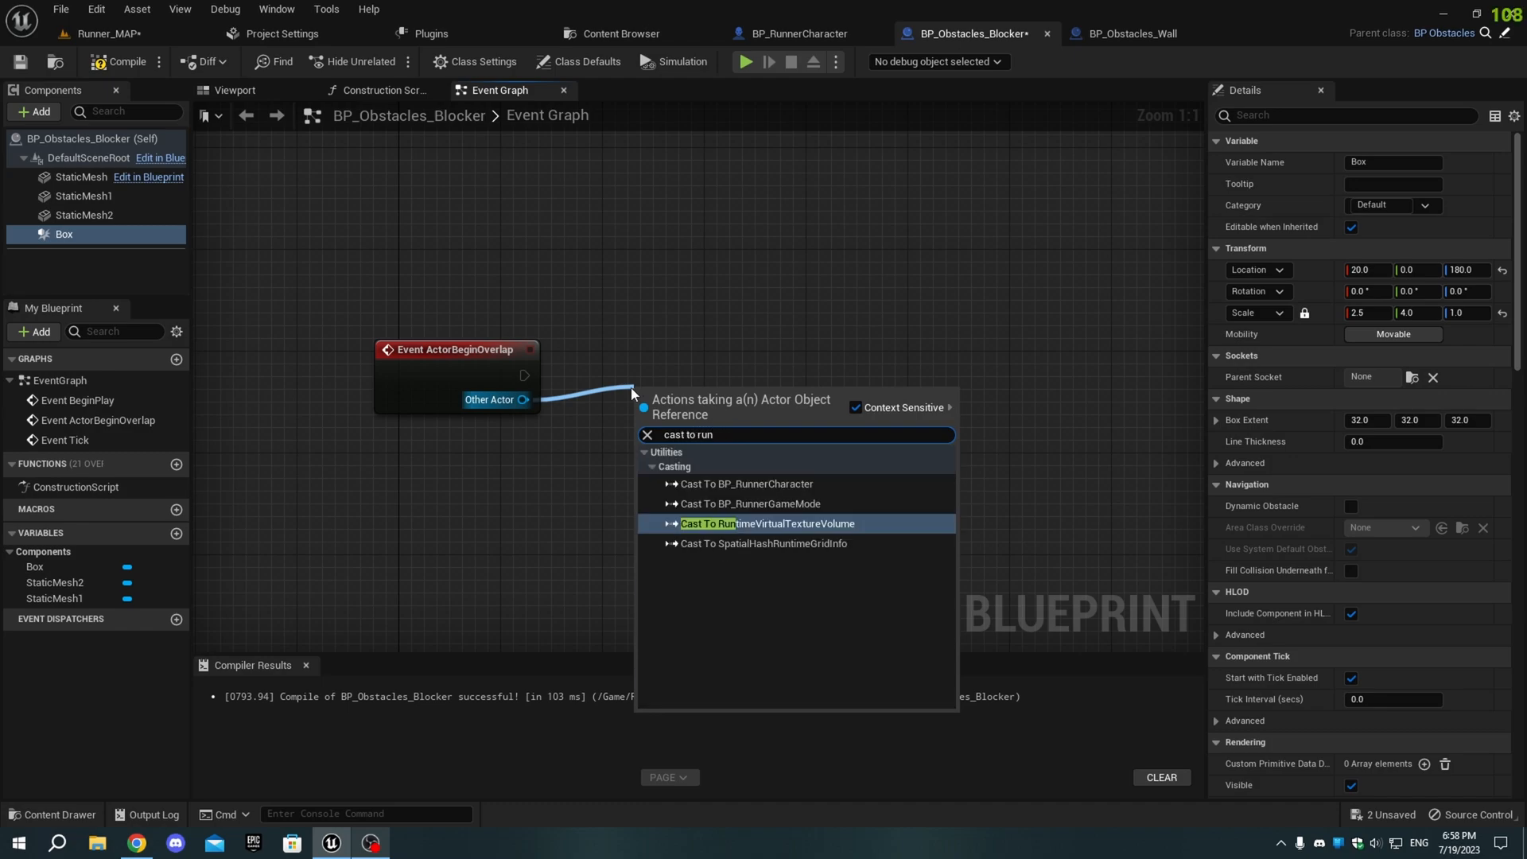
click(746, 484)
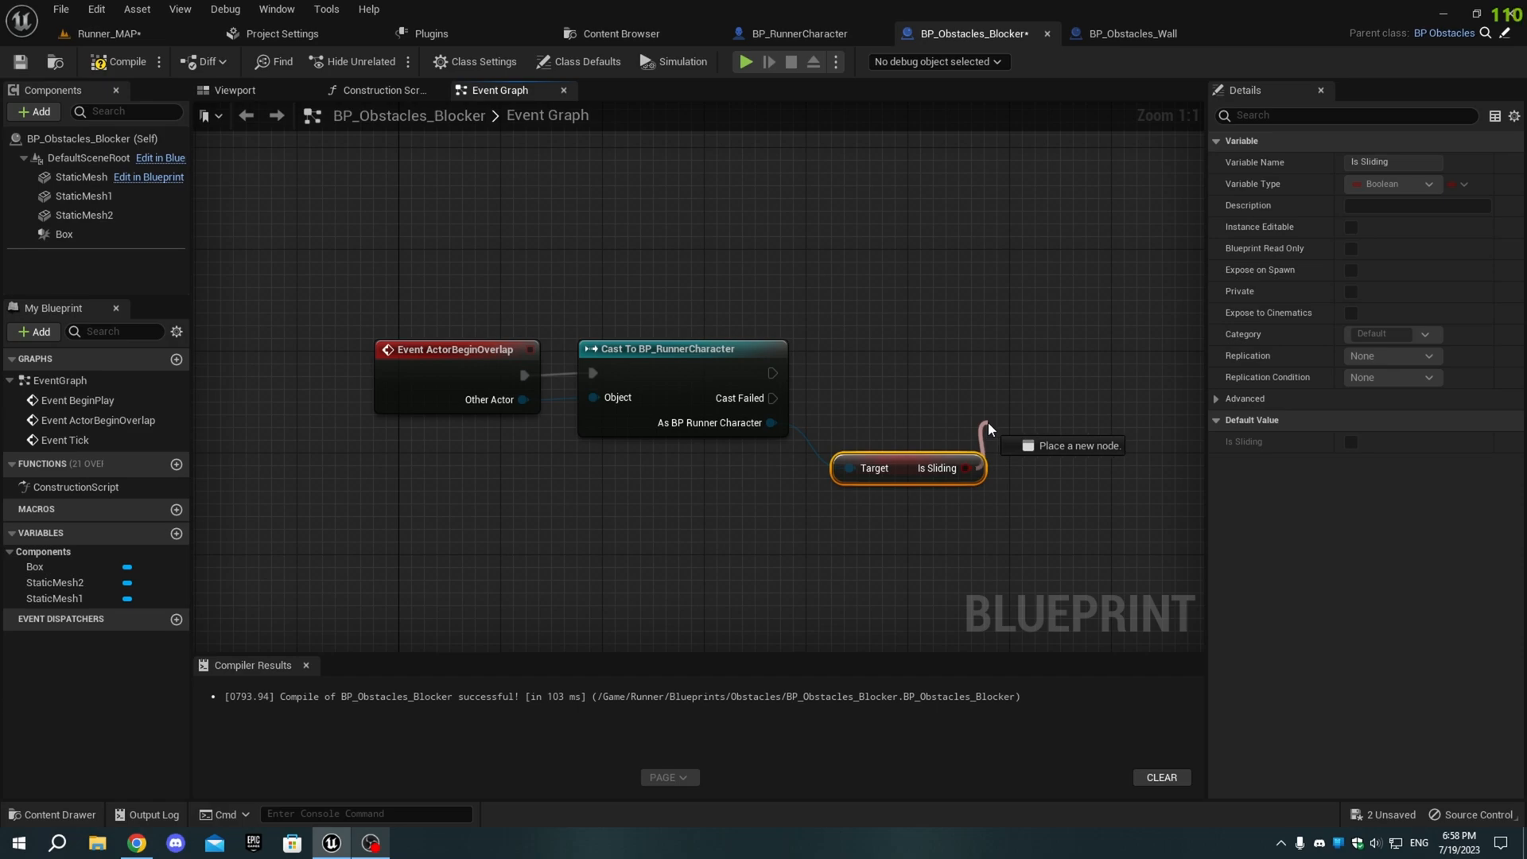
text(bran)
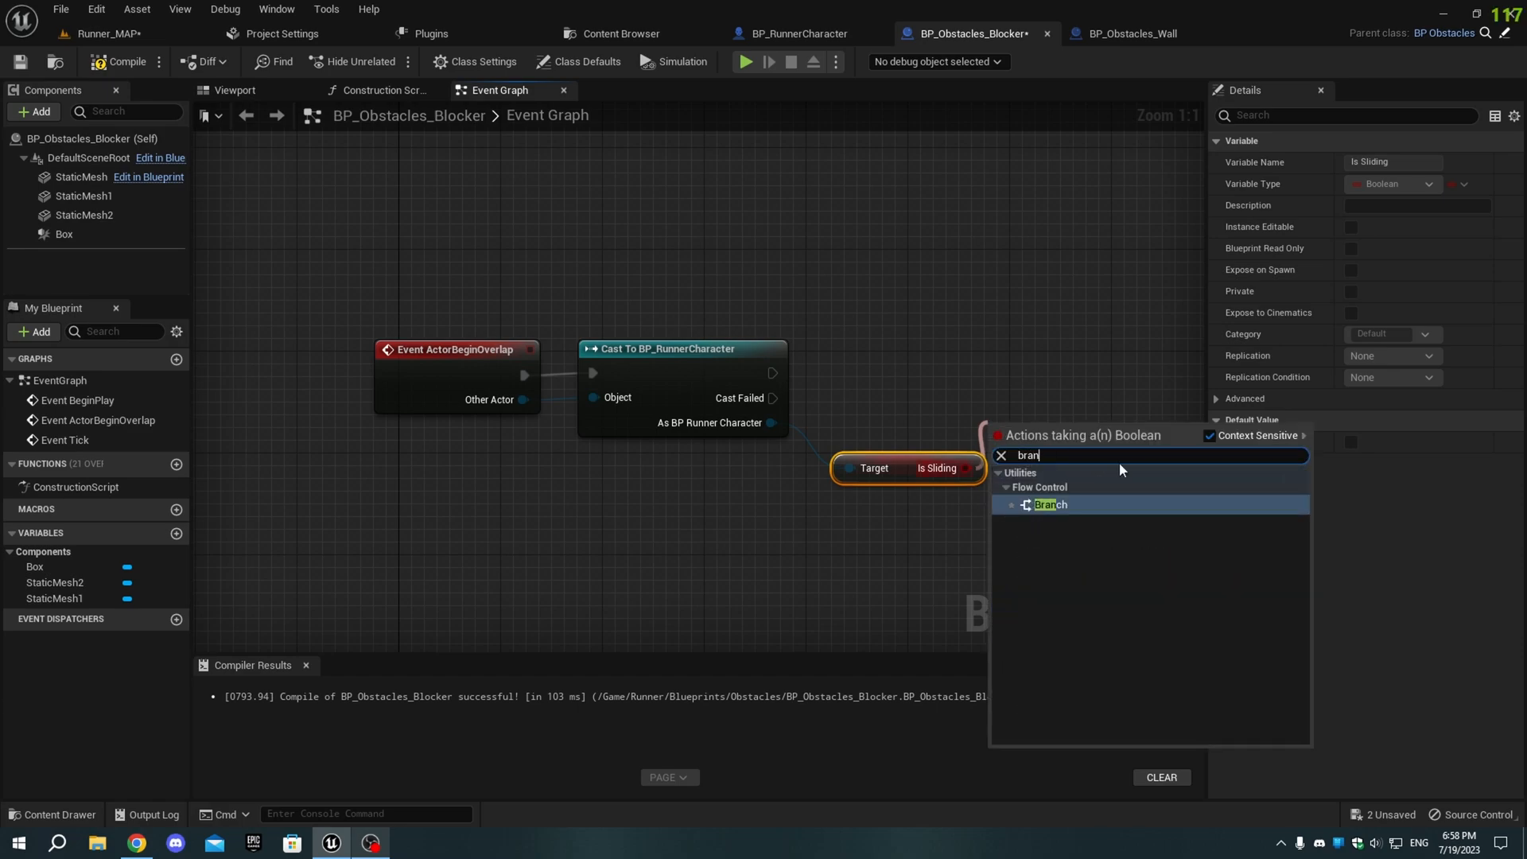
click(1049, 505)
text(dea)
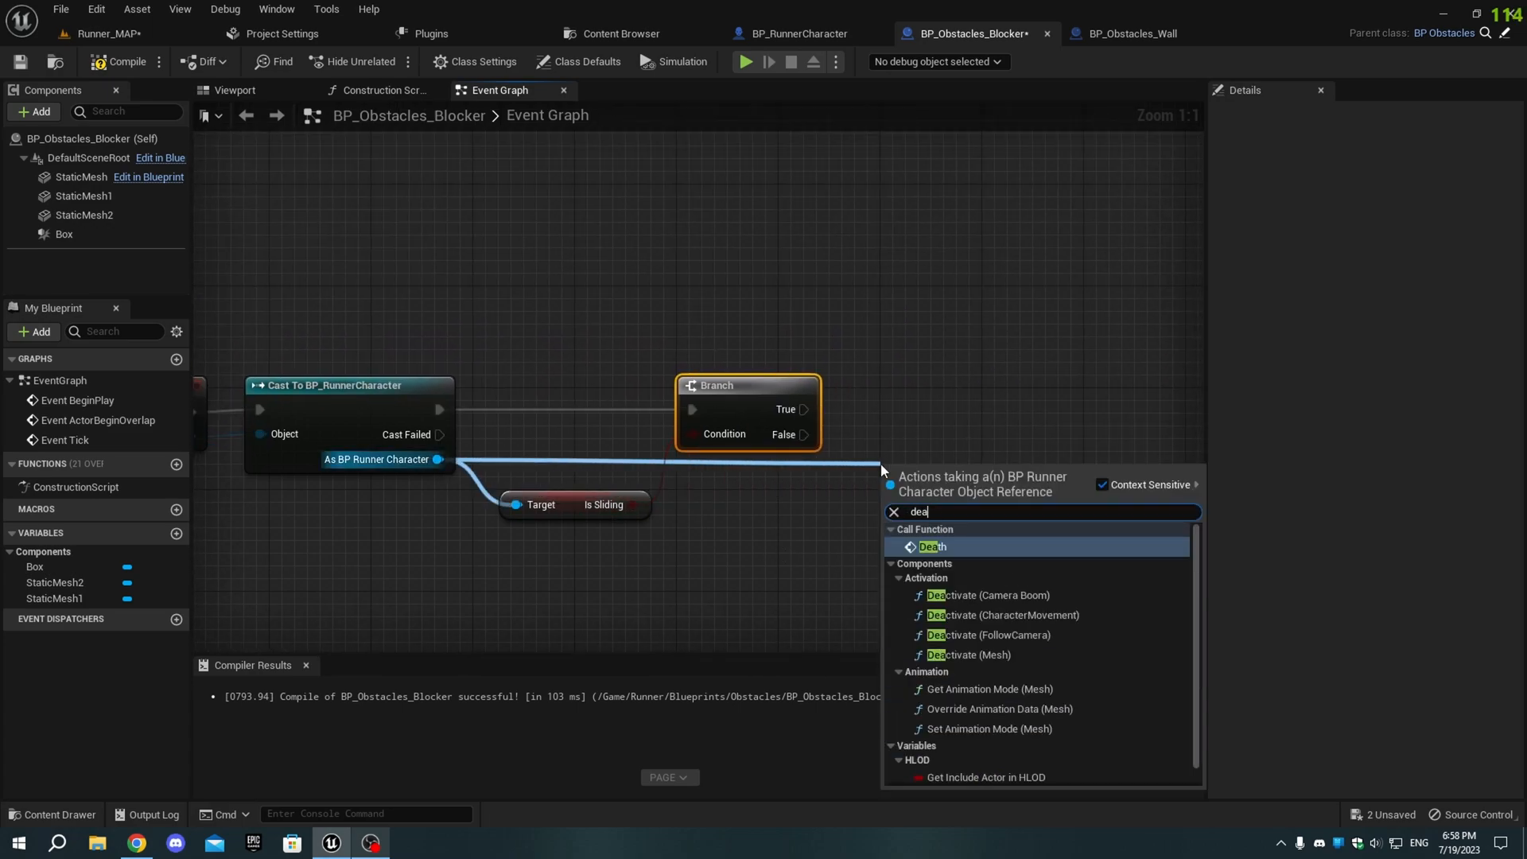
Step: On False, call Death, delay 1.0 seconds, set the game paused, and compile
click(932, 547)
text(delay)
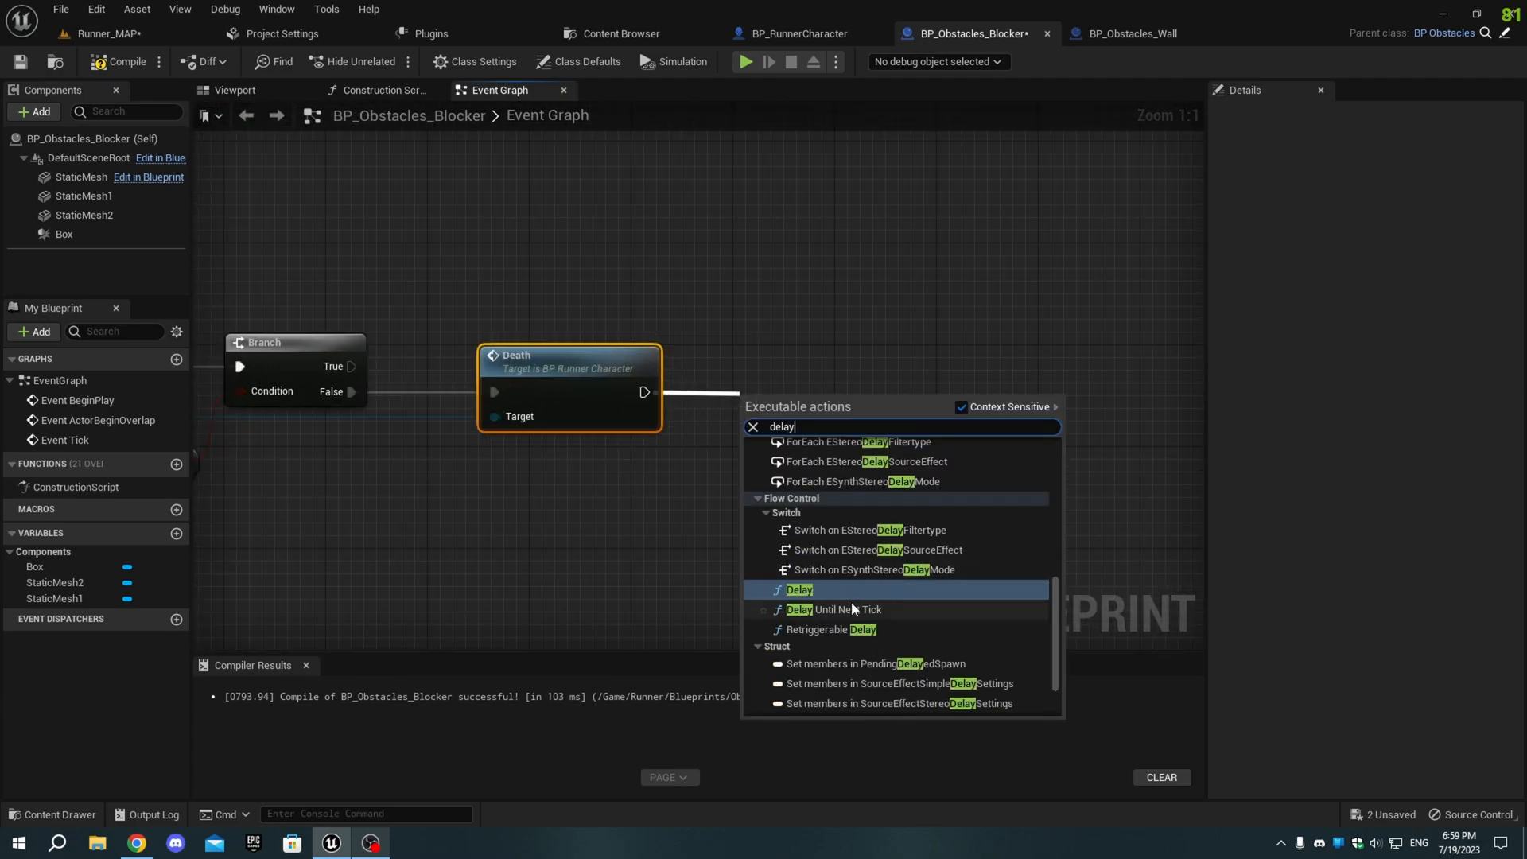
click(798, 590)
text(set game pa)
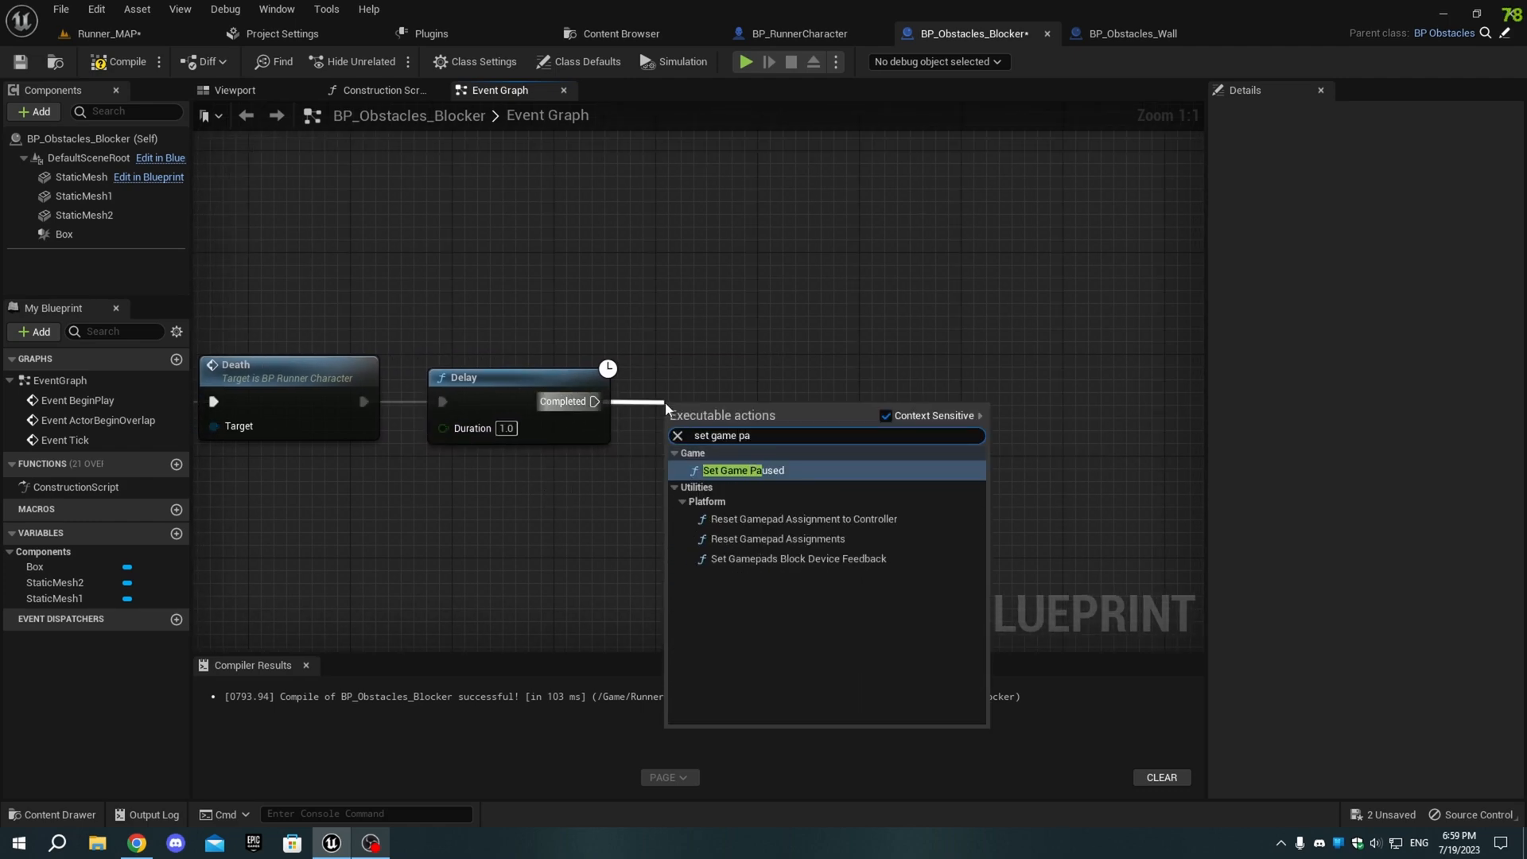
click(742, 470)
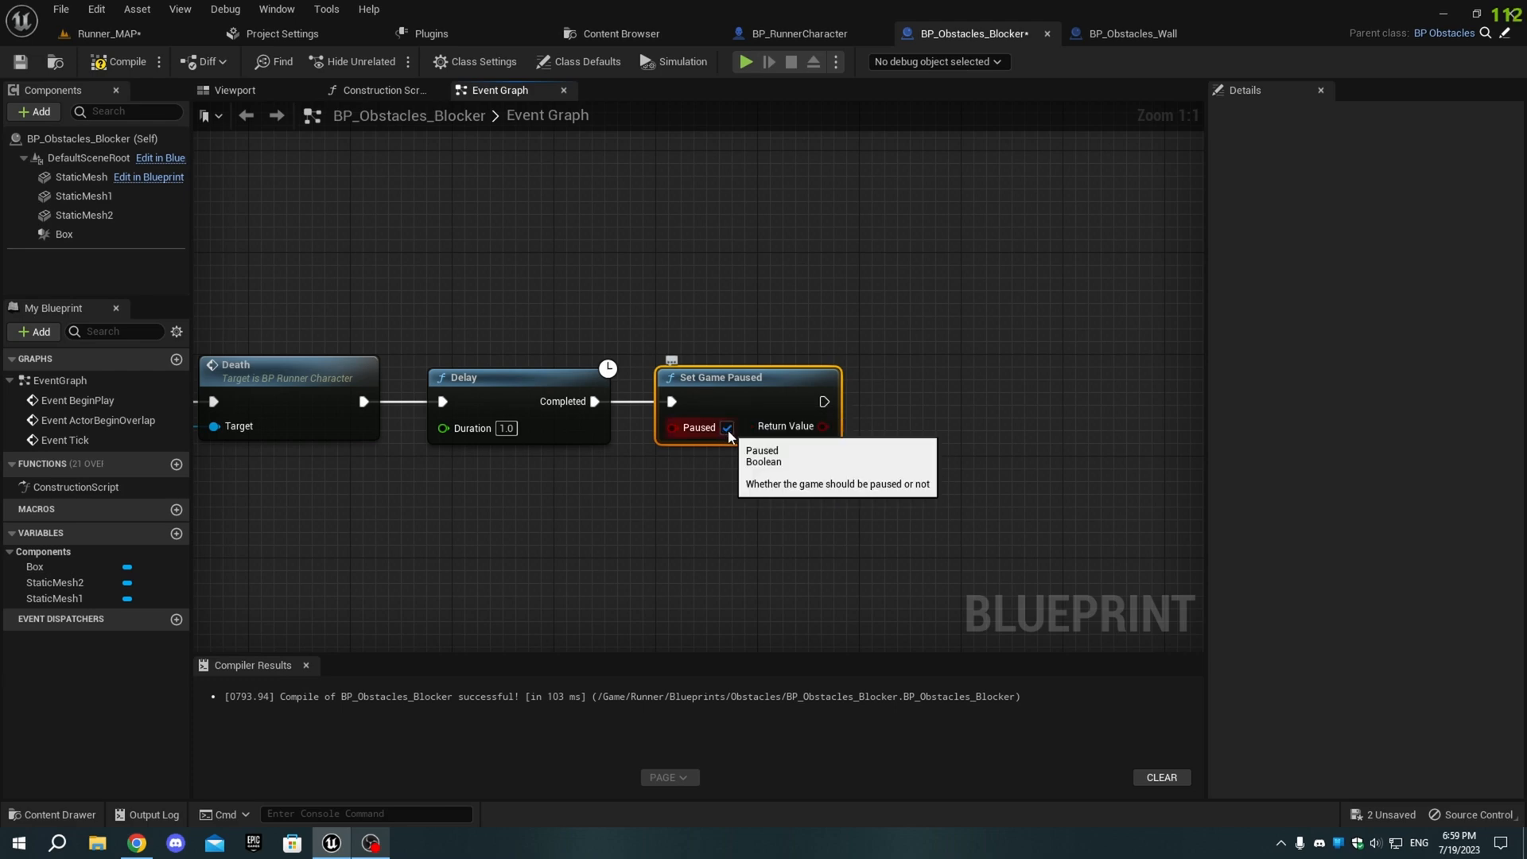
scroll(down, 3)
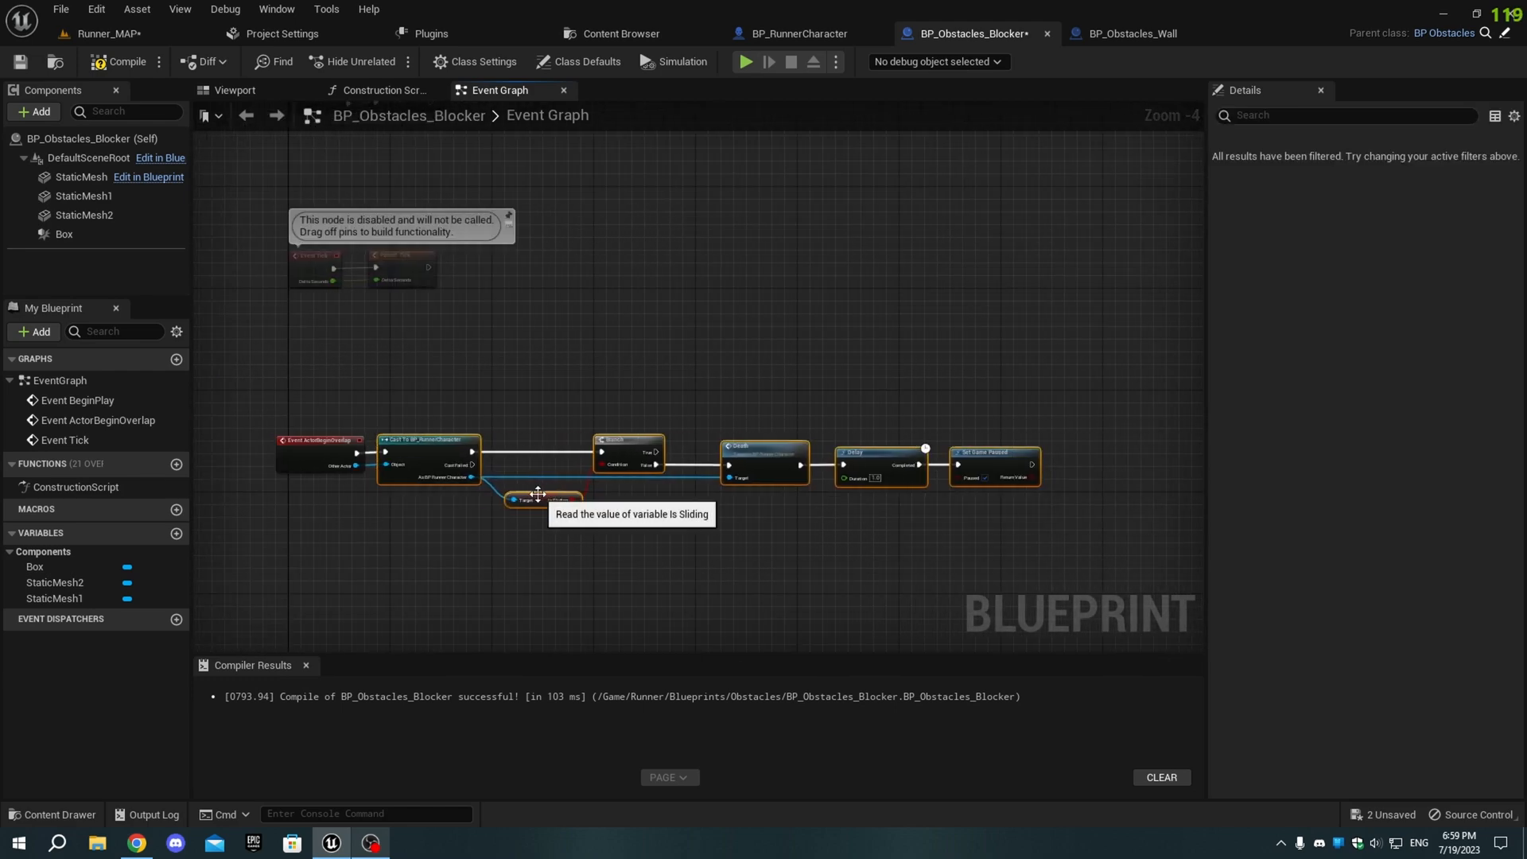
mouse_move(710, 523)
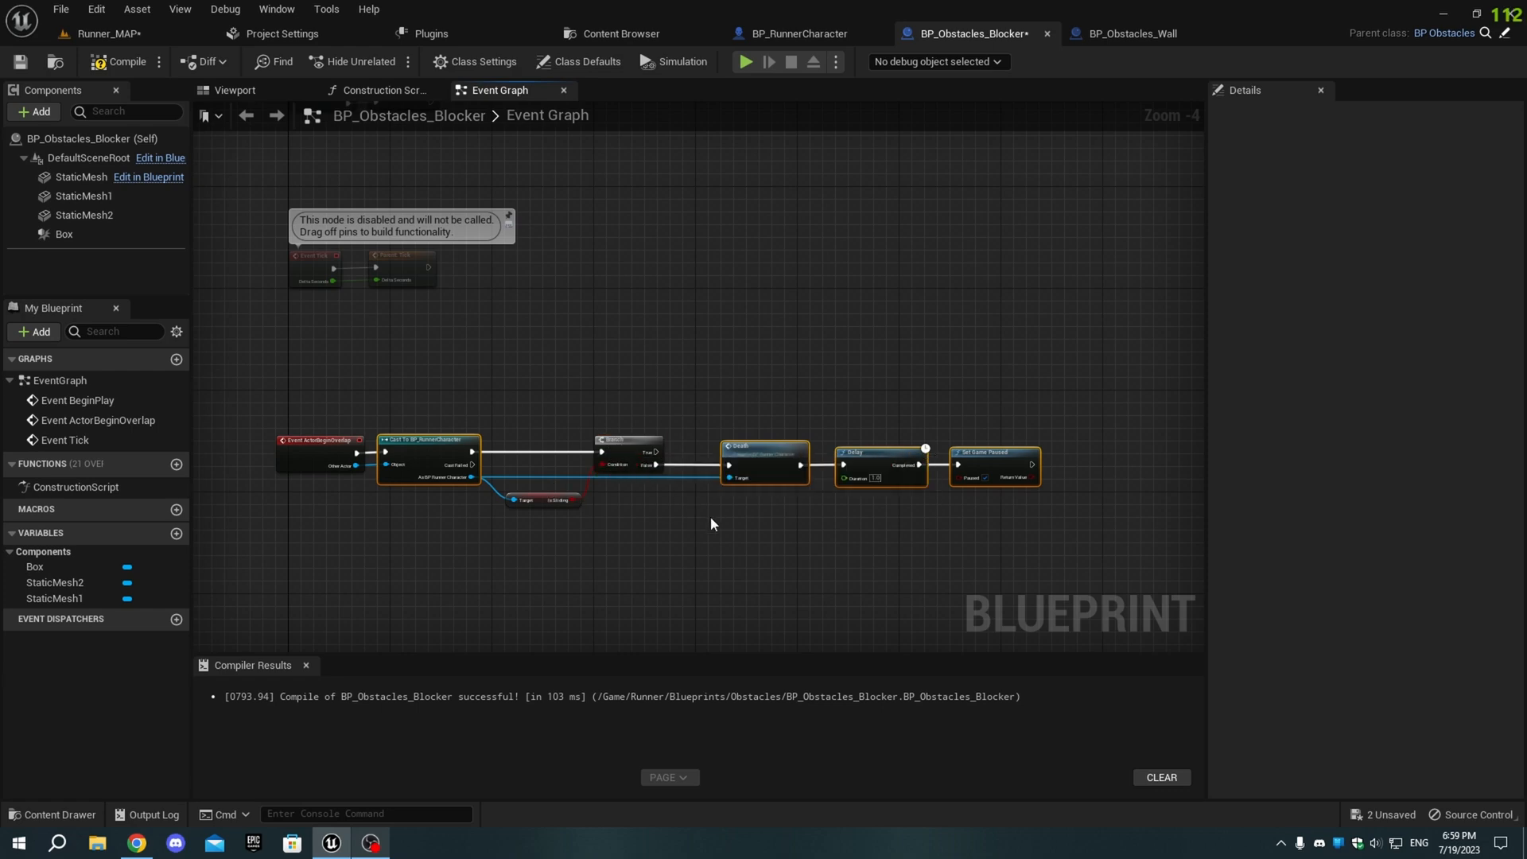
mouse_move(125, 61)
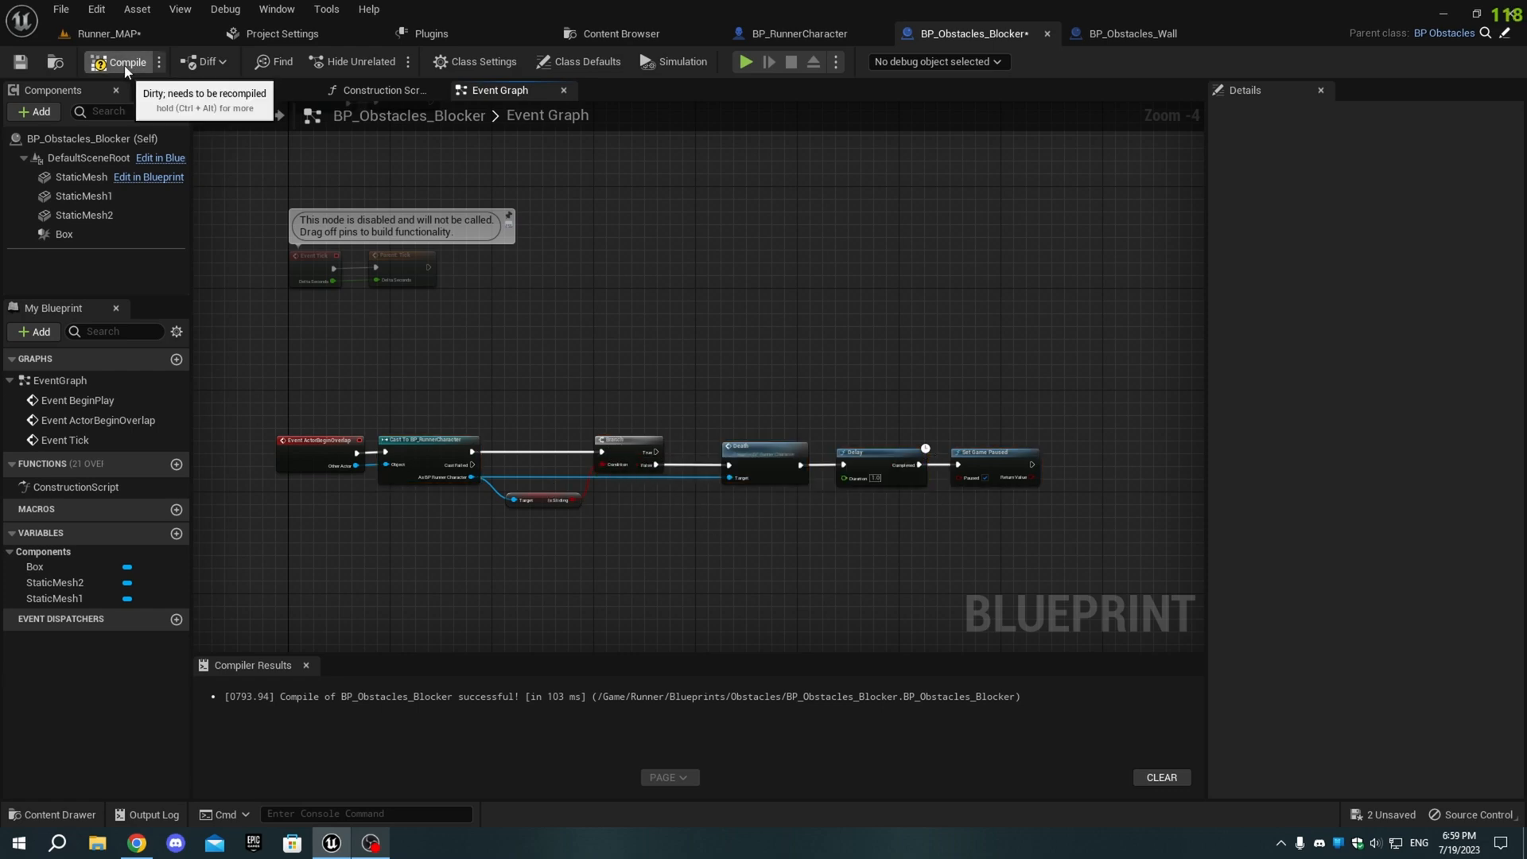
click(1124, 33)
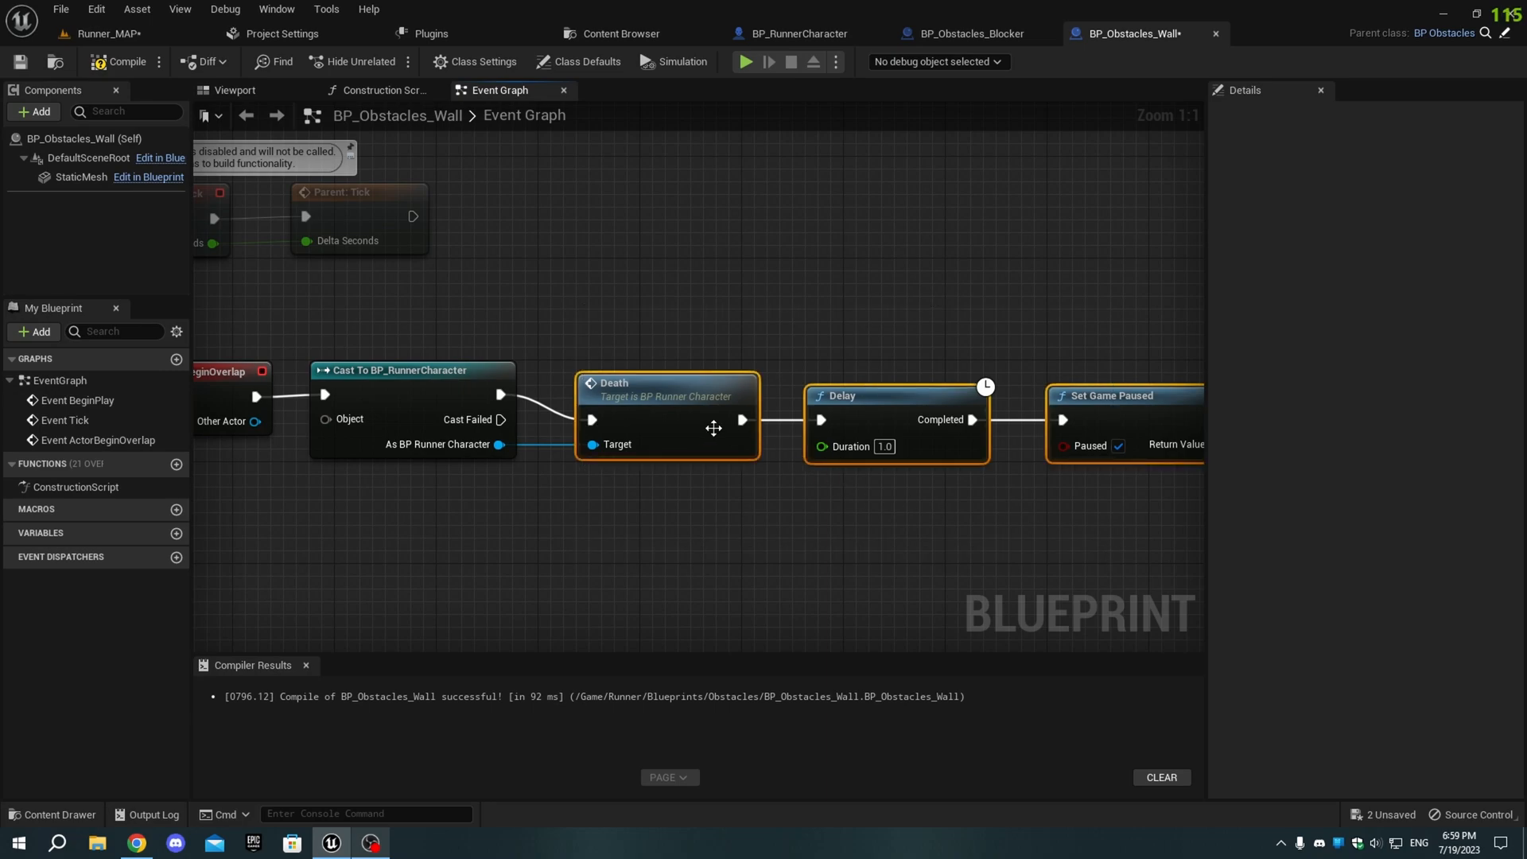
Step: Add a Box Collision component named Box to BP_Obstacles_Wall
scroll(down, 3)
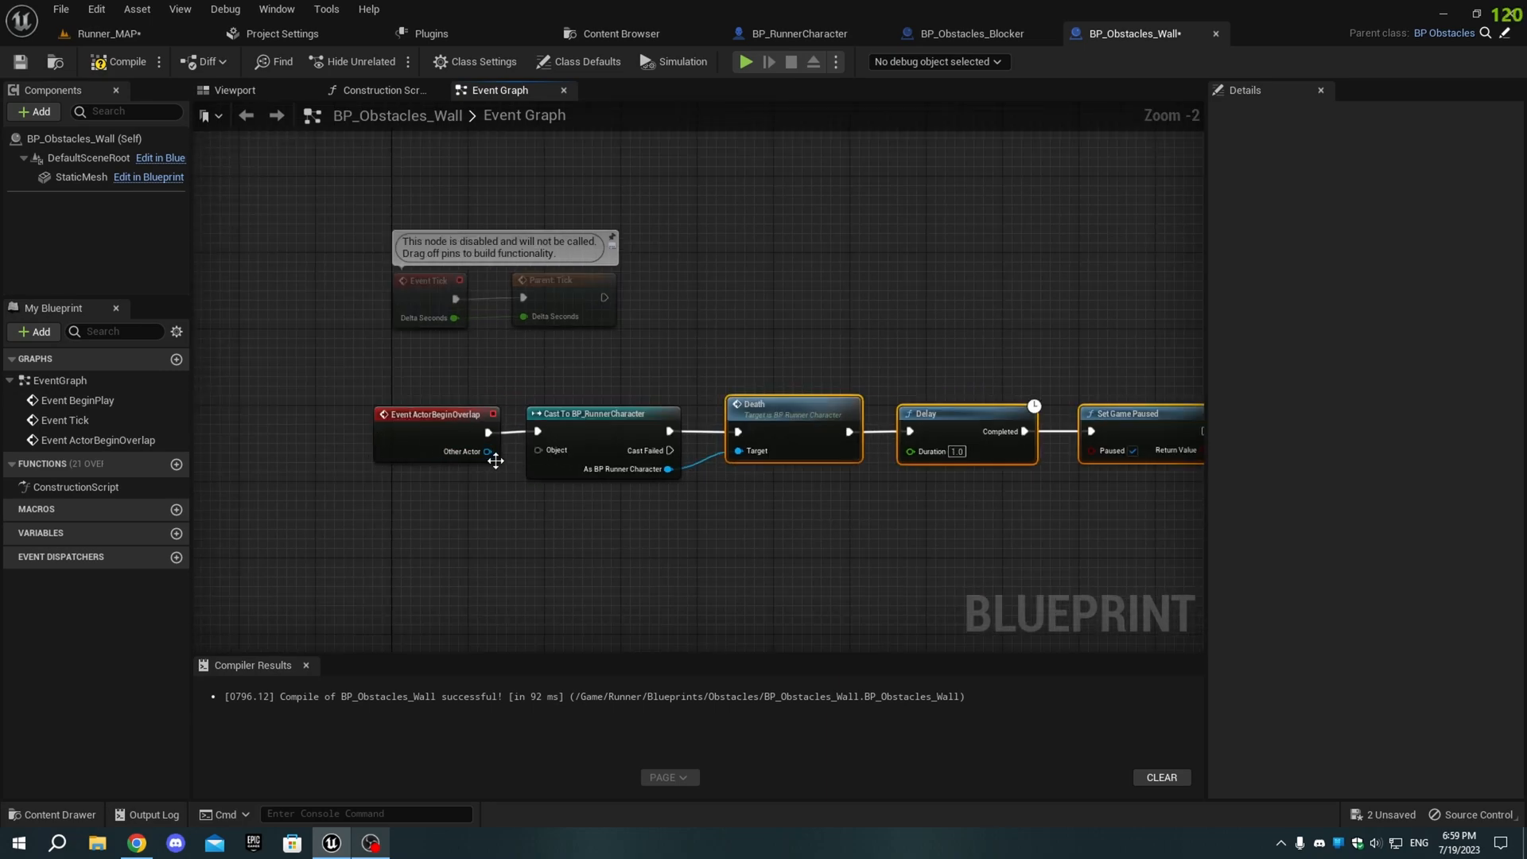
scroll(down, 3)
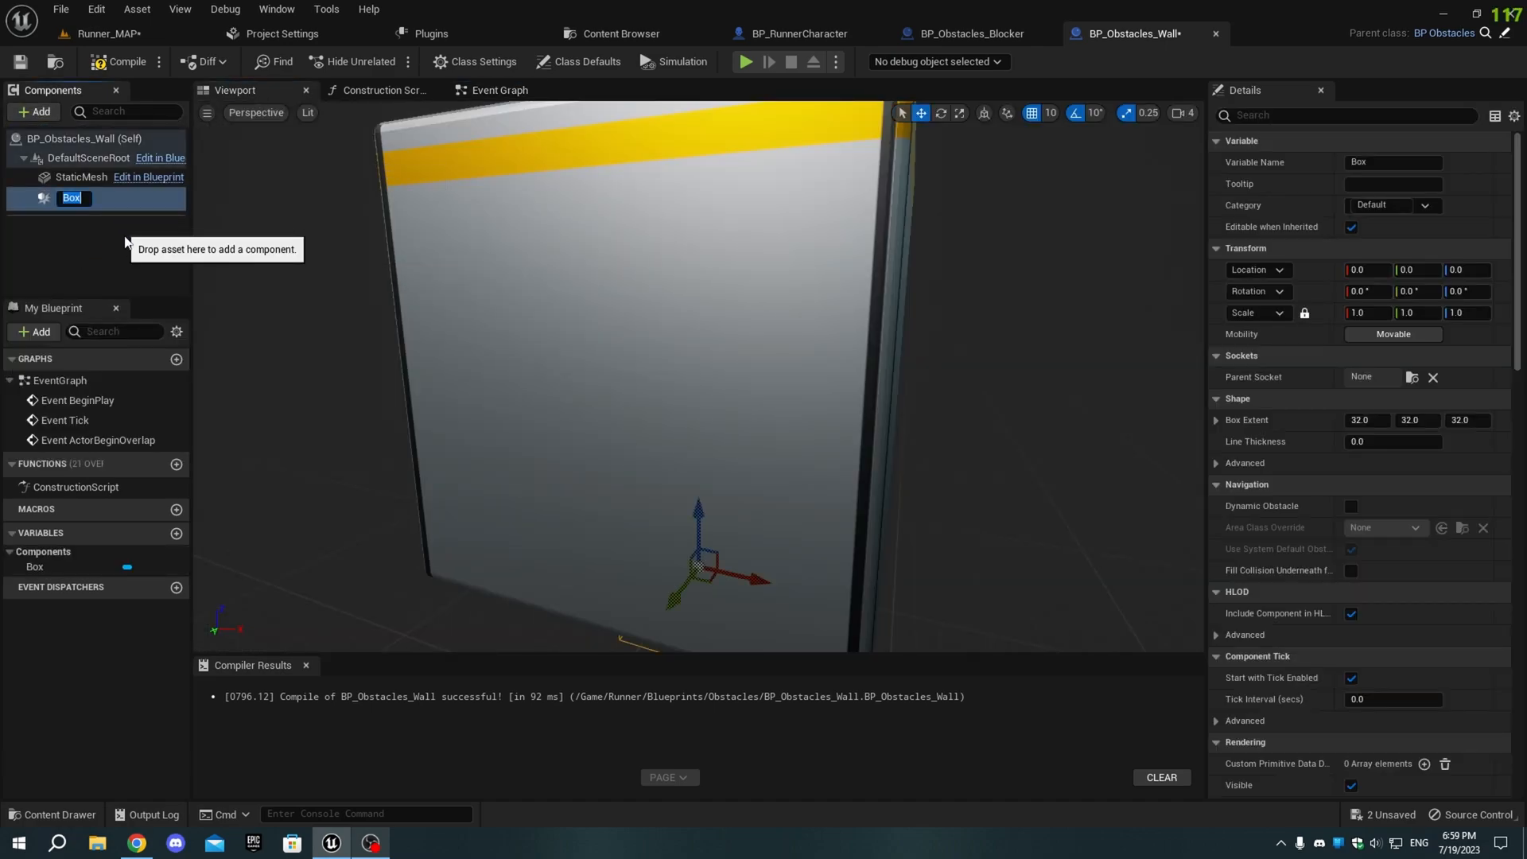
click(1367, 313)
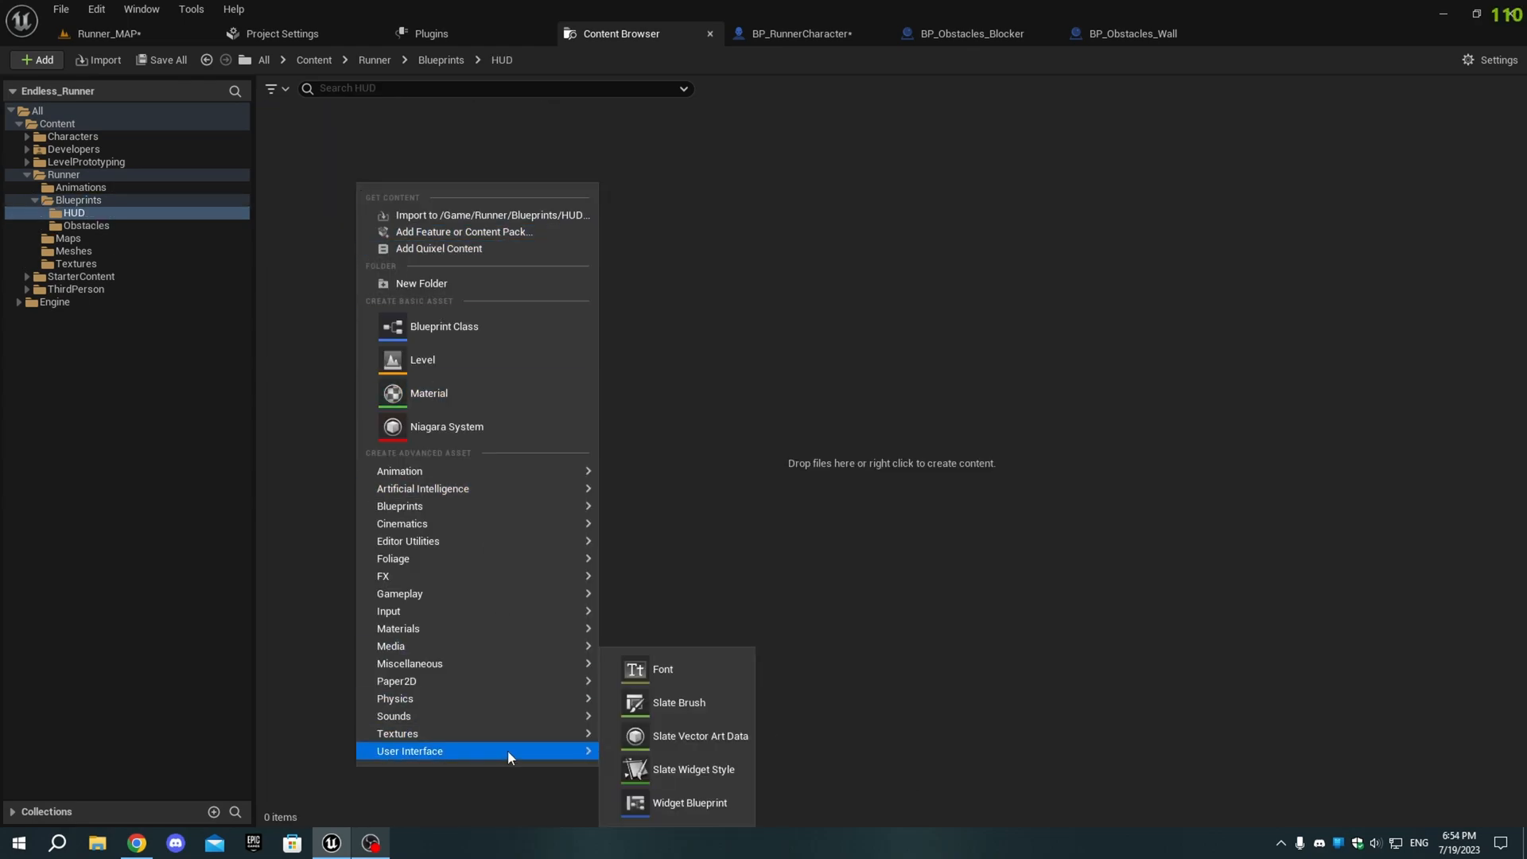
Step: Create the GameOver_UI widget blueprint in the HUD folder and open it in the designer
click(689, 802)
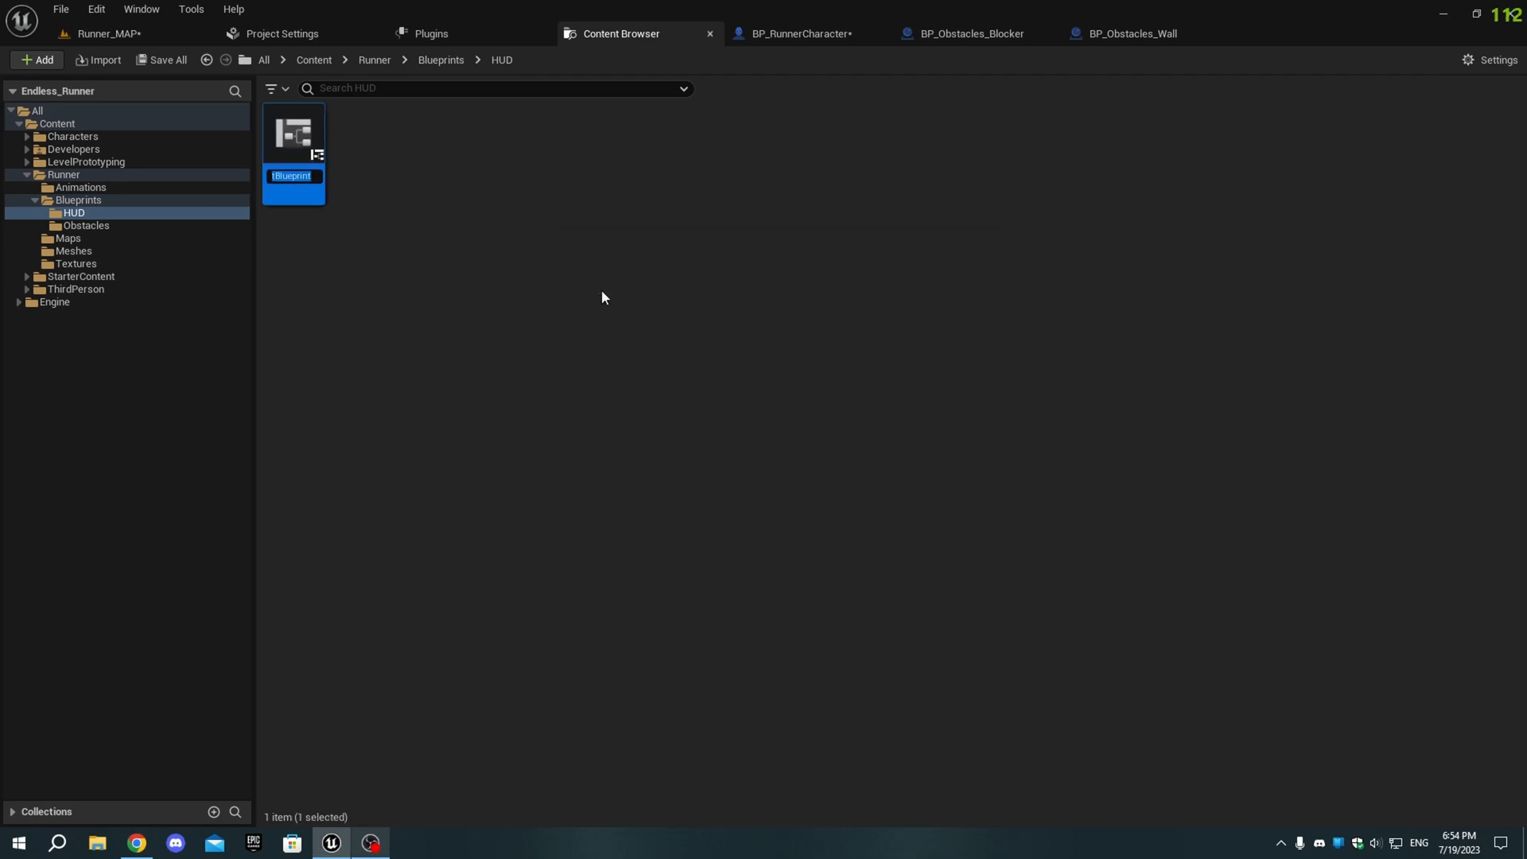
text(GameOver_UI)
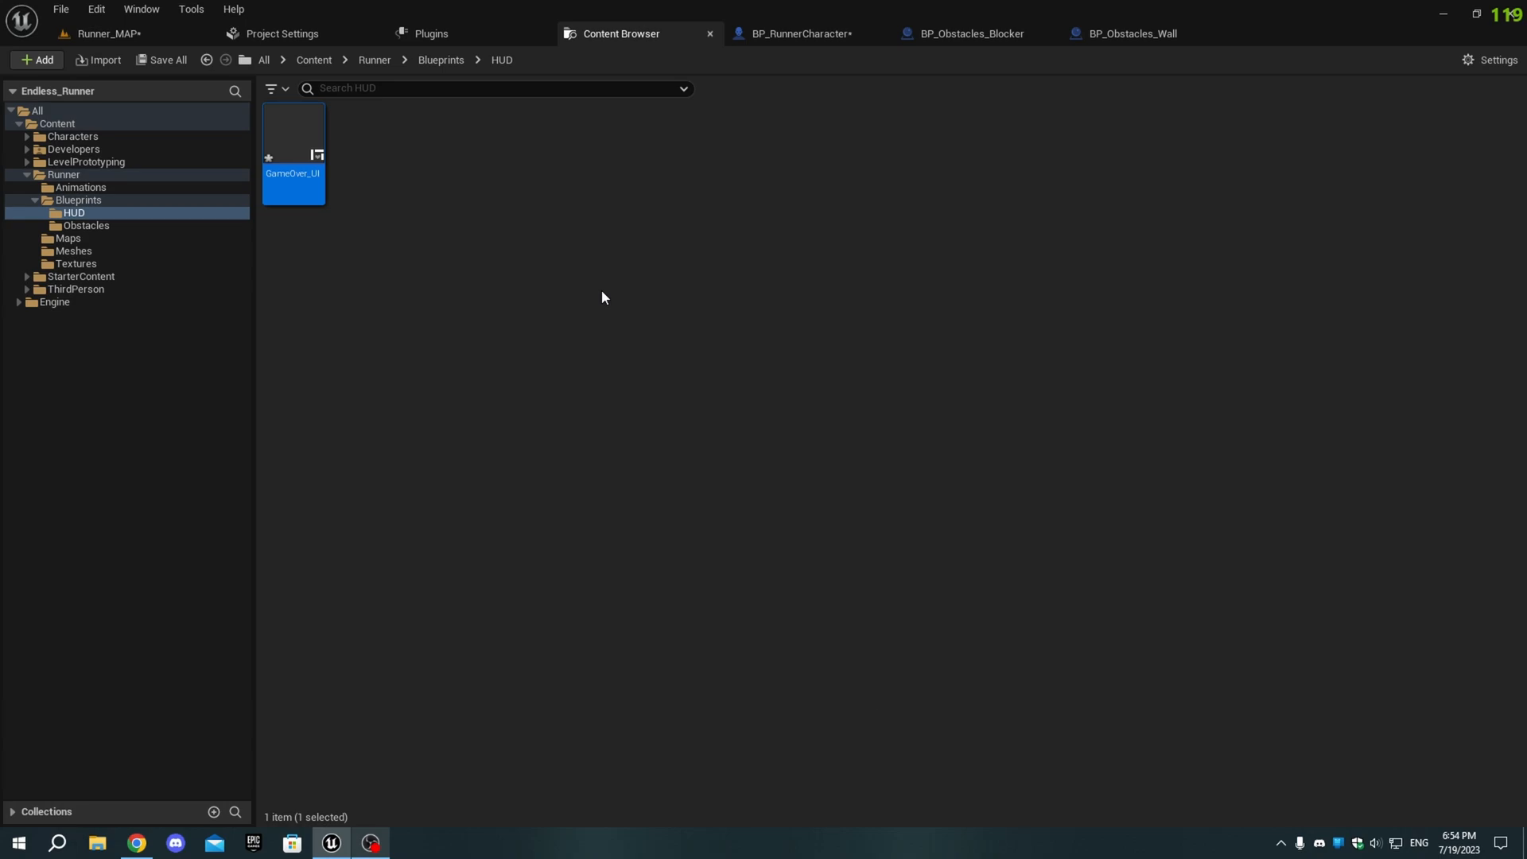
double_click(291, 131)
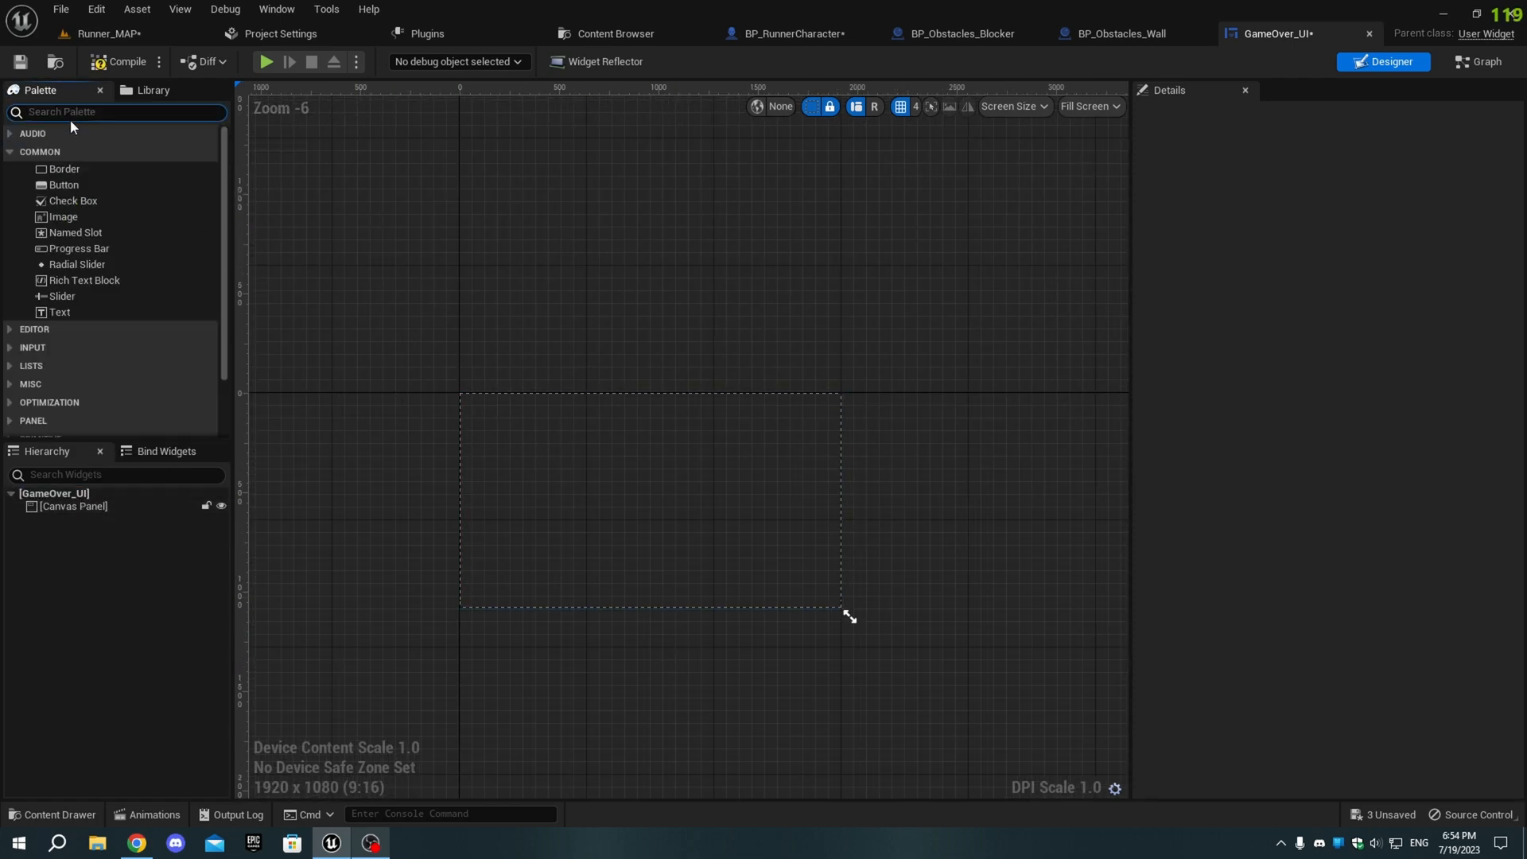
Step: Add a Background Blur and an anchored 'Game Over' text block with a larger font
text(back)
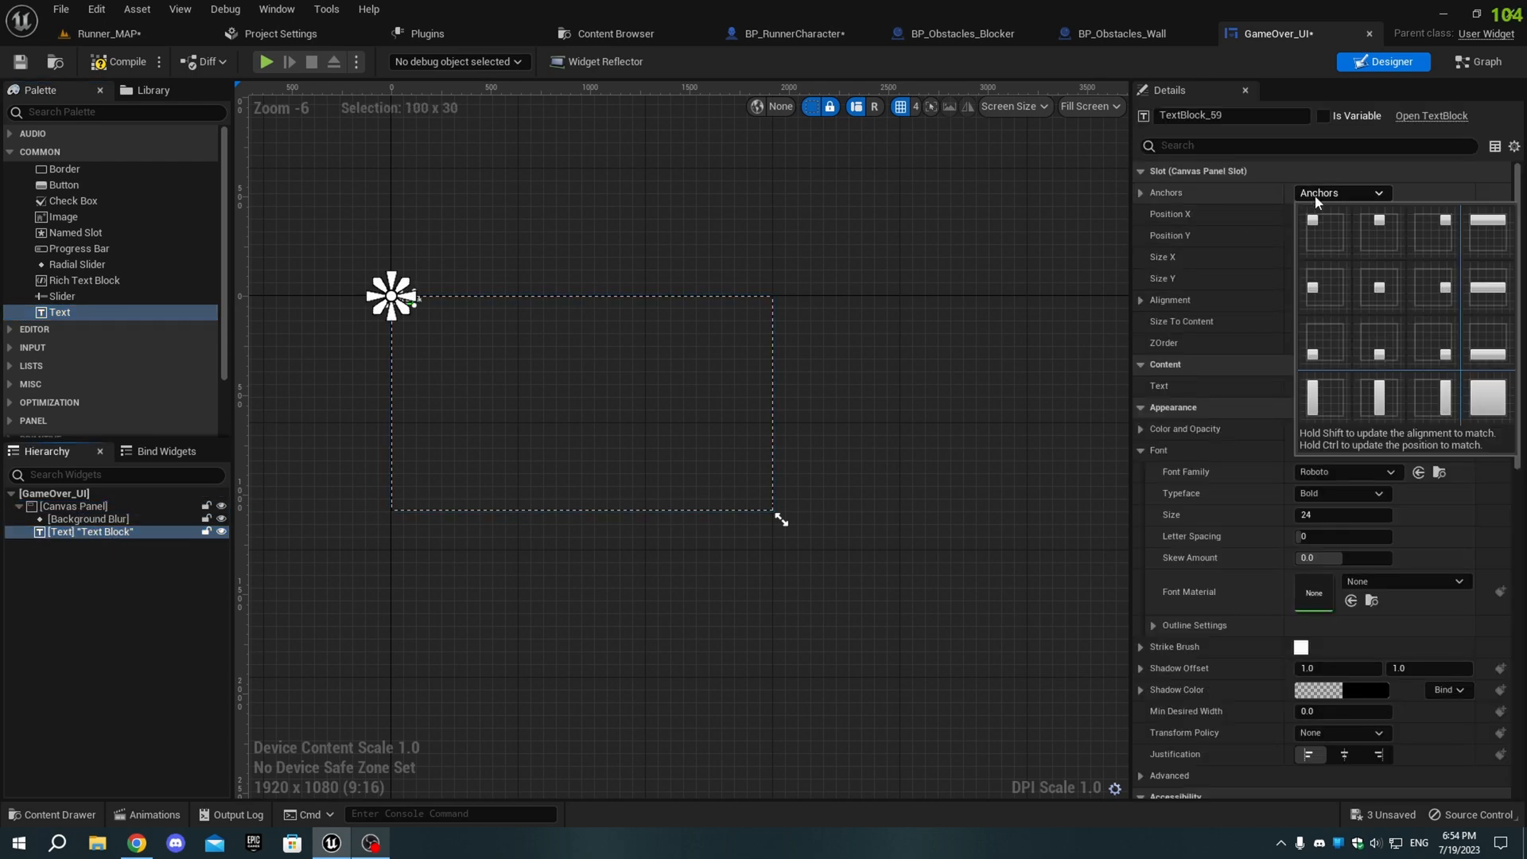
click(1320, 233)
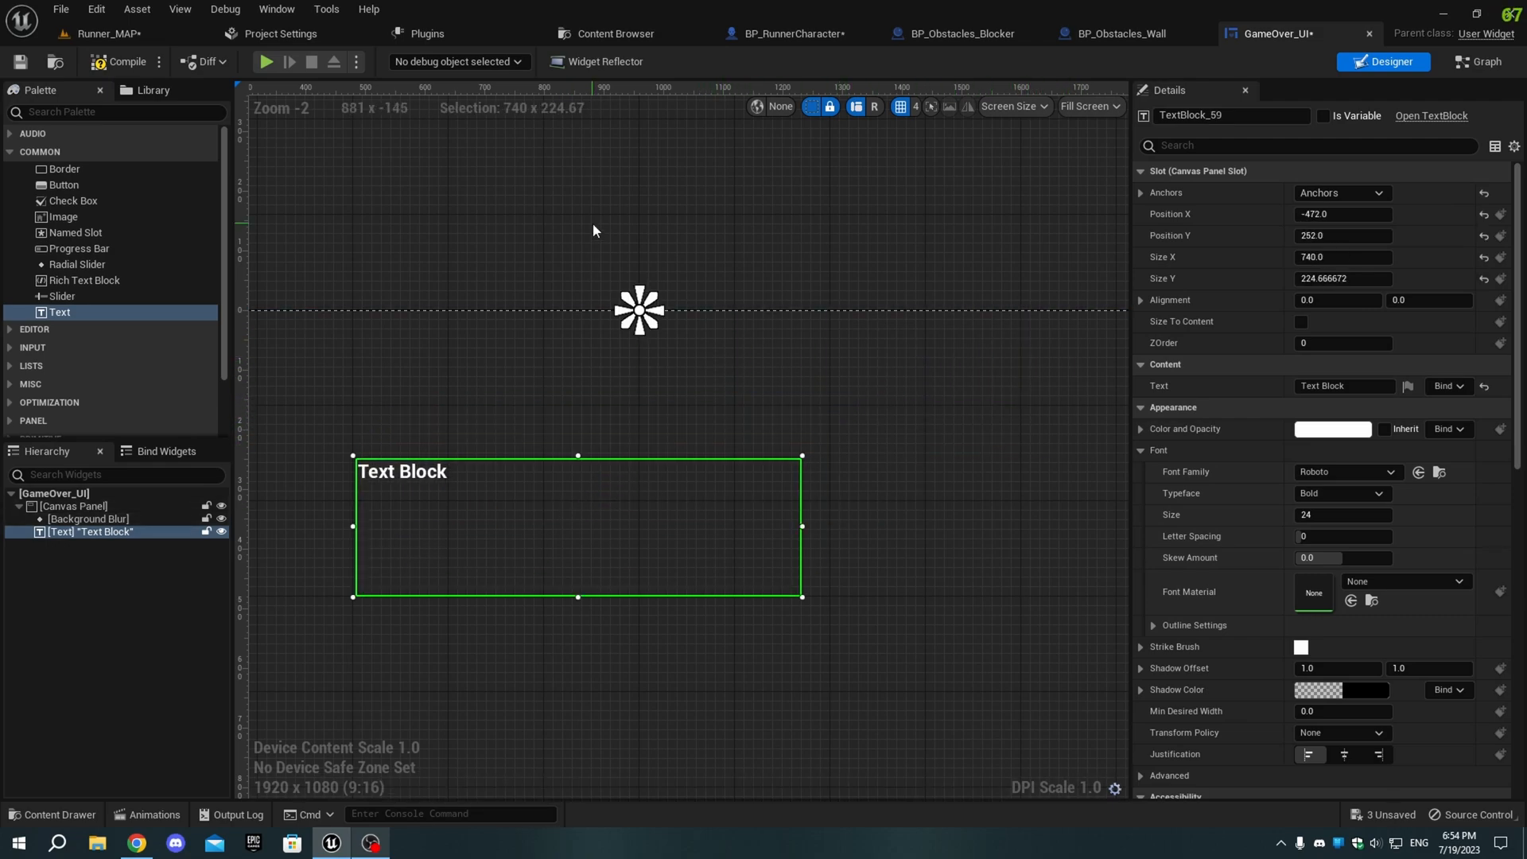
scroll(down, 3)
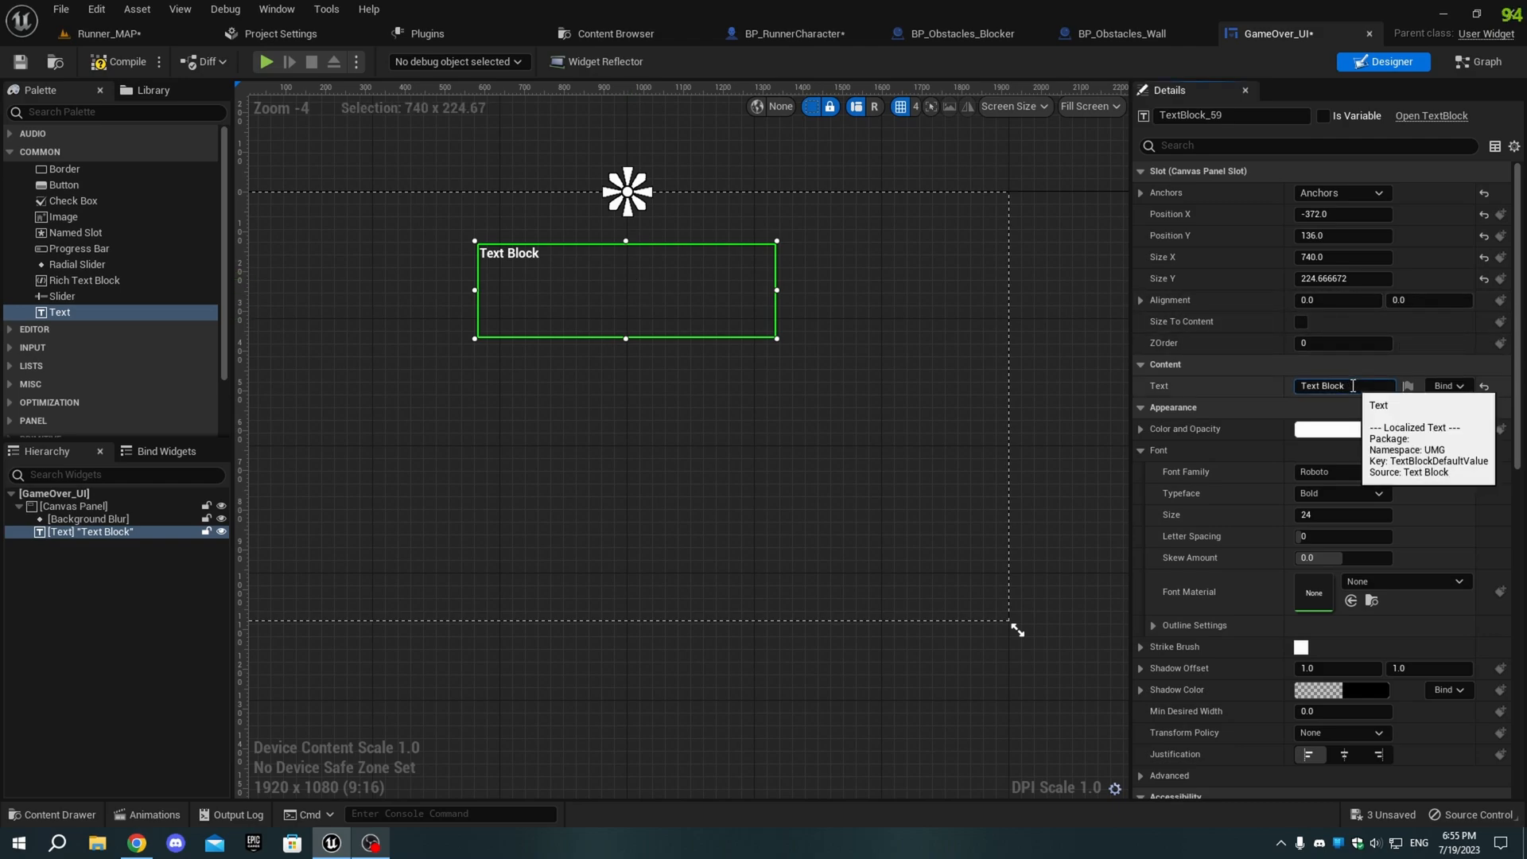
text(Game Over)
click(1343, 514)
text(112)
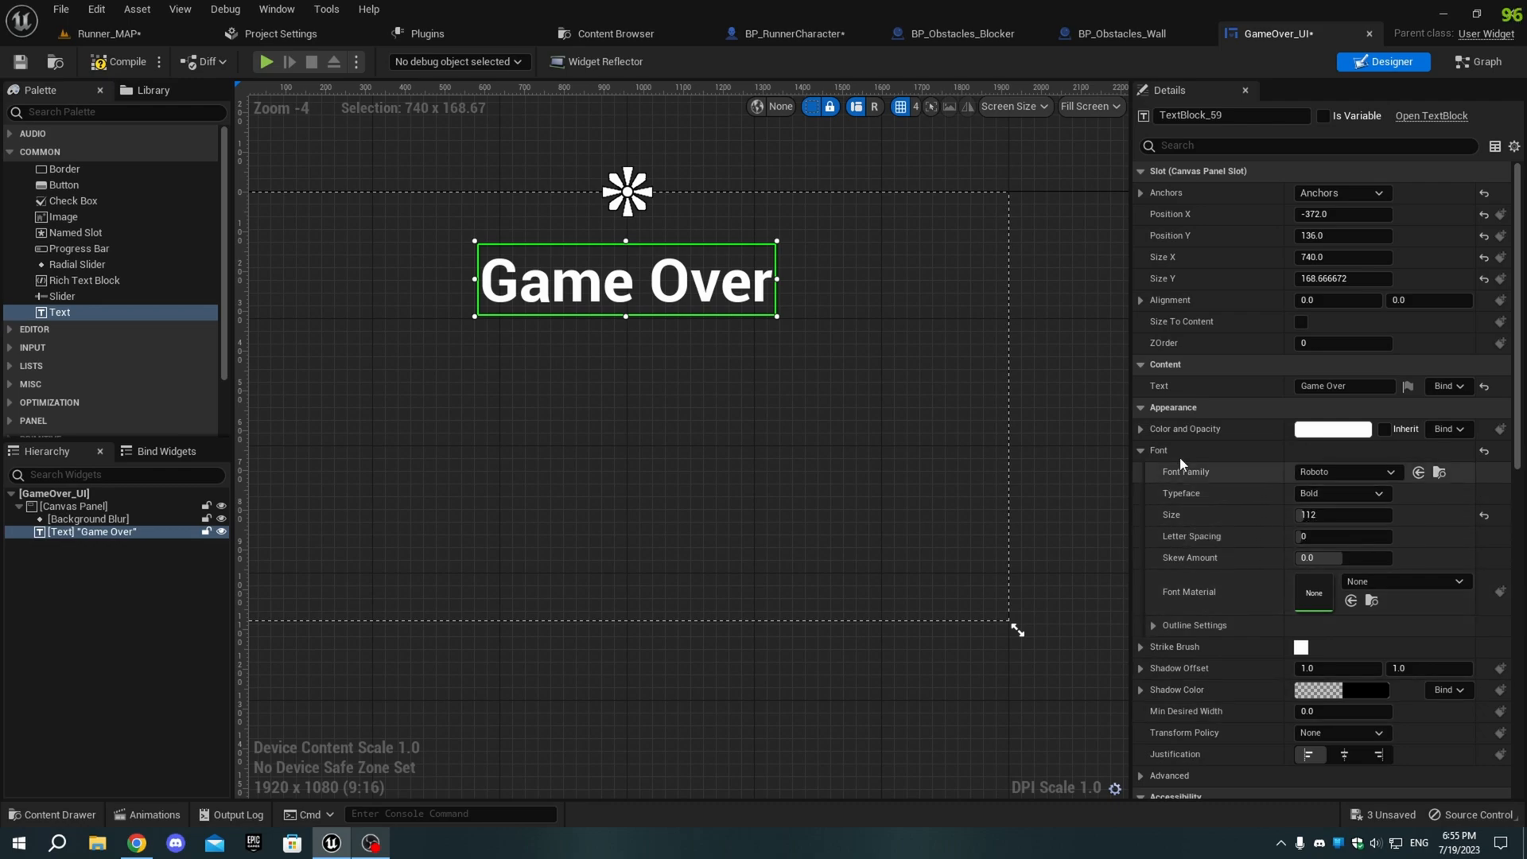
click(1141, 450)
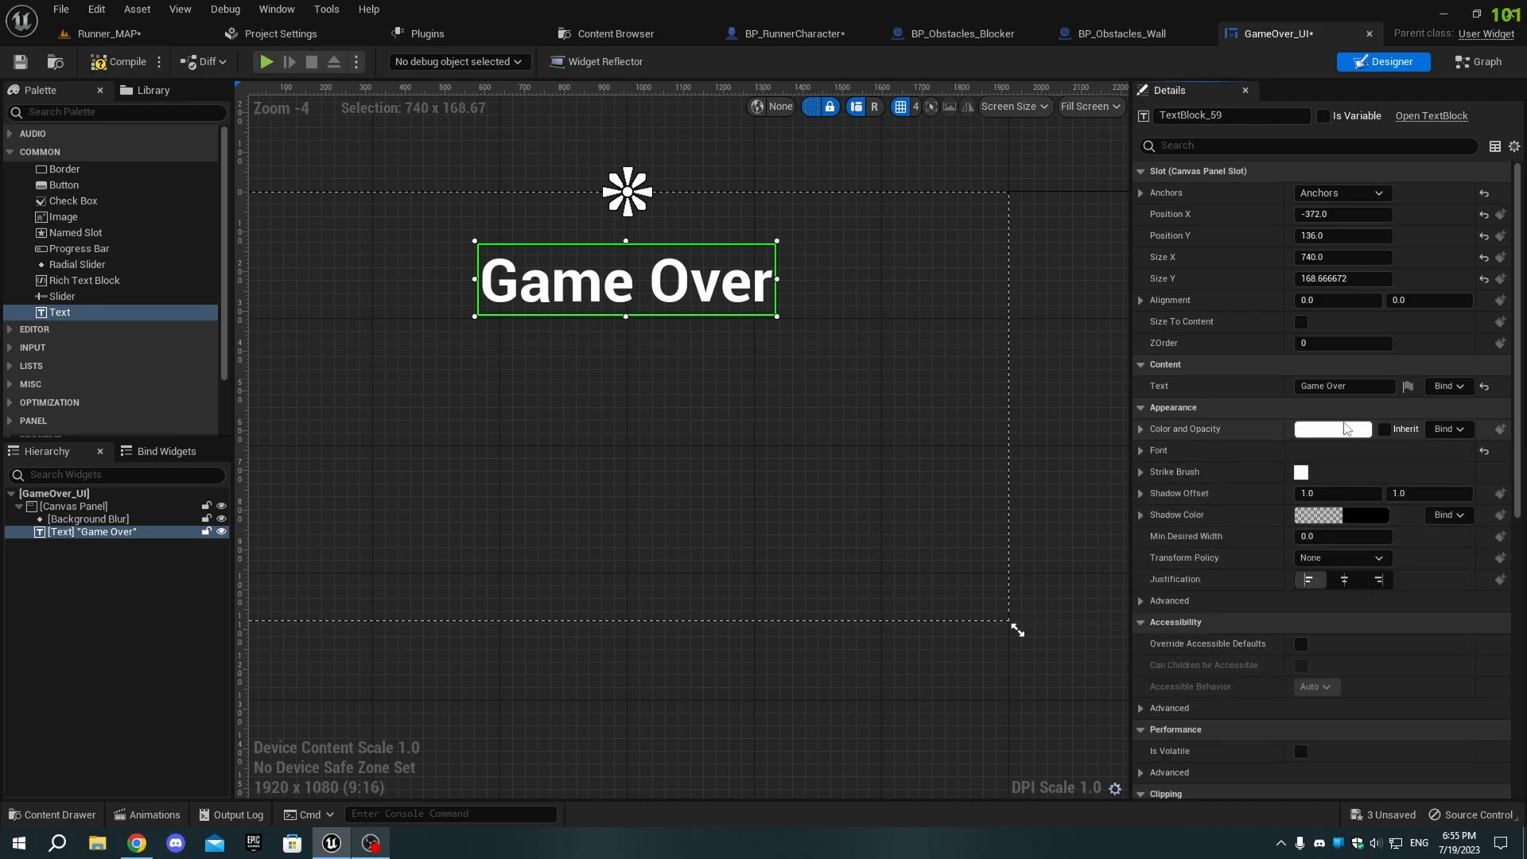
Step: Colour the 'Game Over' title red and drag a Button onto the canvas
click(1331, 428)
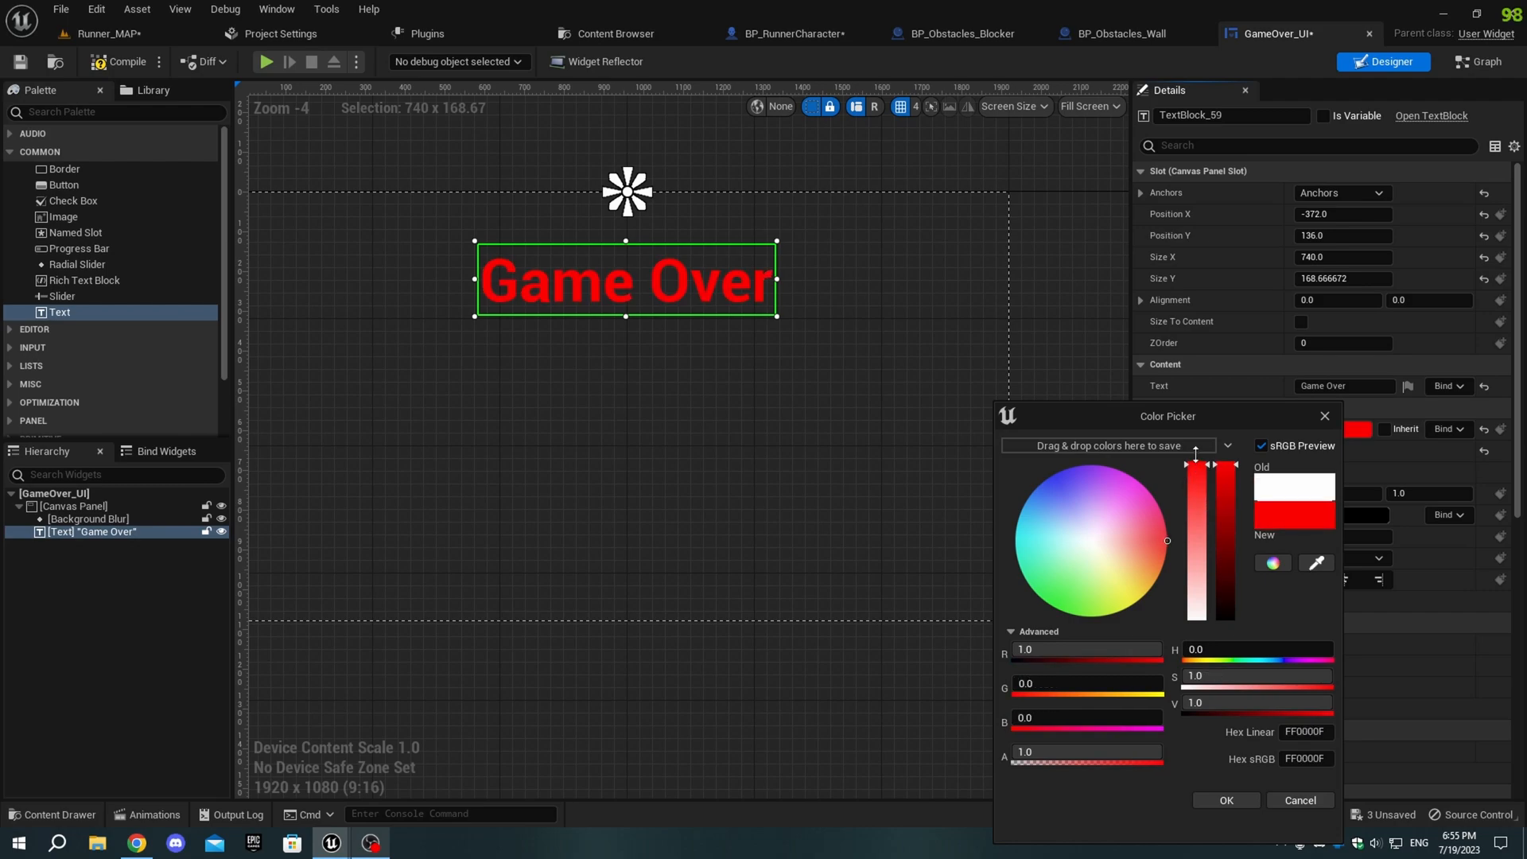
click(1223, 799)
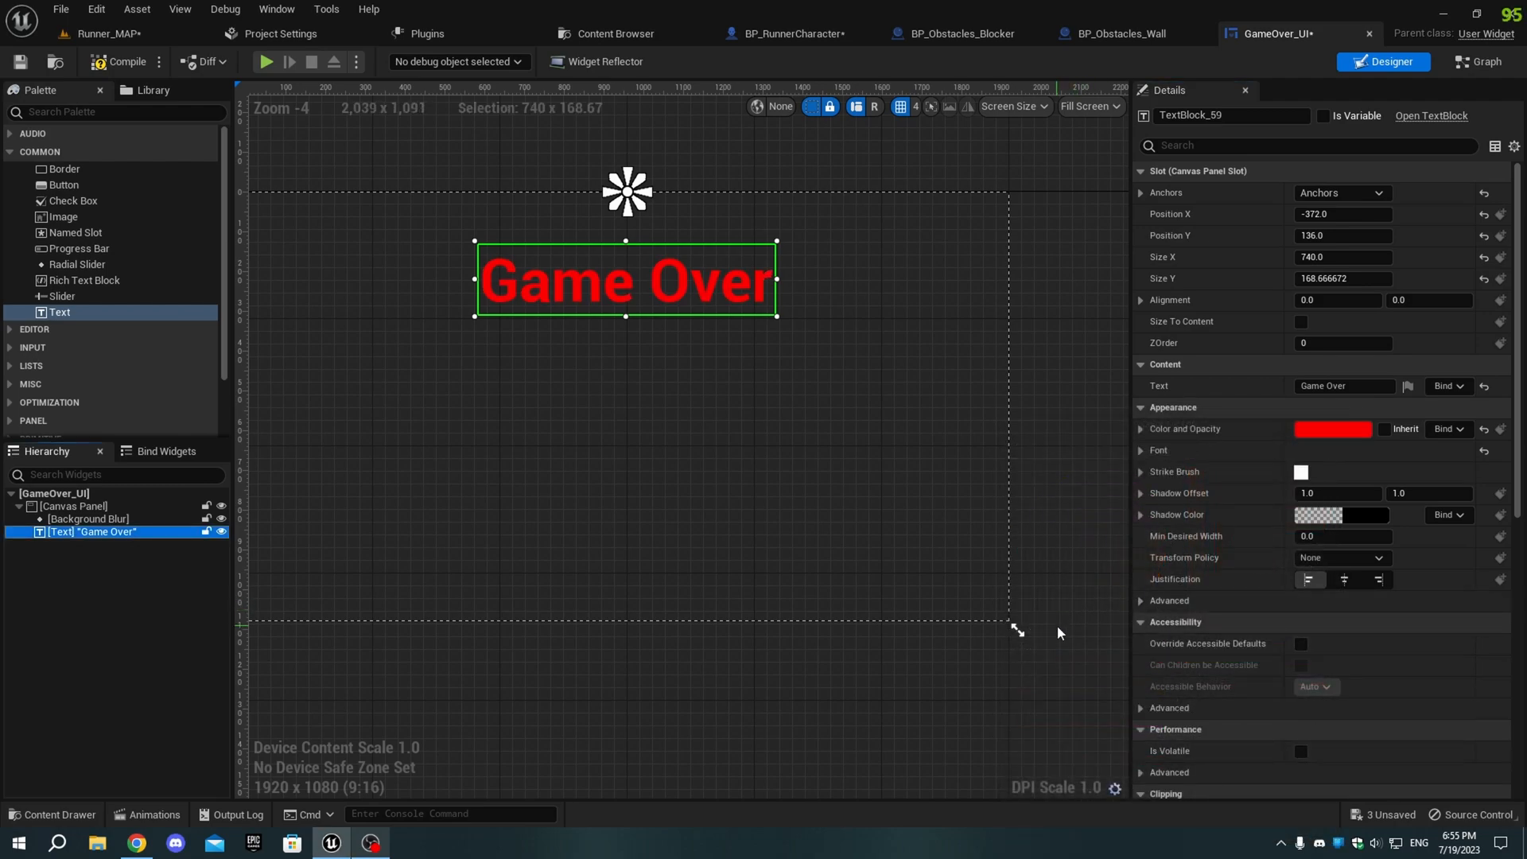
click(648, 596)
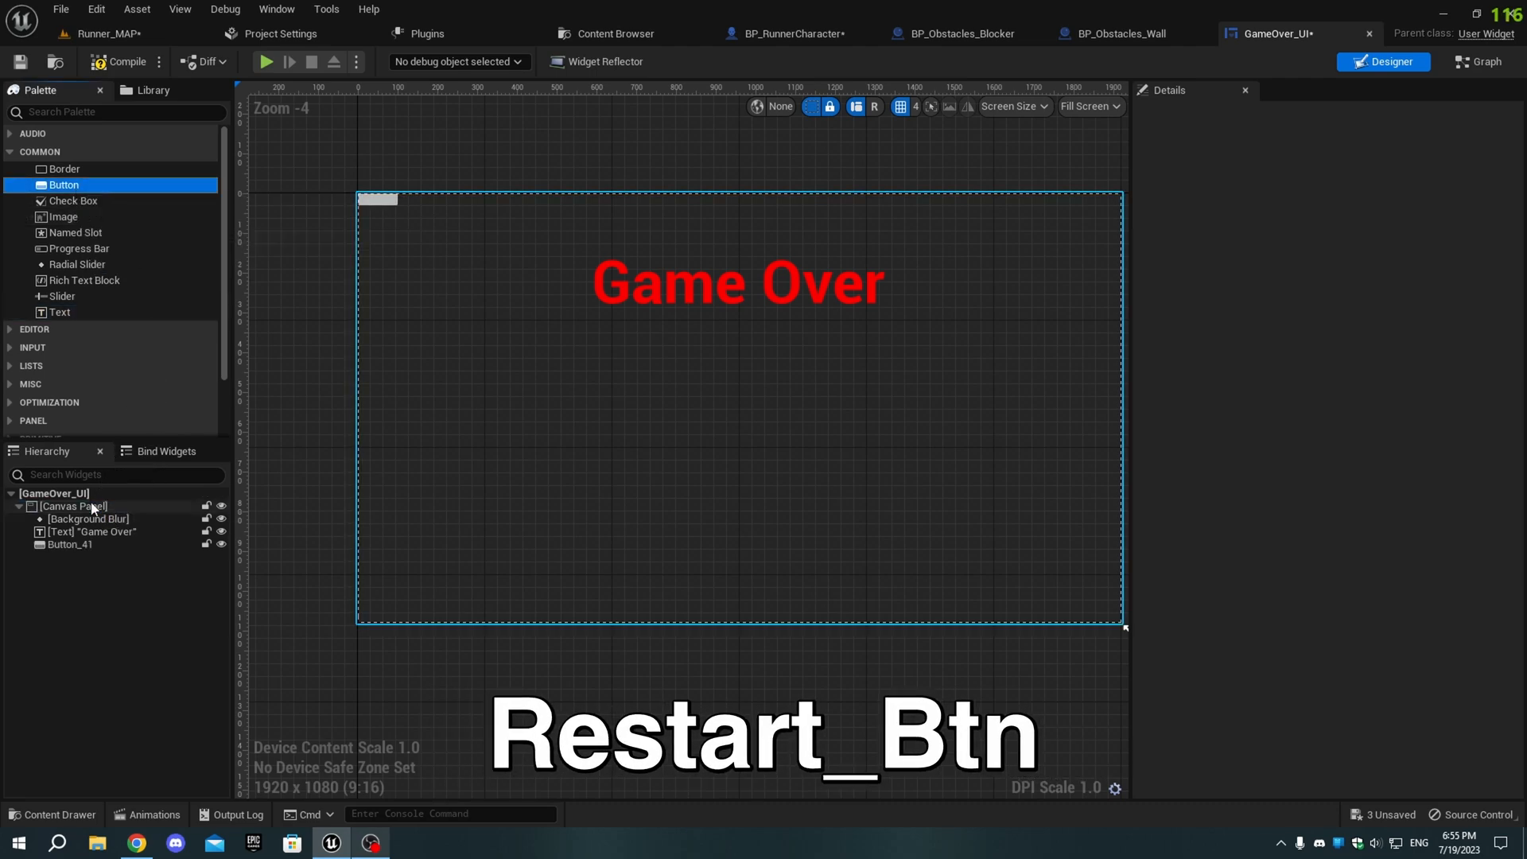
Step: Position and duplicate the button, naming the pair Restart_Btn and Exit_Btn
click(70, 544)
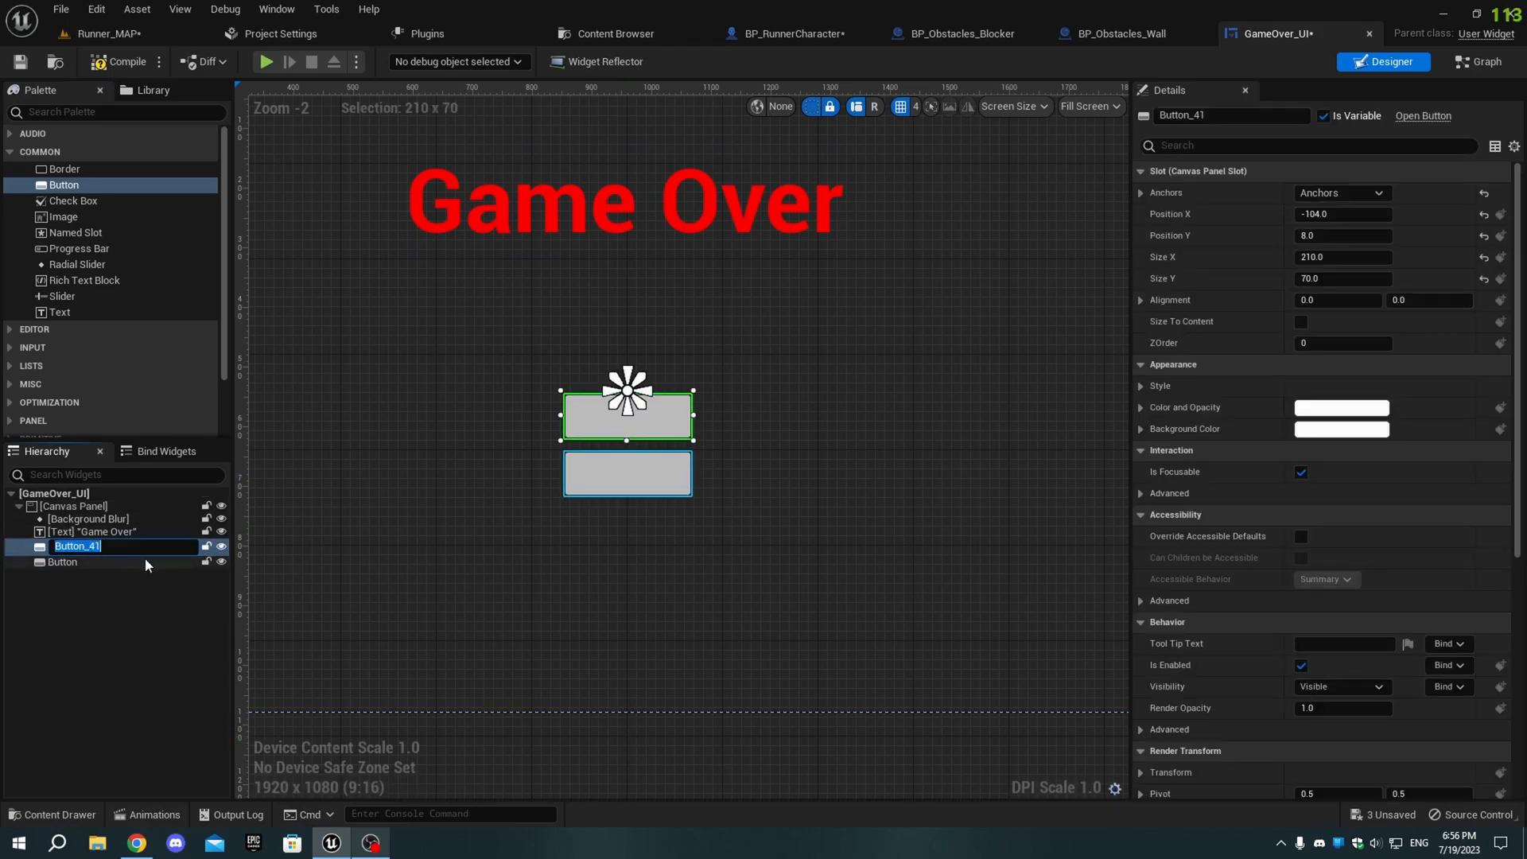
text(Restart_Btn)
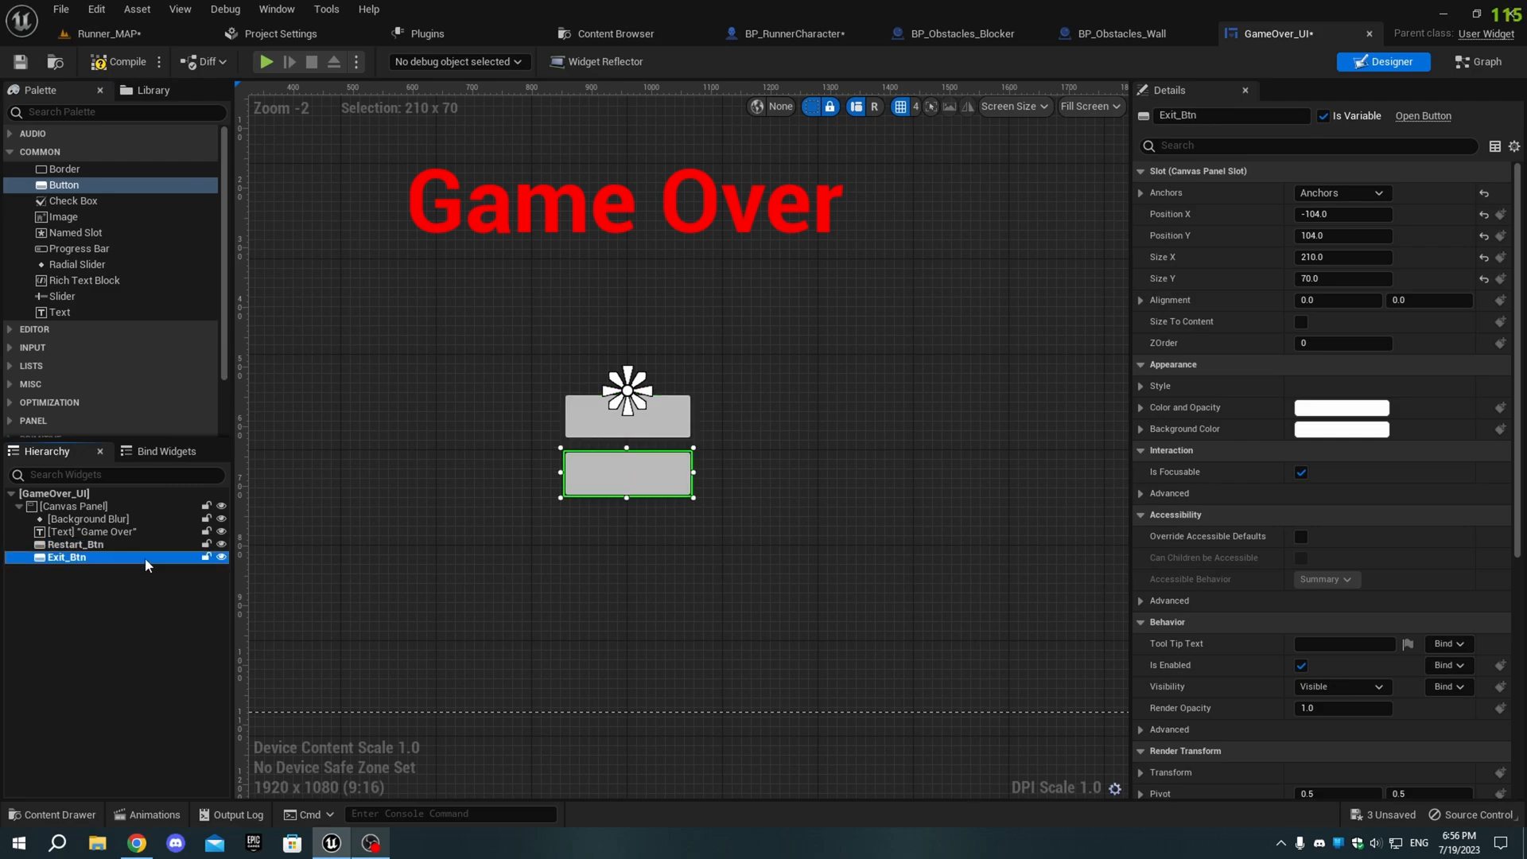
Step: Put 'Restart' and 'Exit' text labels inside the buttons and compile GameOver_UI
click(74, 544)
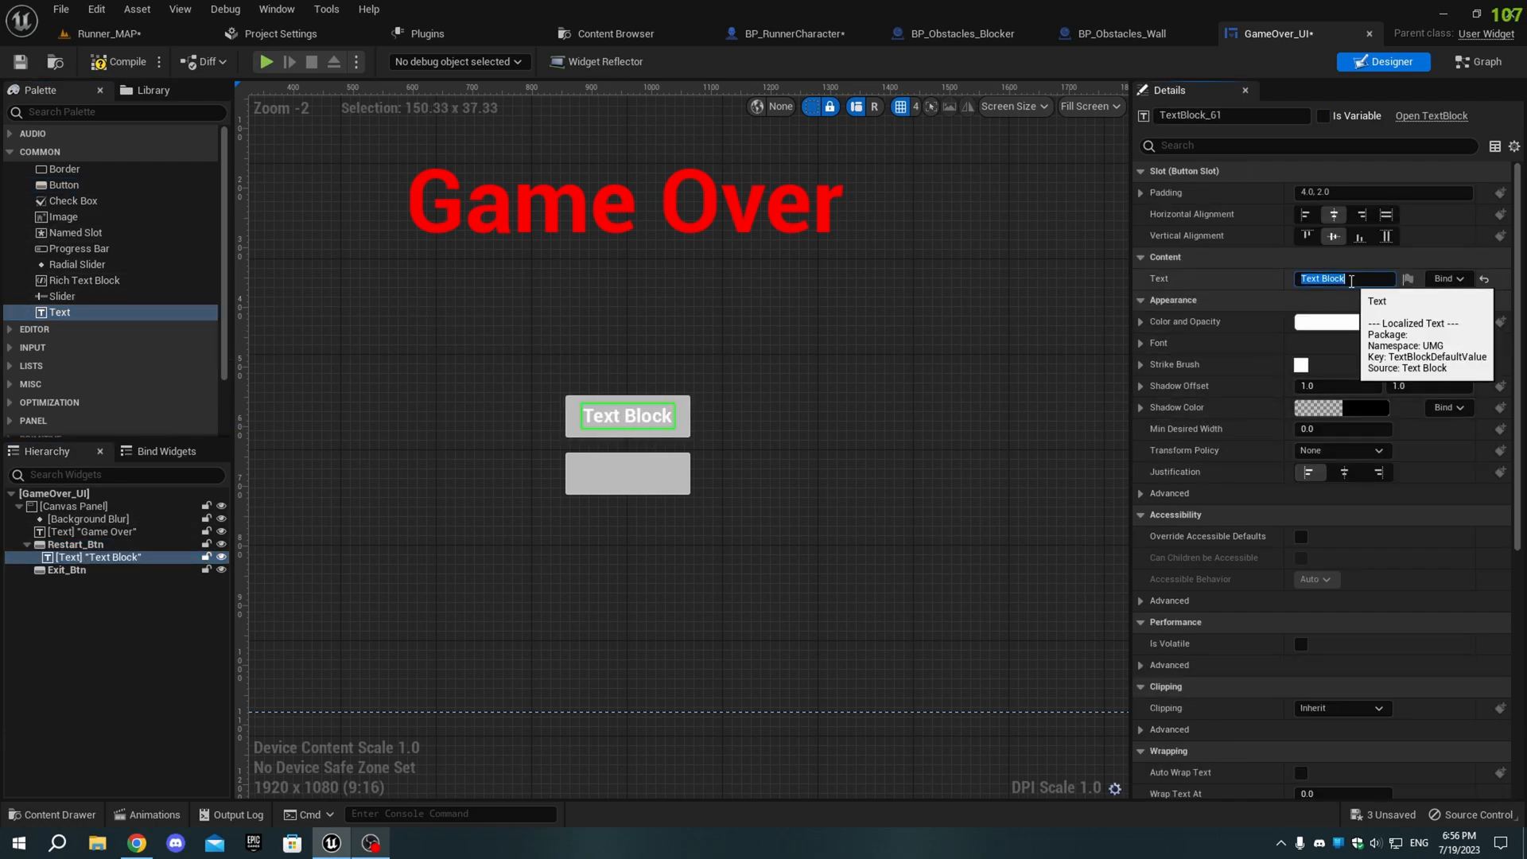
text(Restart)
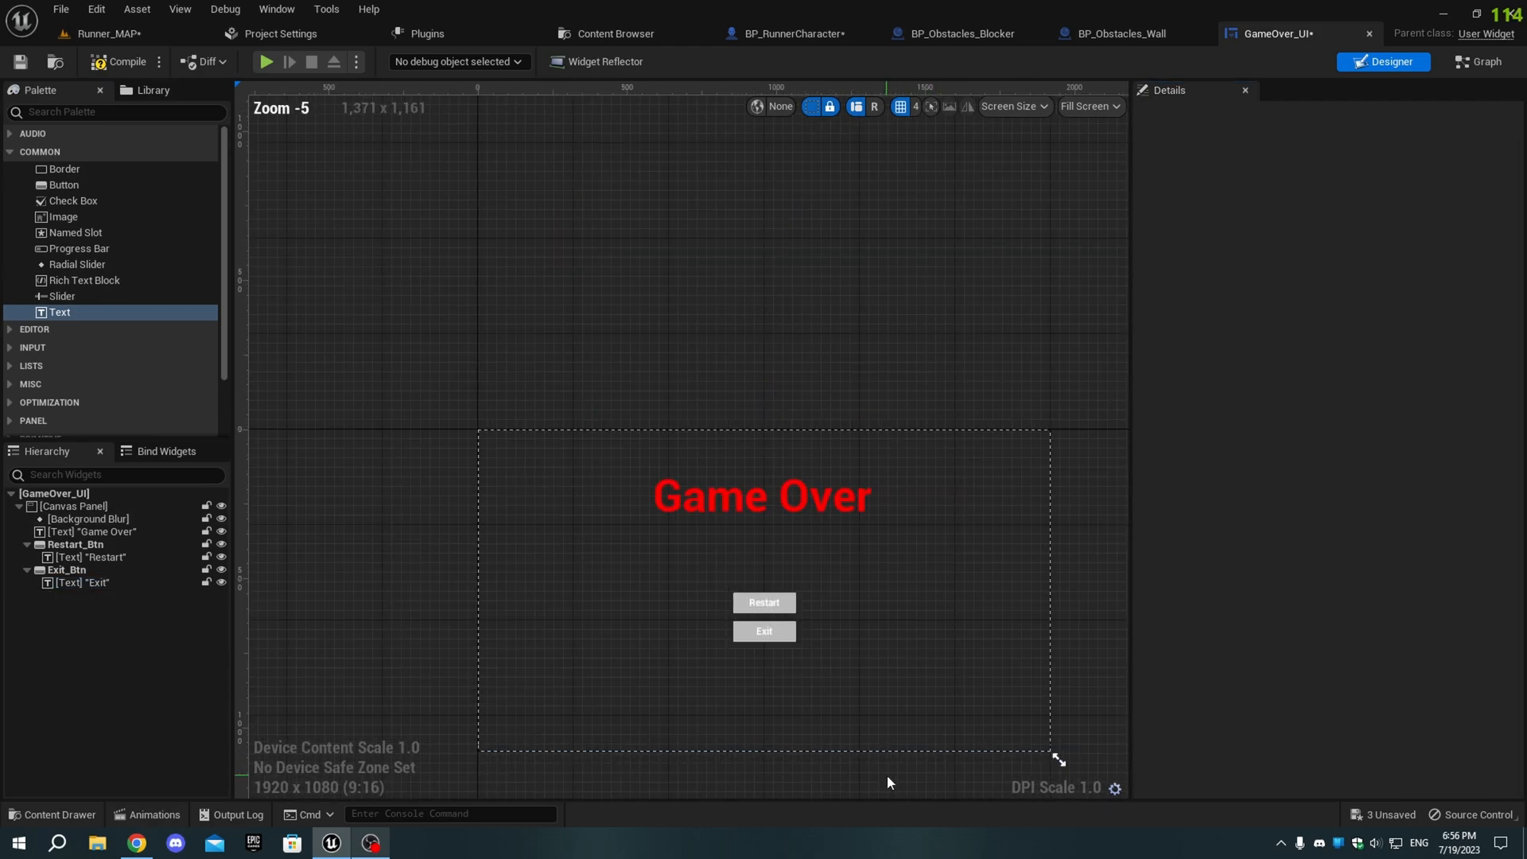
click(88, 520)
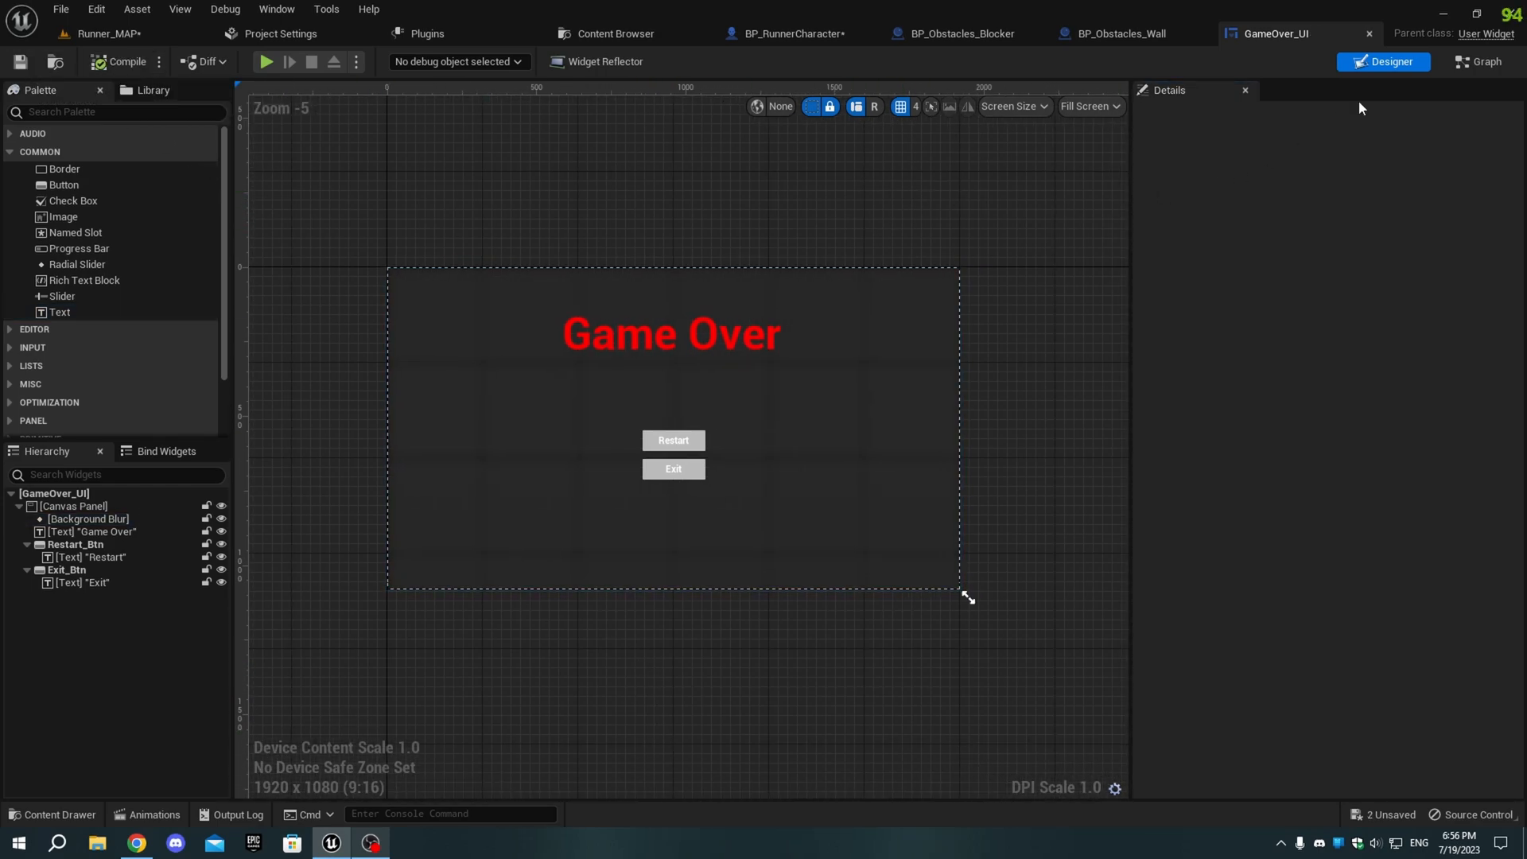
Step: In GameOver_UI's event graph, make Exit_Btn's On Clicked run the 'exit' console command
click(1475, 62)
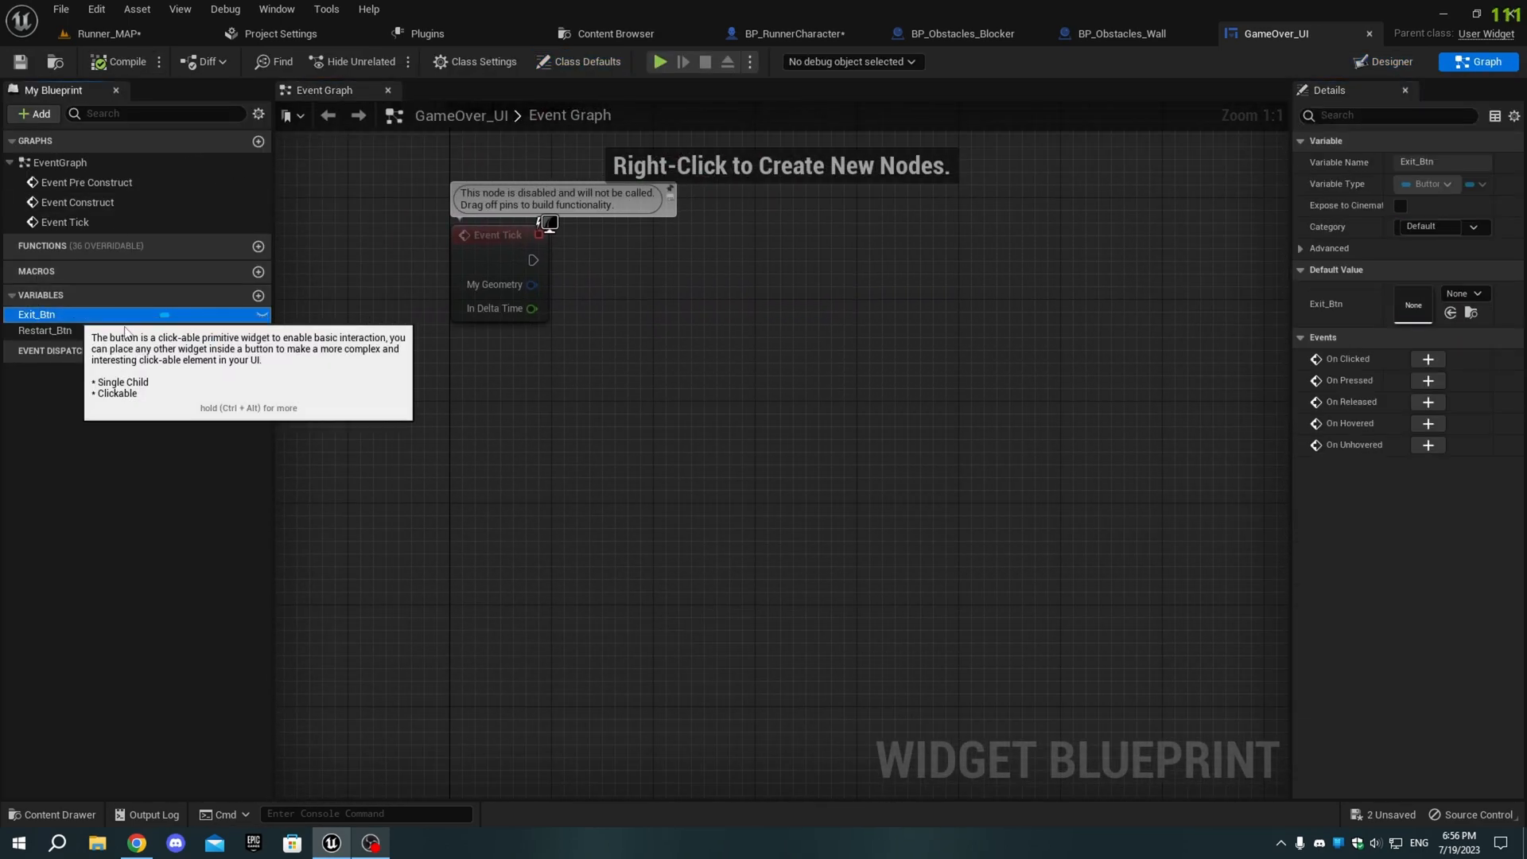
click(1426, 359)
text(exec)
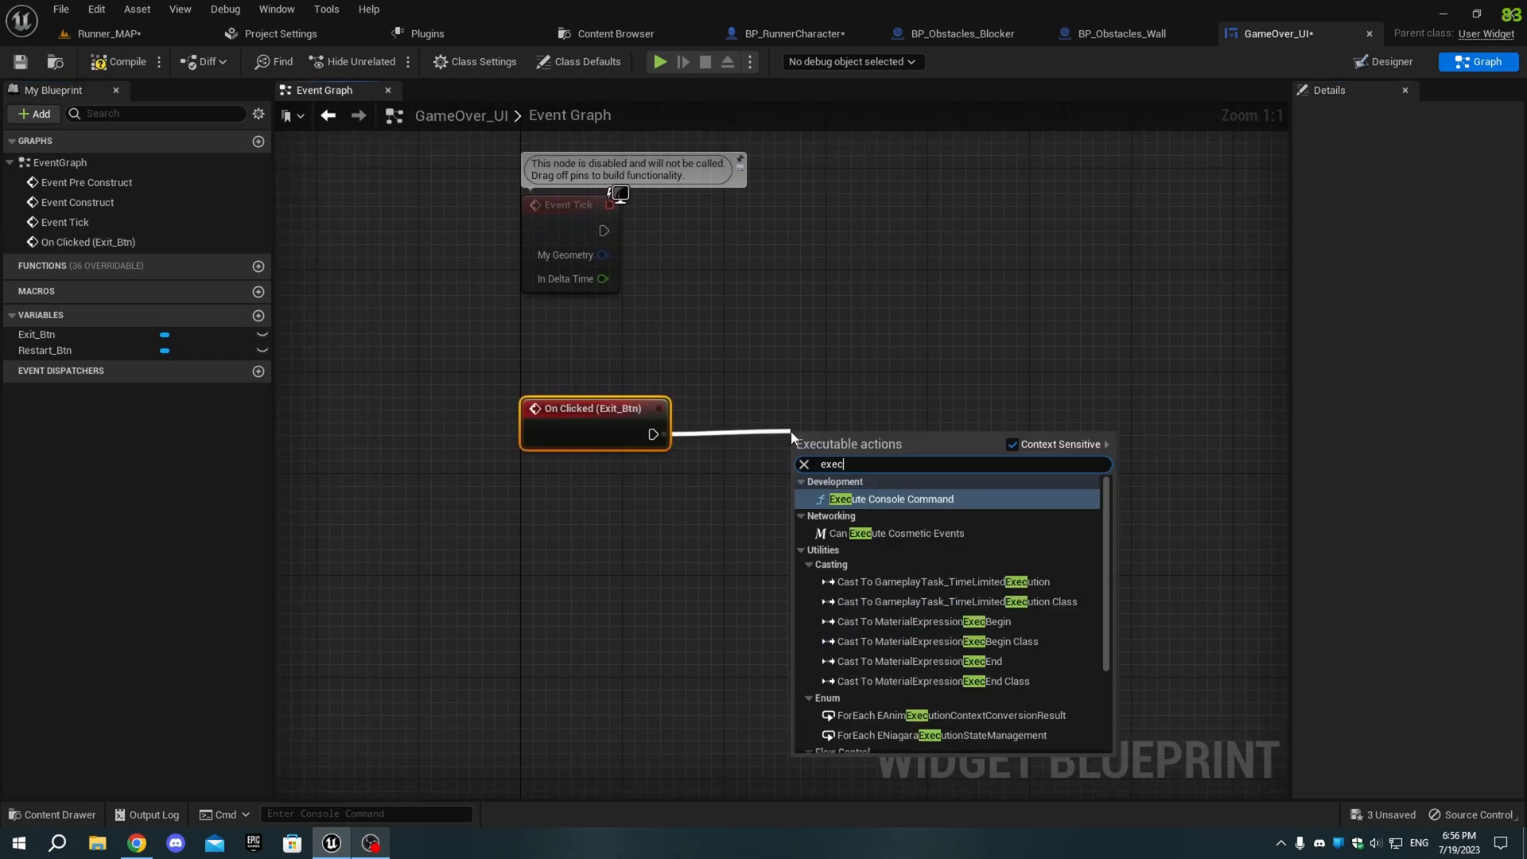
click(890, 498)
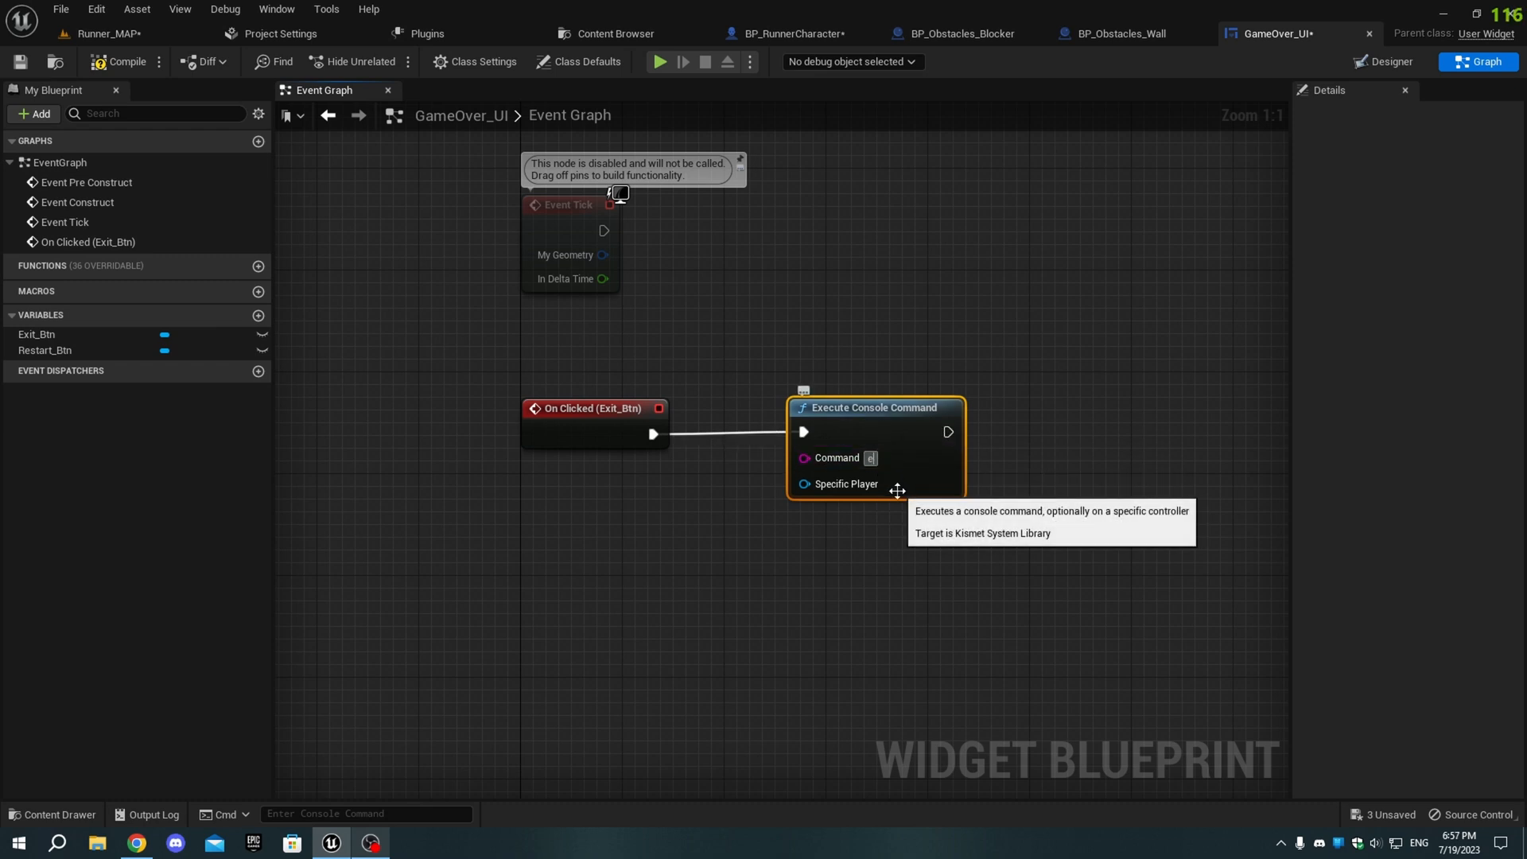
text(exit)
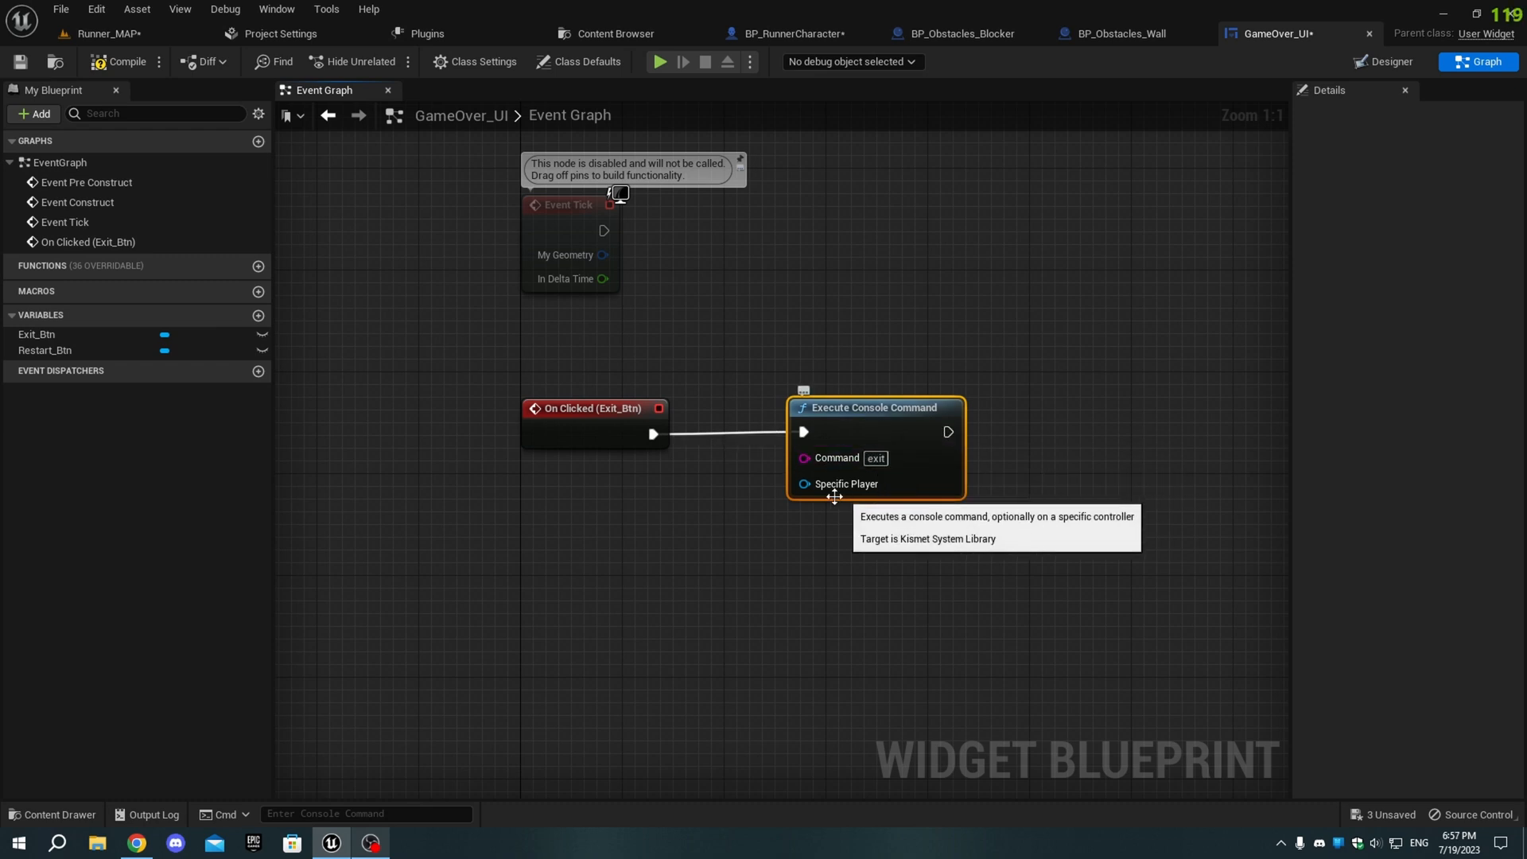
Step: Make Restart_Btn's On Clicked run the 'restartlevel' console command
click(45, 350)
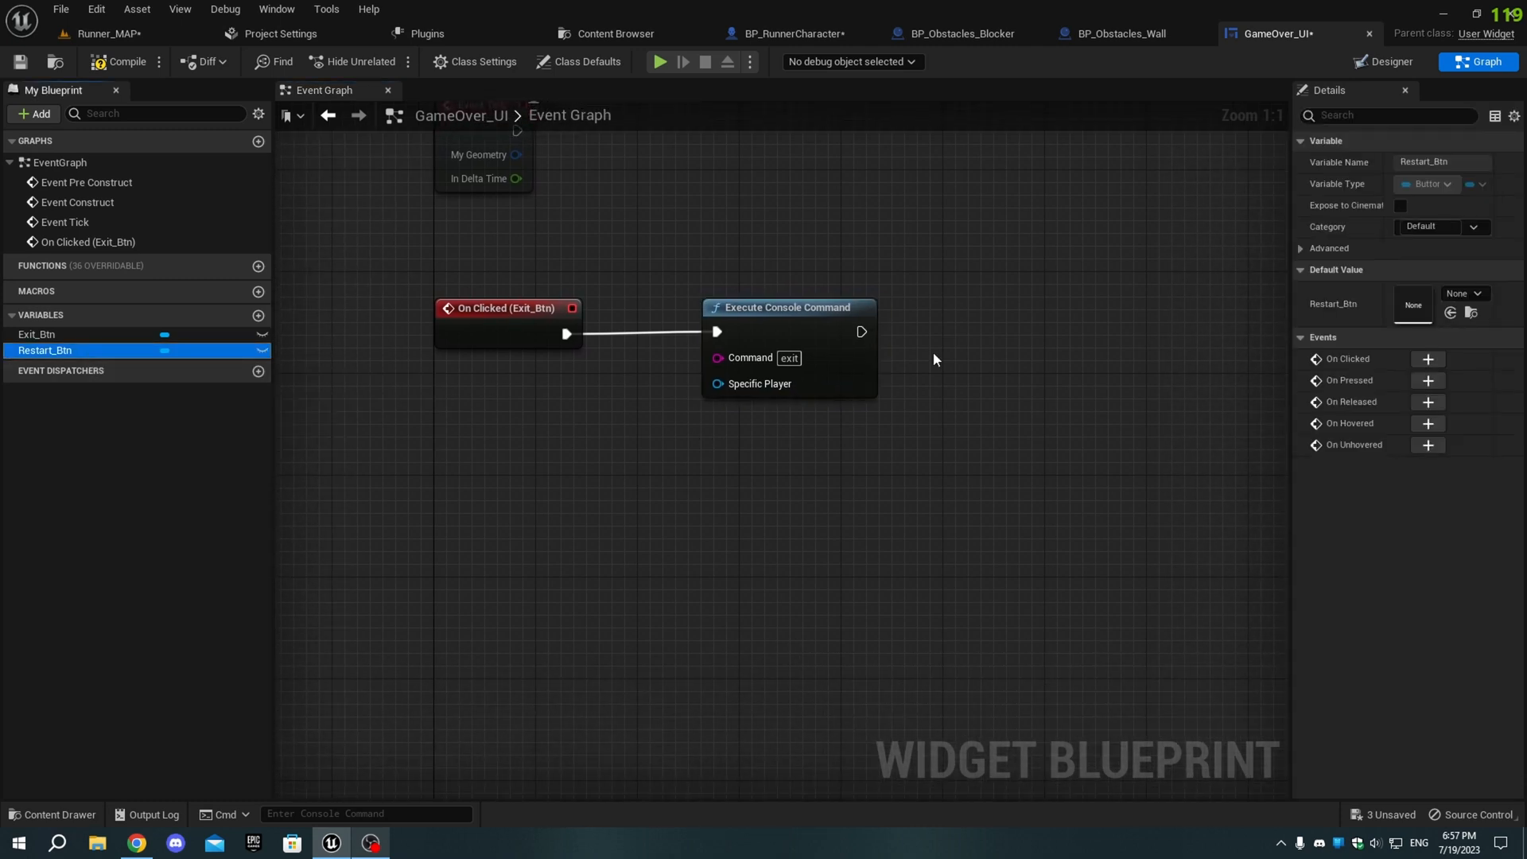
click(1427, 359)
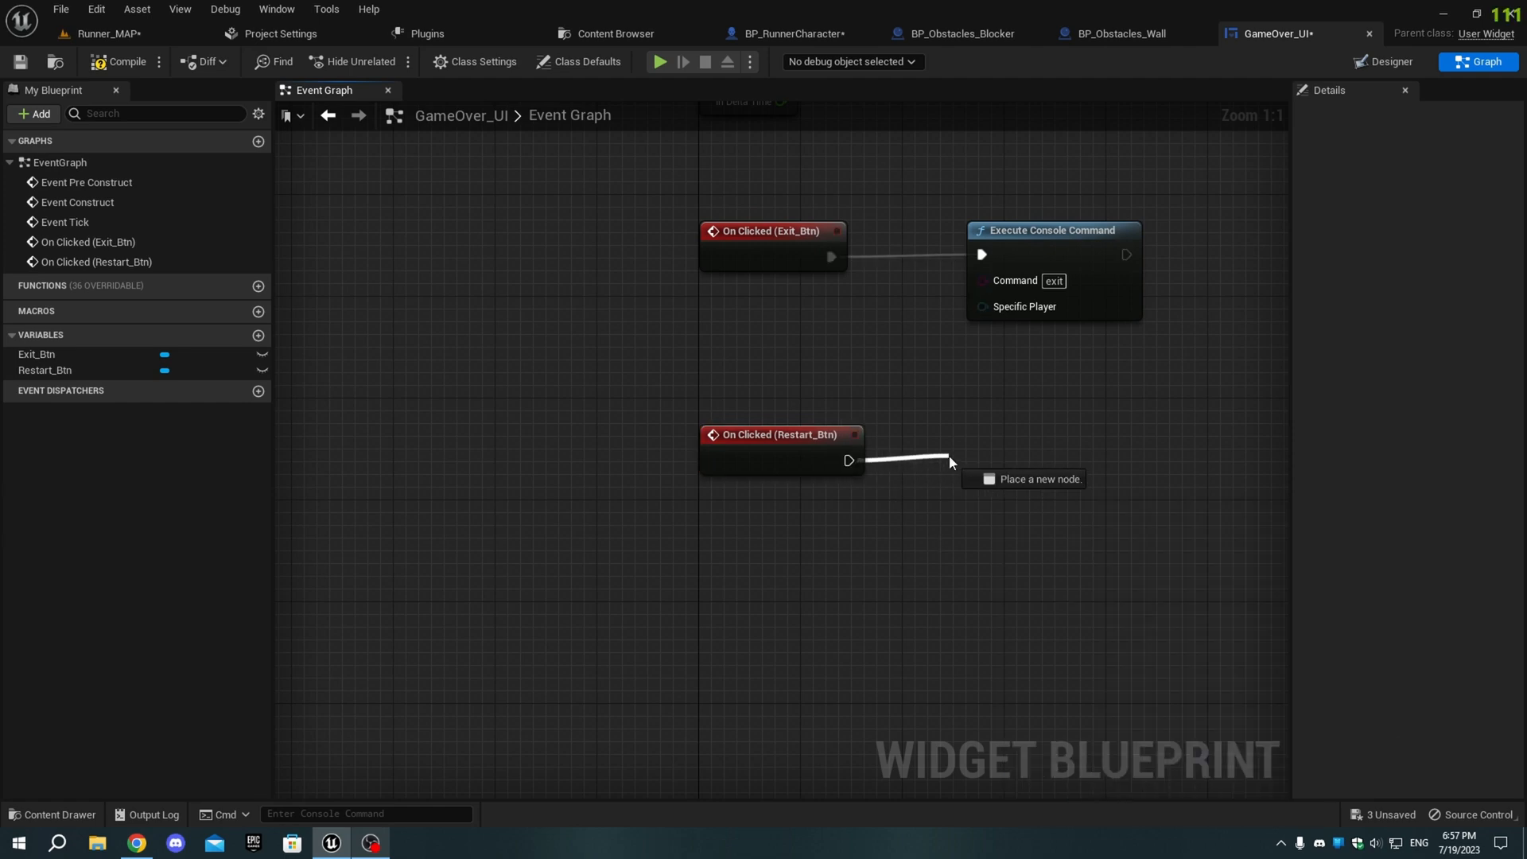
click(1027, 478)
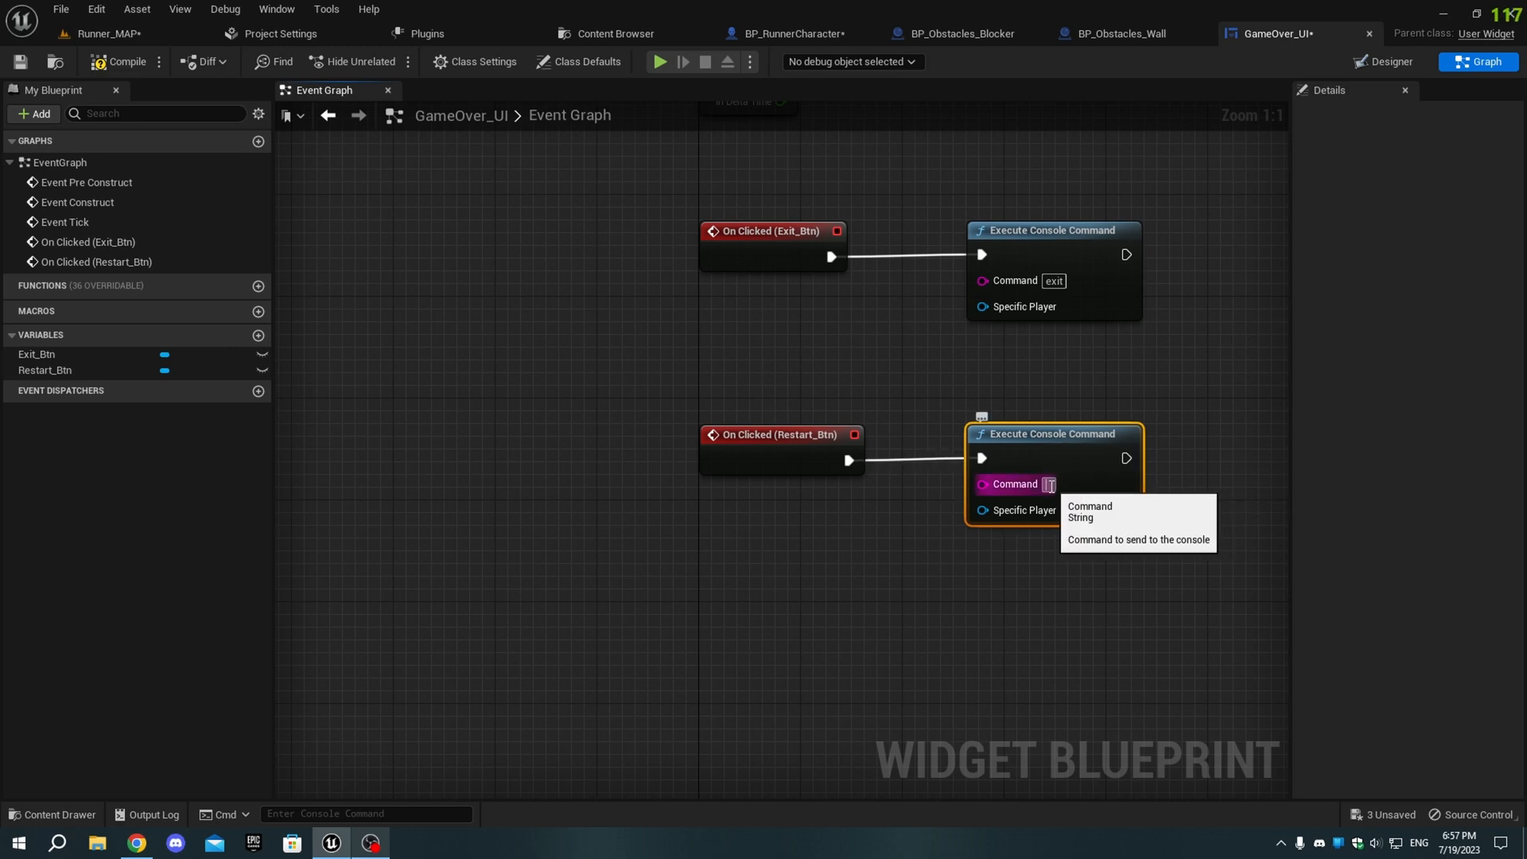
text(restartlevel)
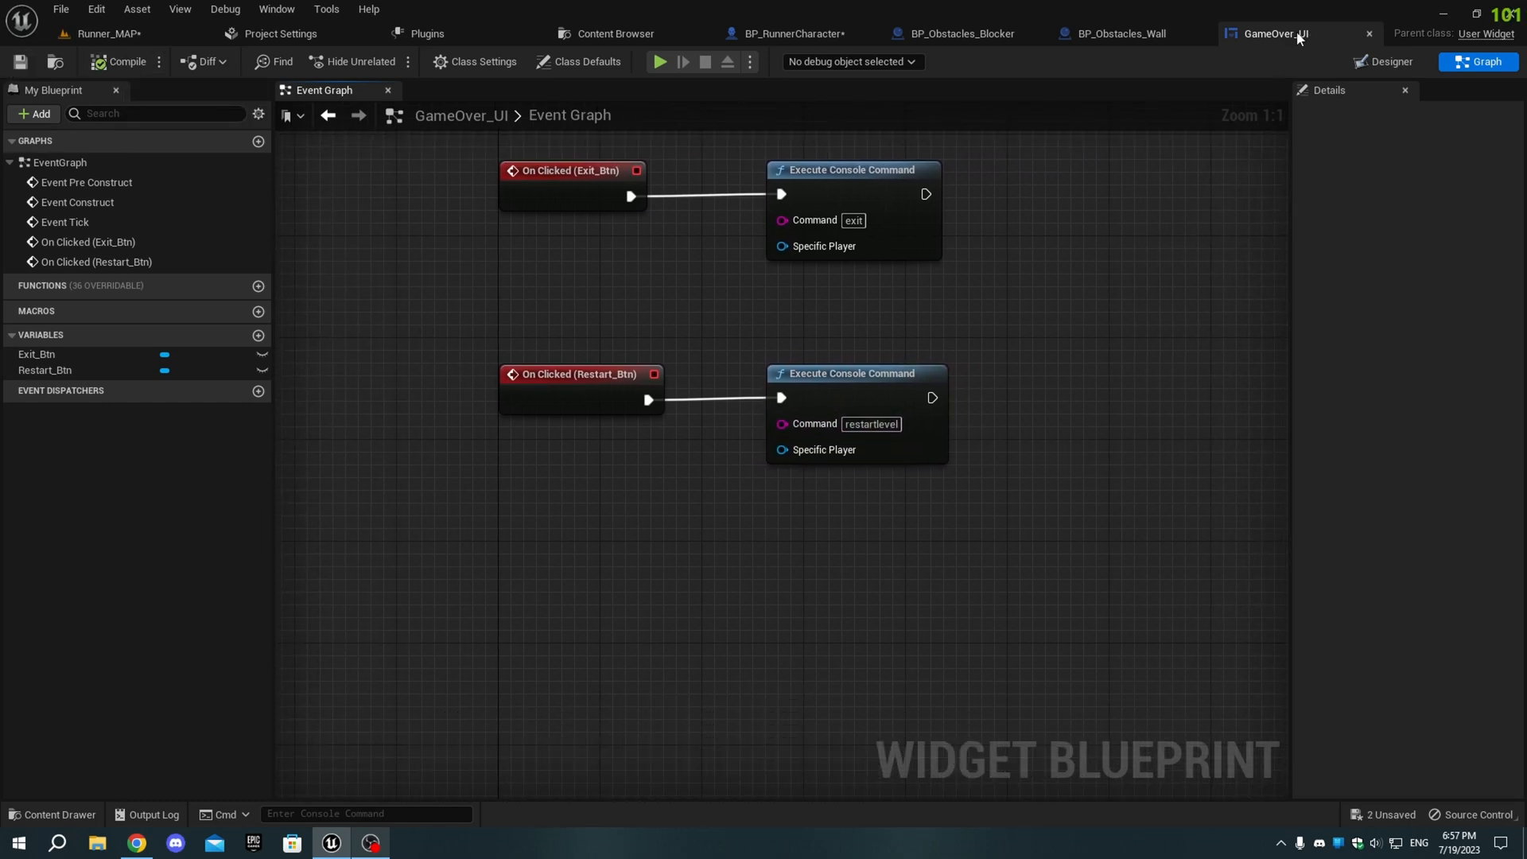
Step: In BP_RunnerCharacter's Death function, create a GameOver_UI widget and add it to the viewport
click(790, 34)
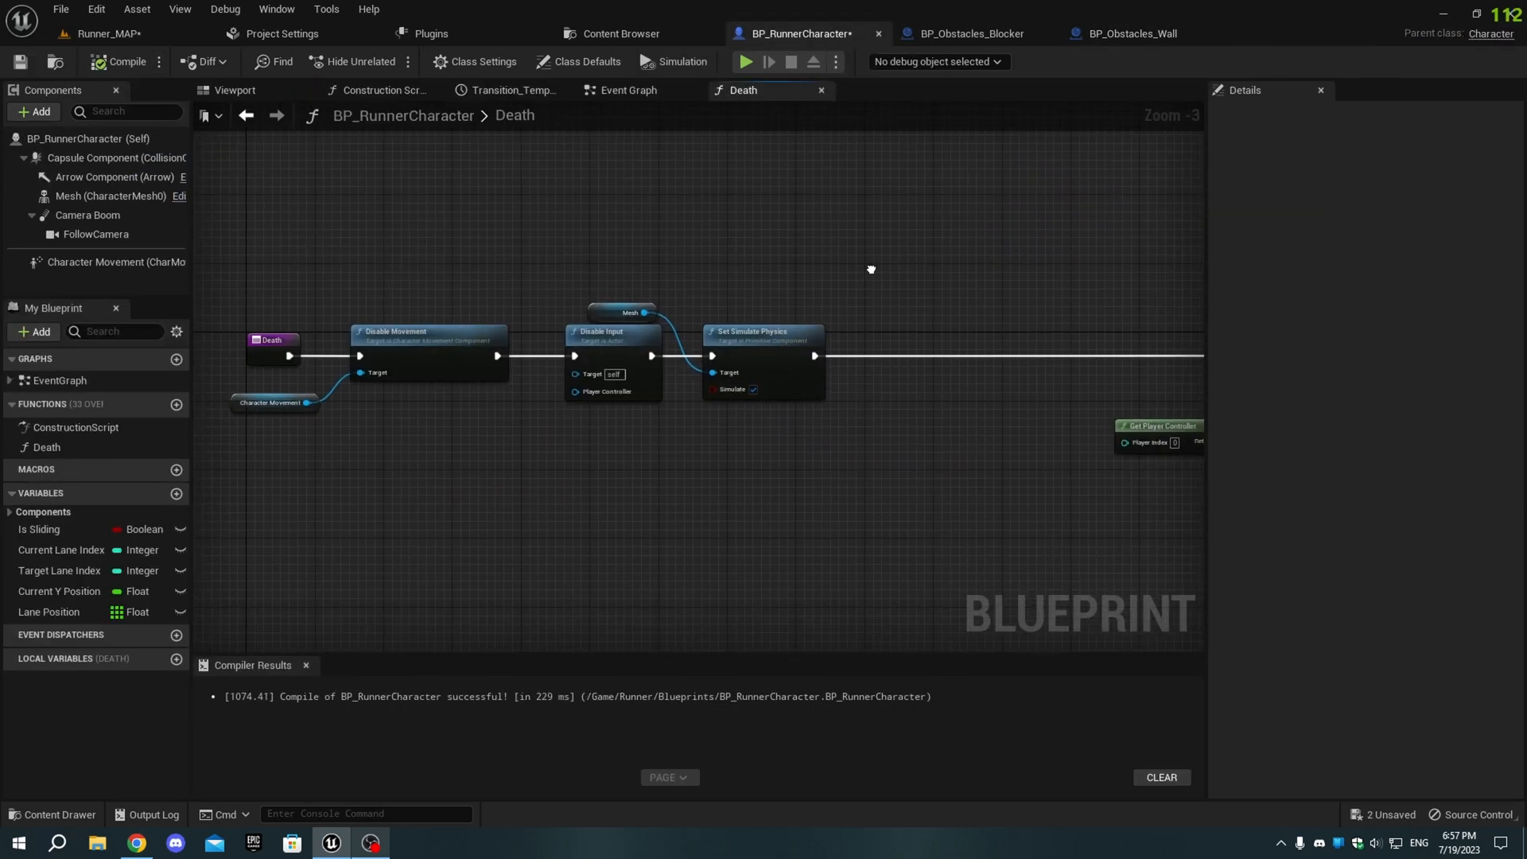
scroll(up, 3)
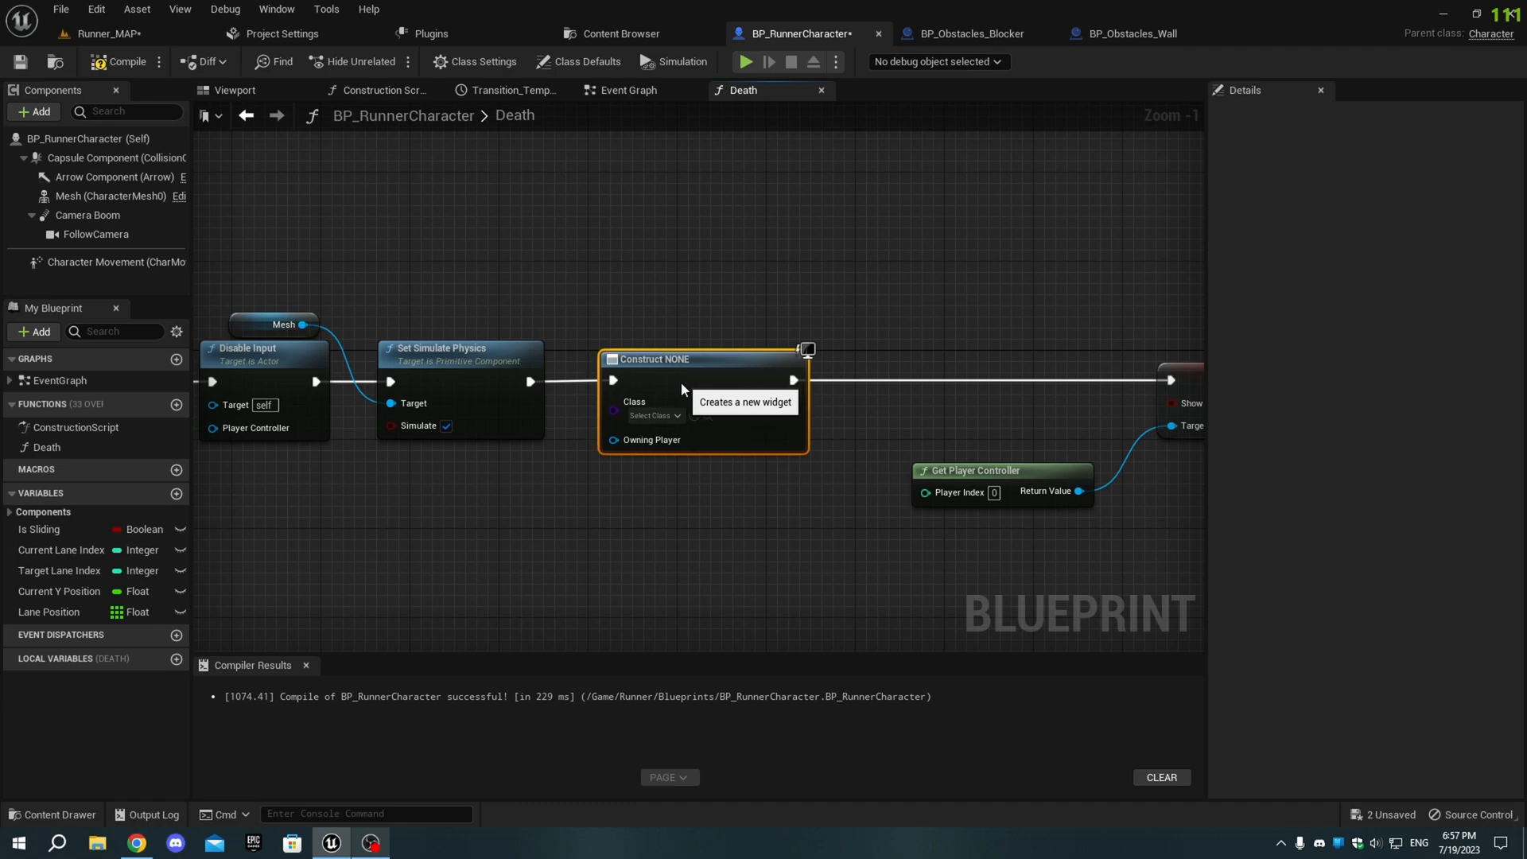
click(652, 415)
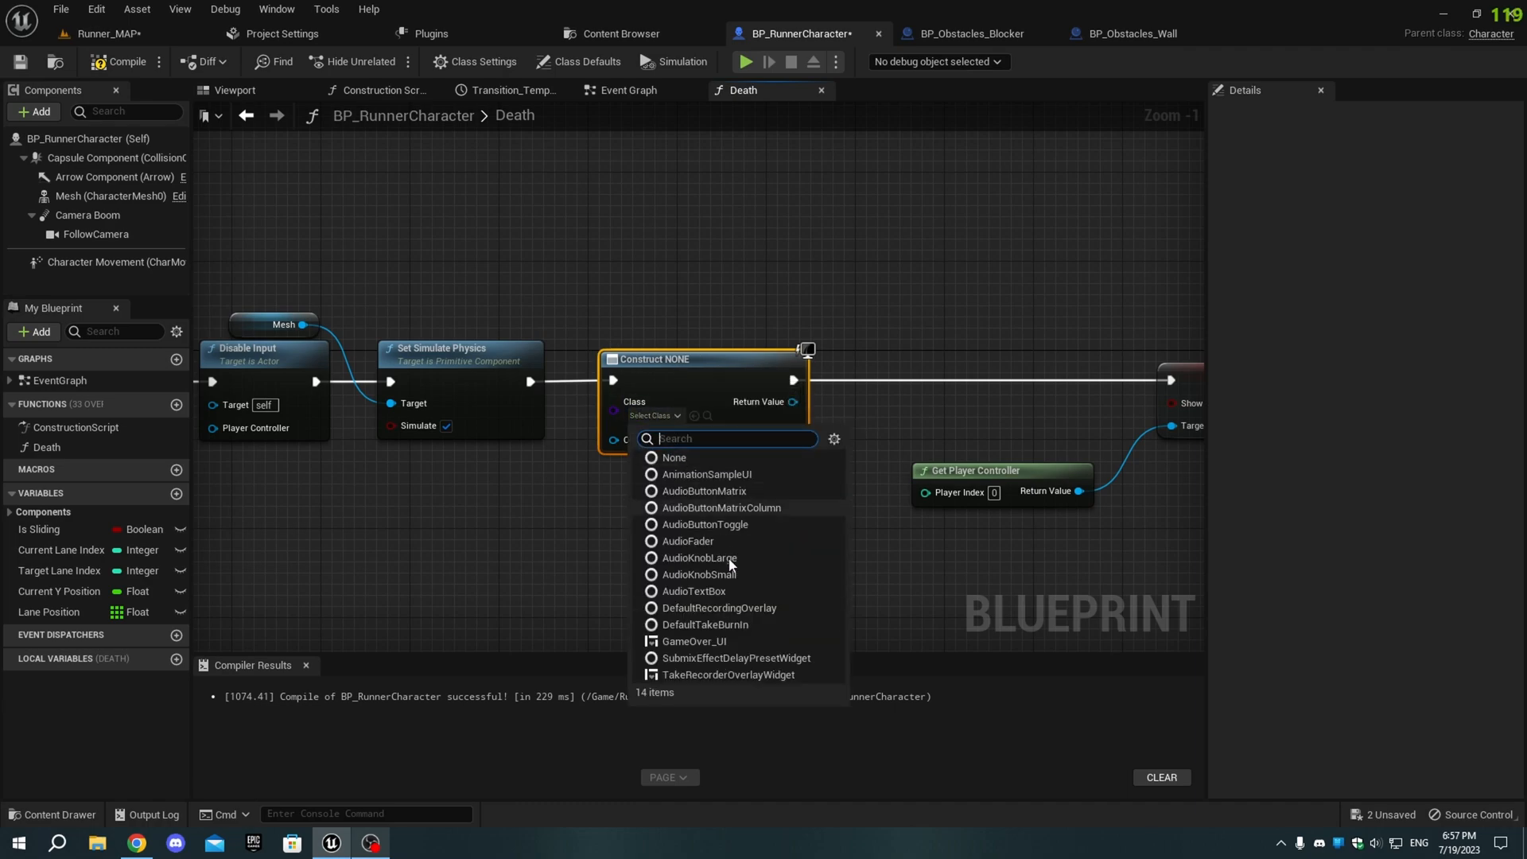
click(694, 641)
text(add t)
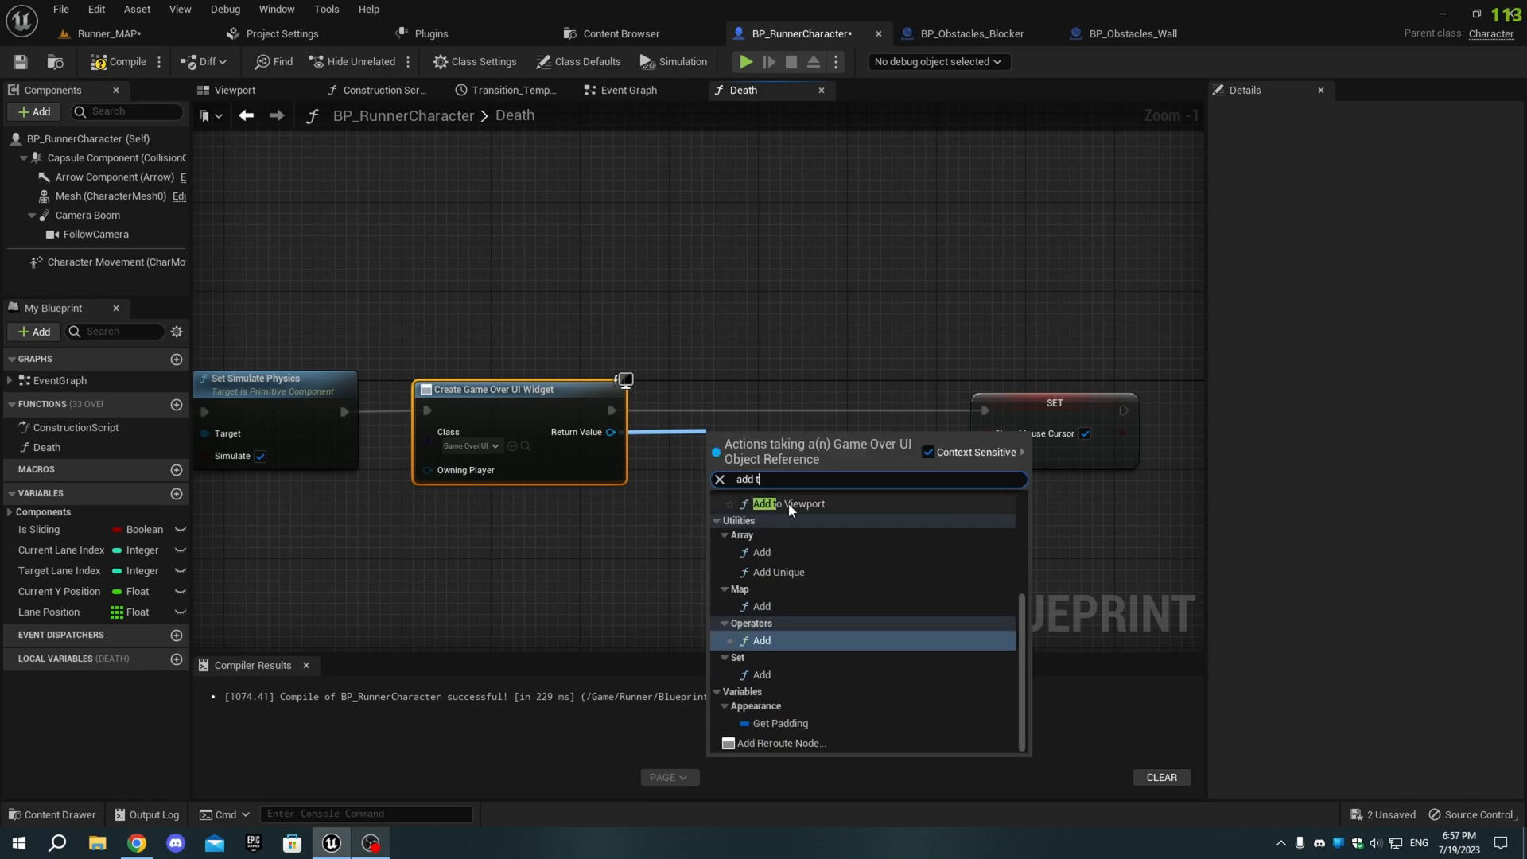
click(789, 503)
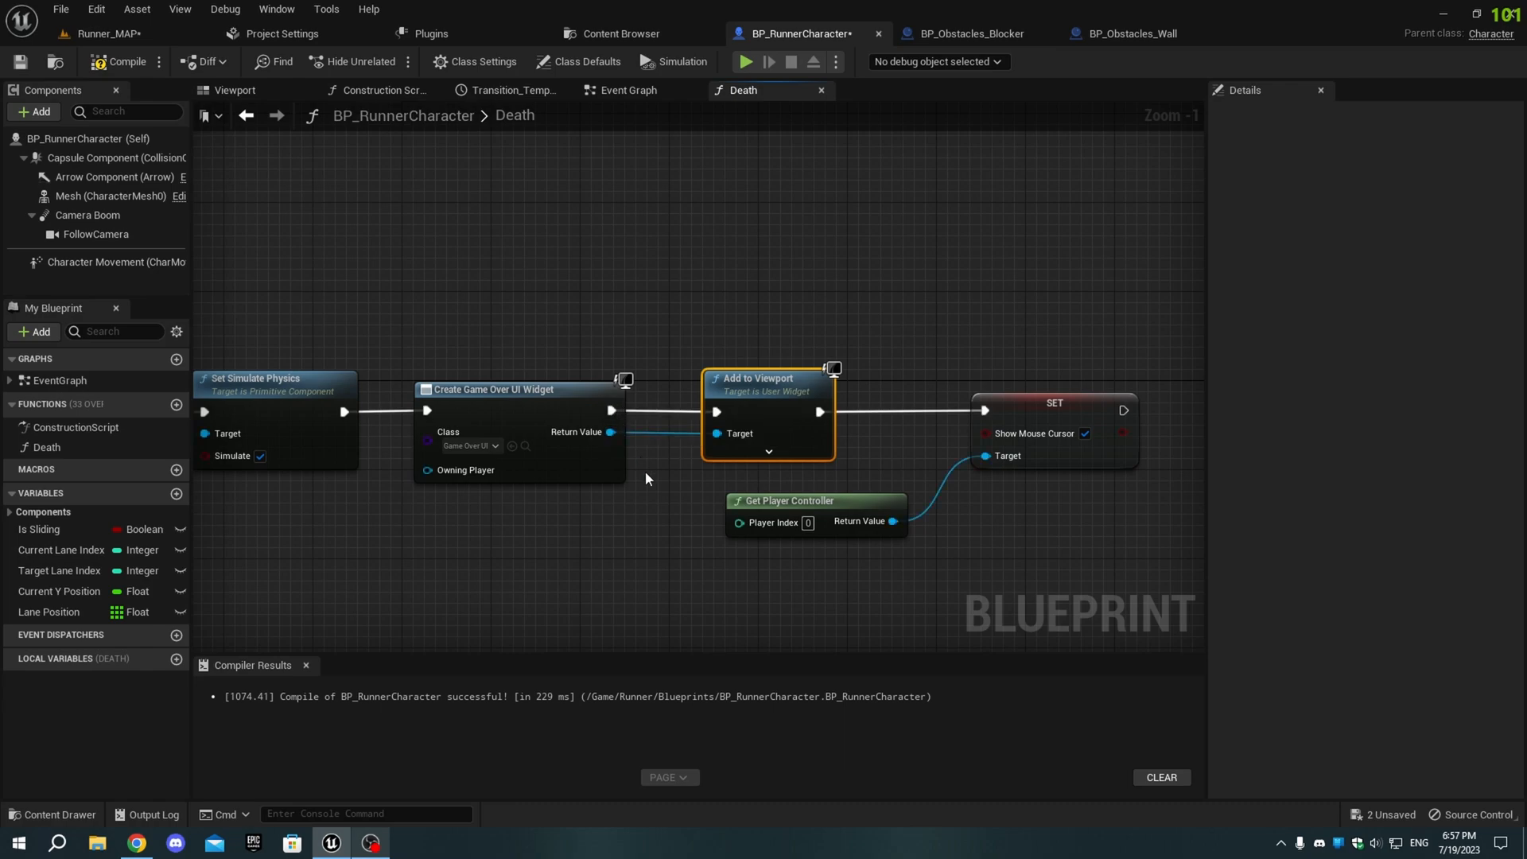
Step: Set the runner's Mesh component Collision Presets to Ragdoll
click(110, 196)
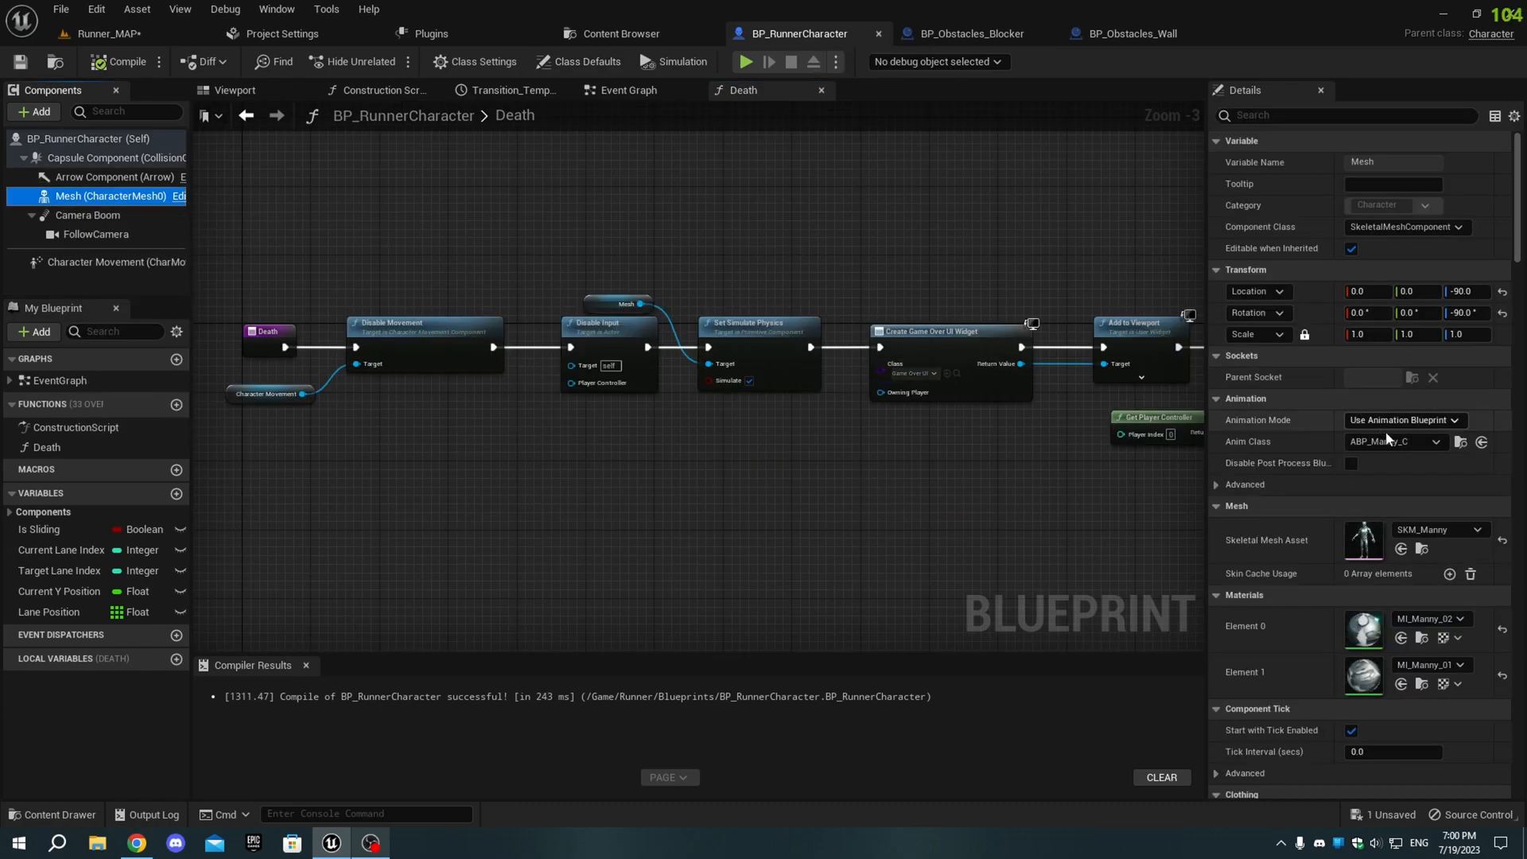
scroll(down, 3)
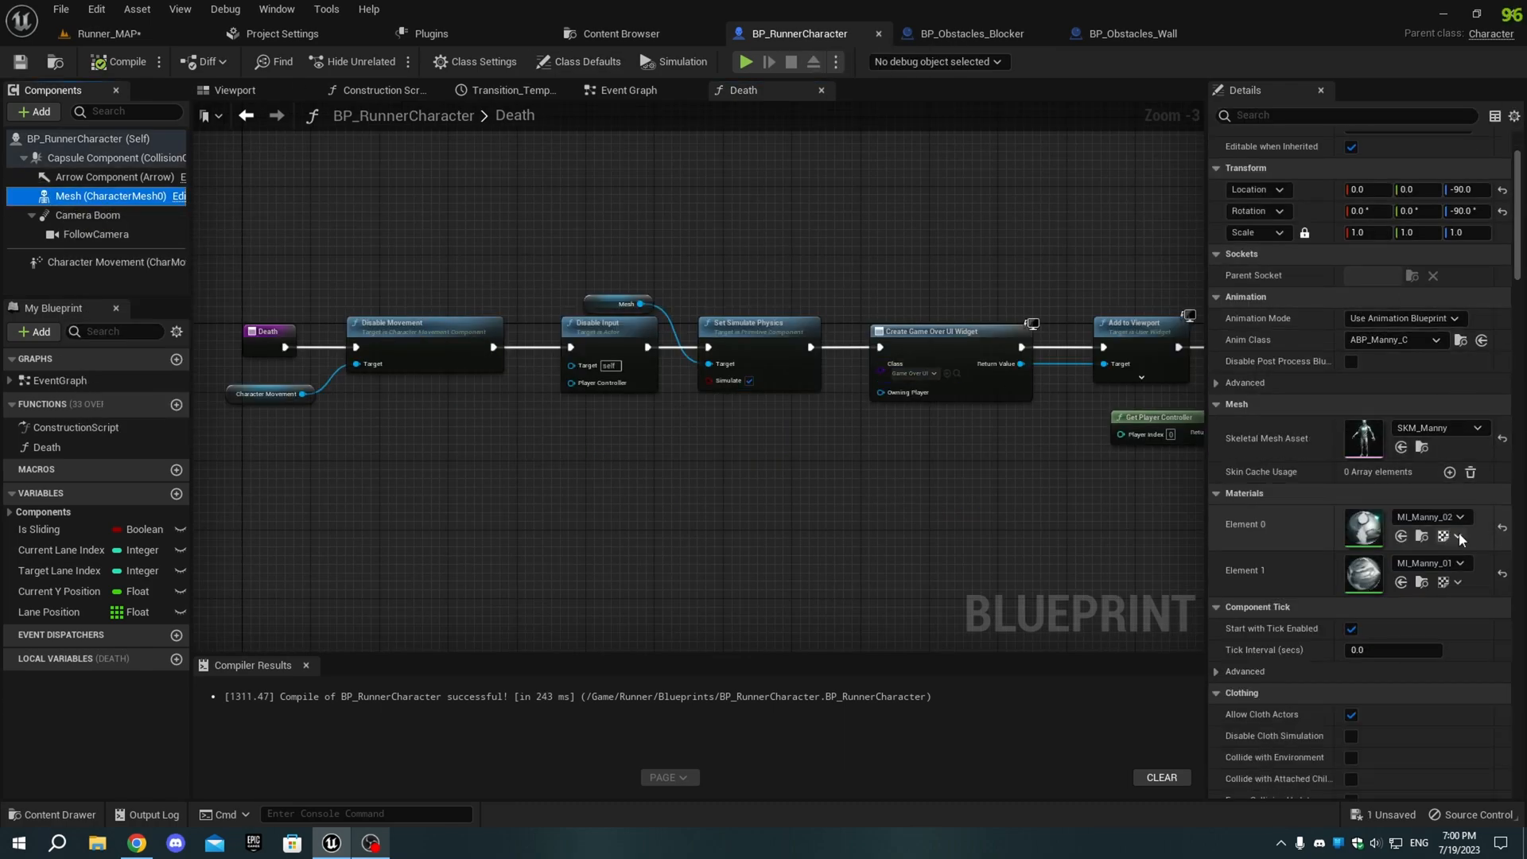
scroll(down, 3)
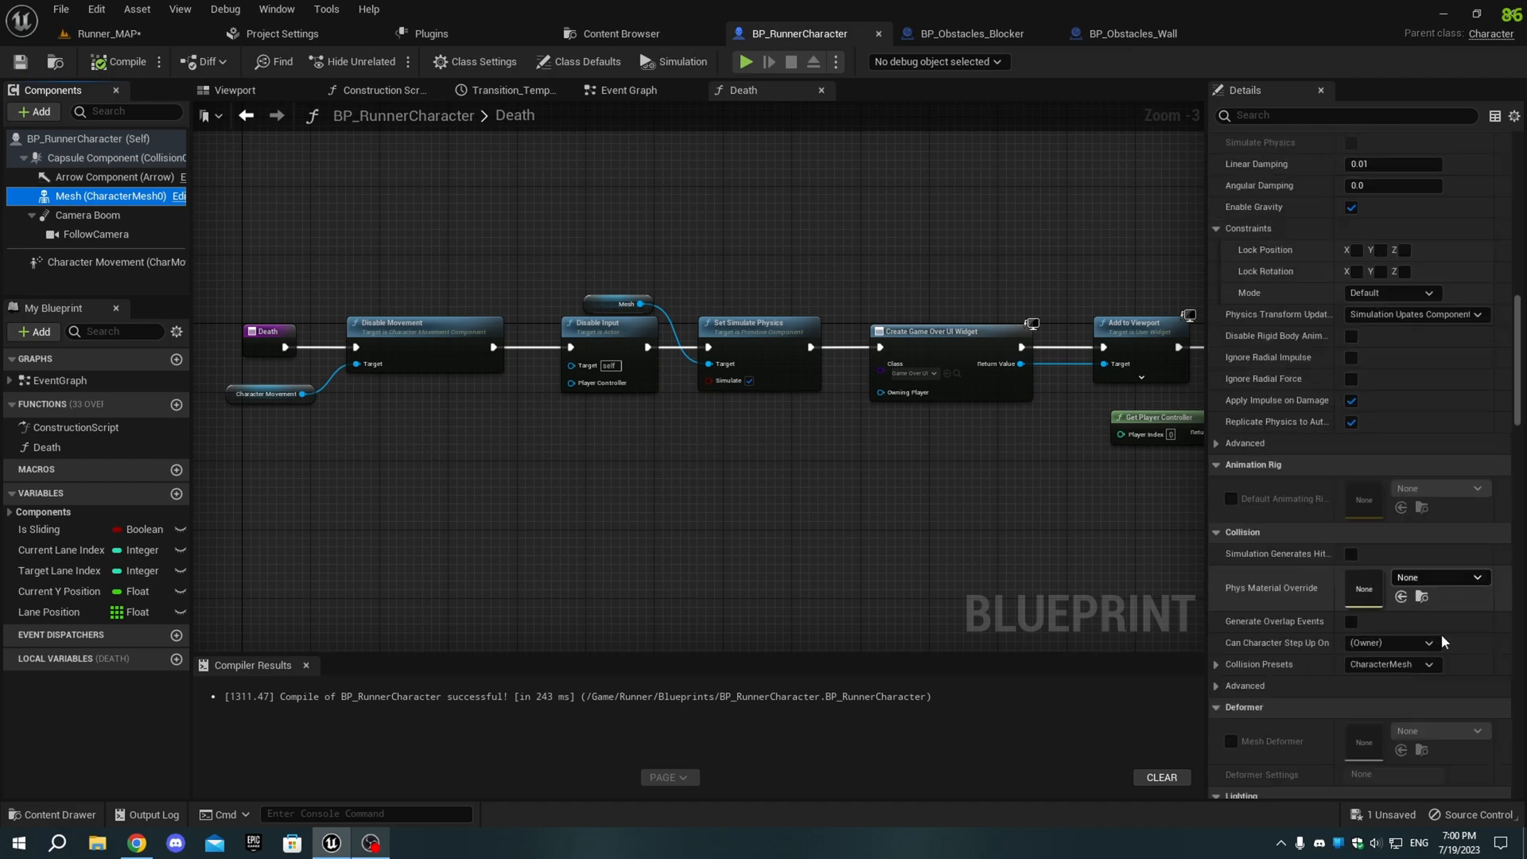
click(1392, 664)
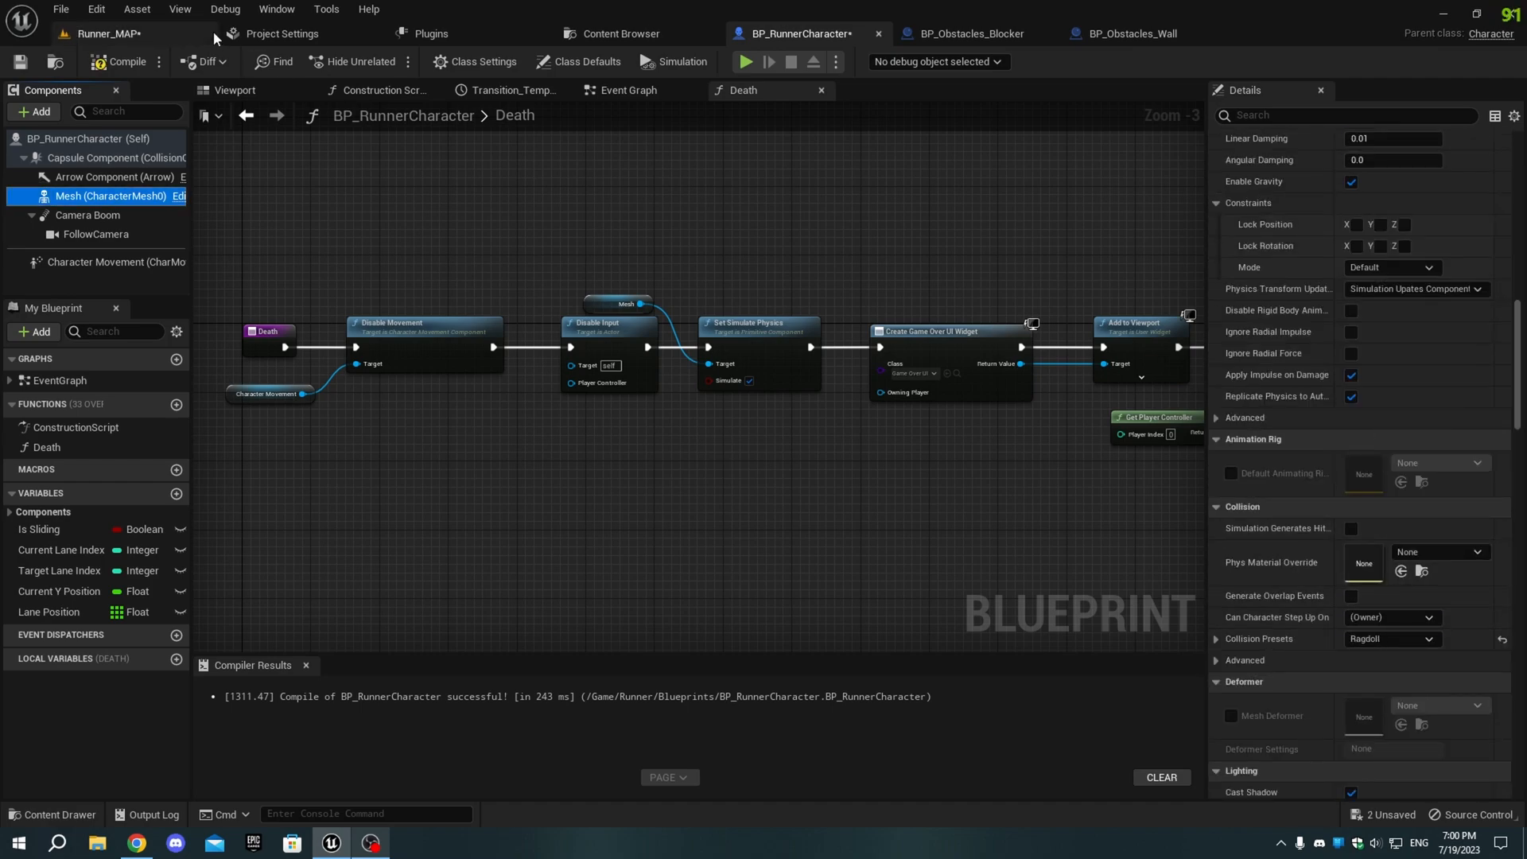
Step: Browse the SKM_Manny mesh's Physics Asset options, then return to the Runner_MAP level
click(617, 34)
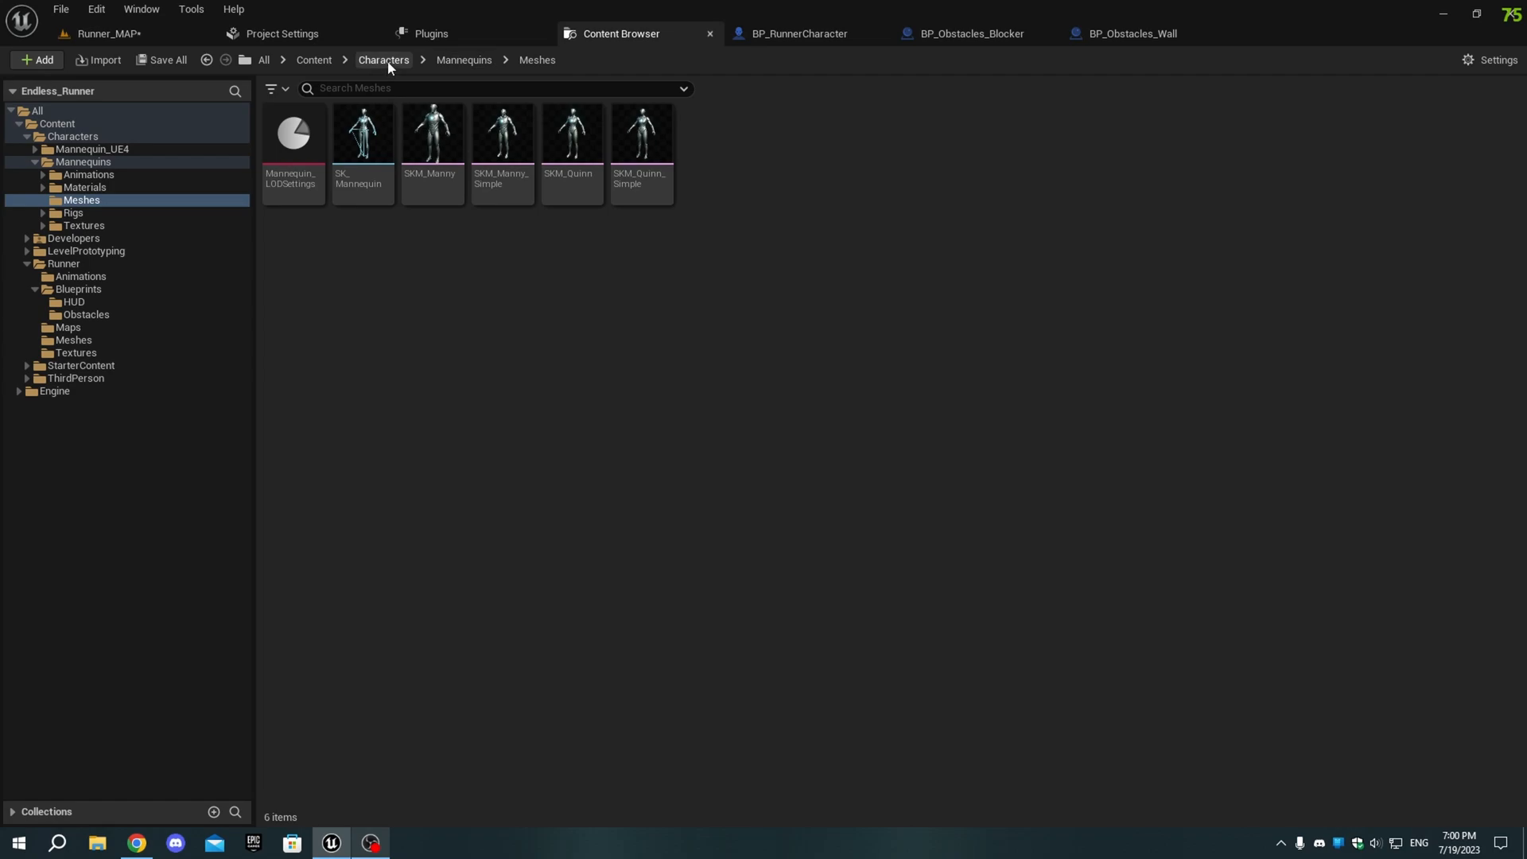
right_click(431, 135)
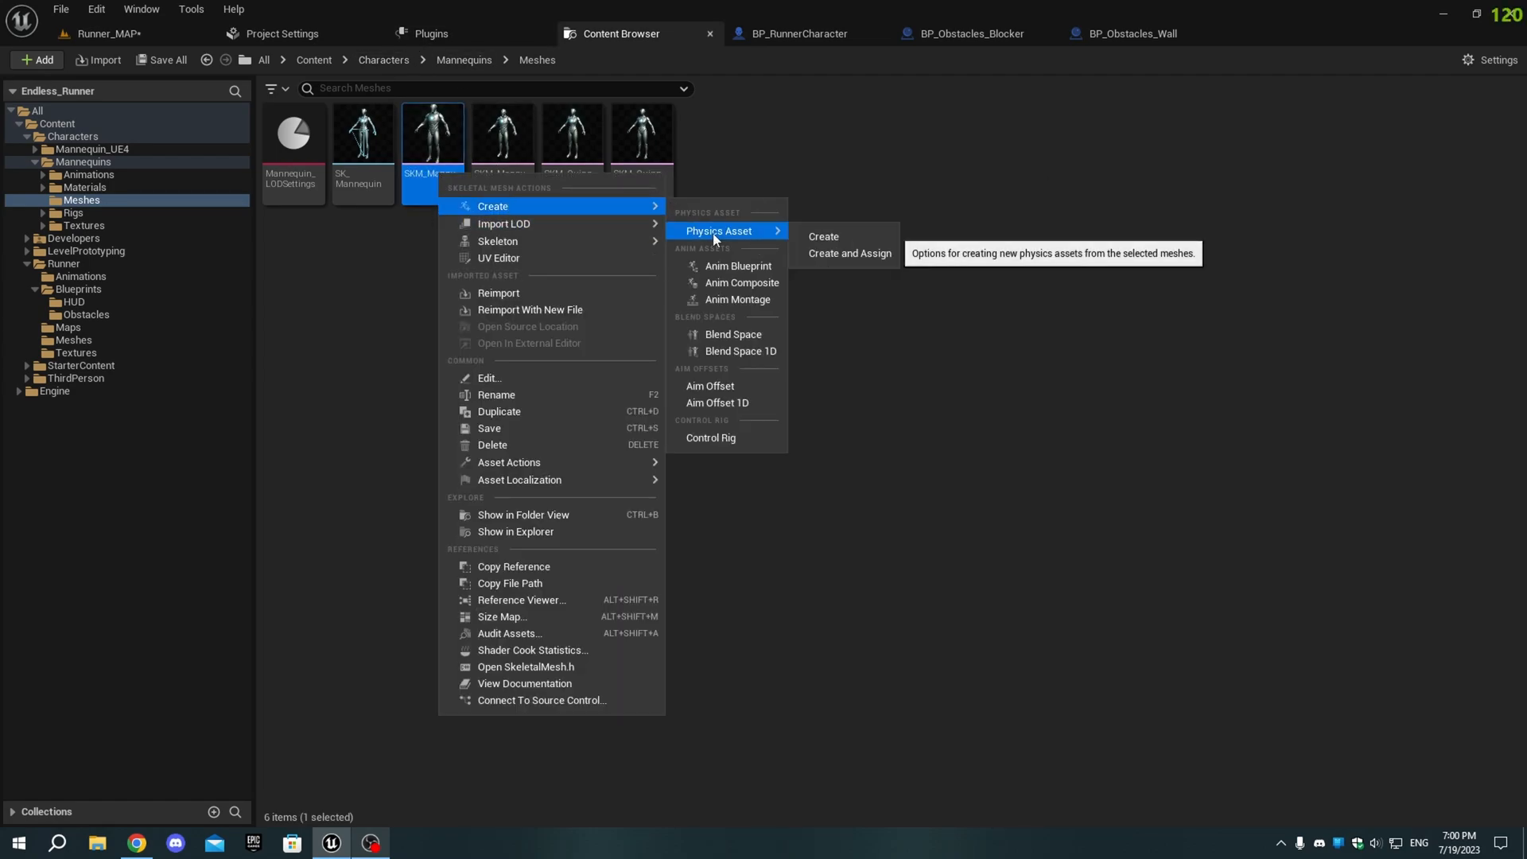
mouse_move(848, 254)
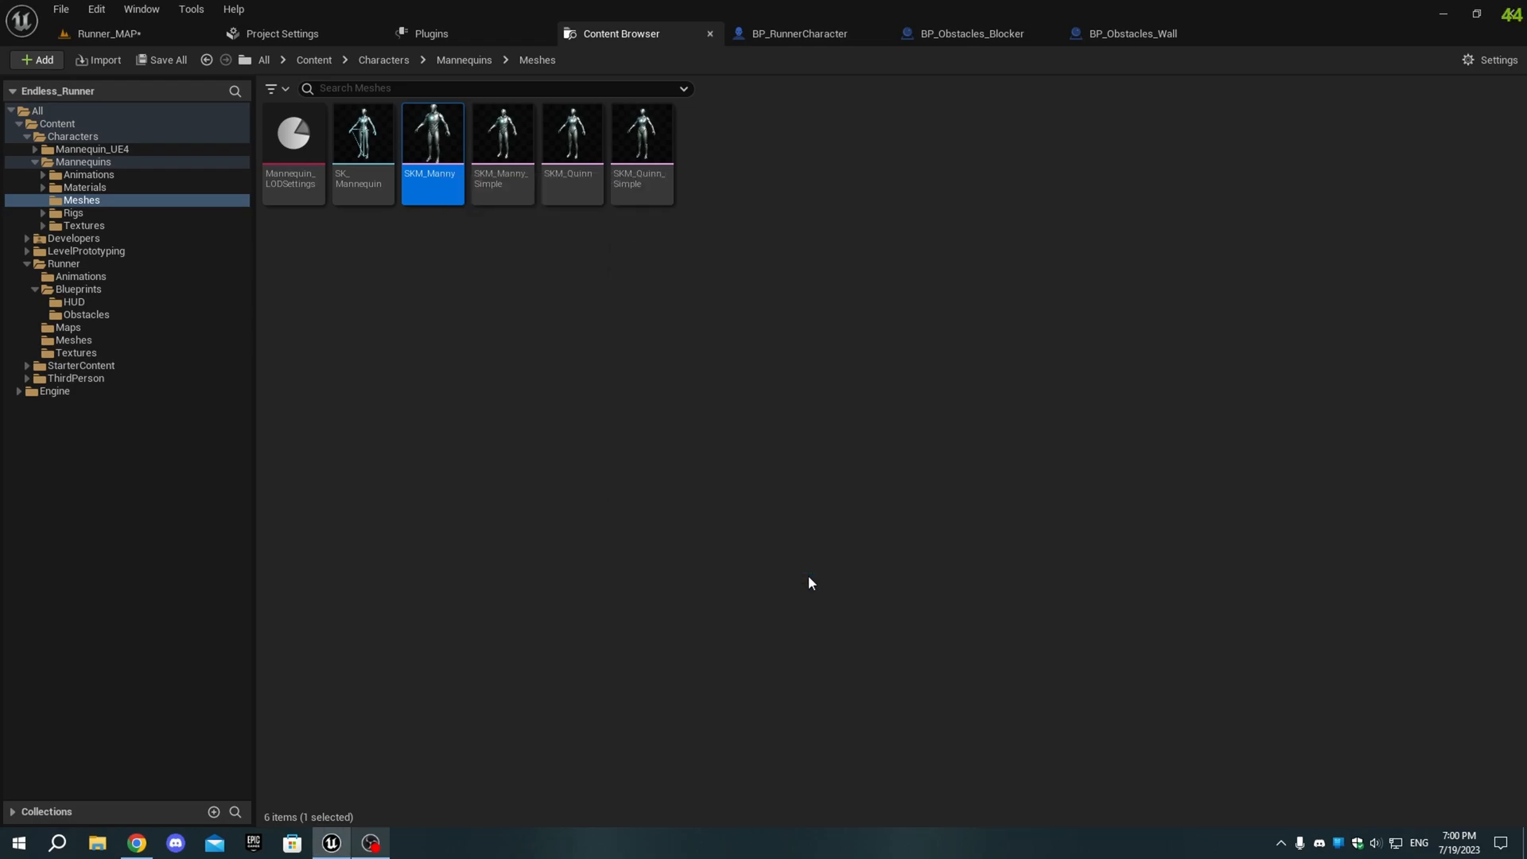
double_click(431, 132)
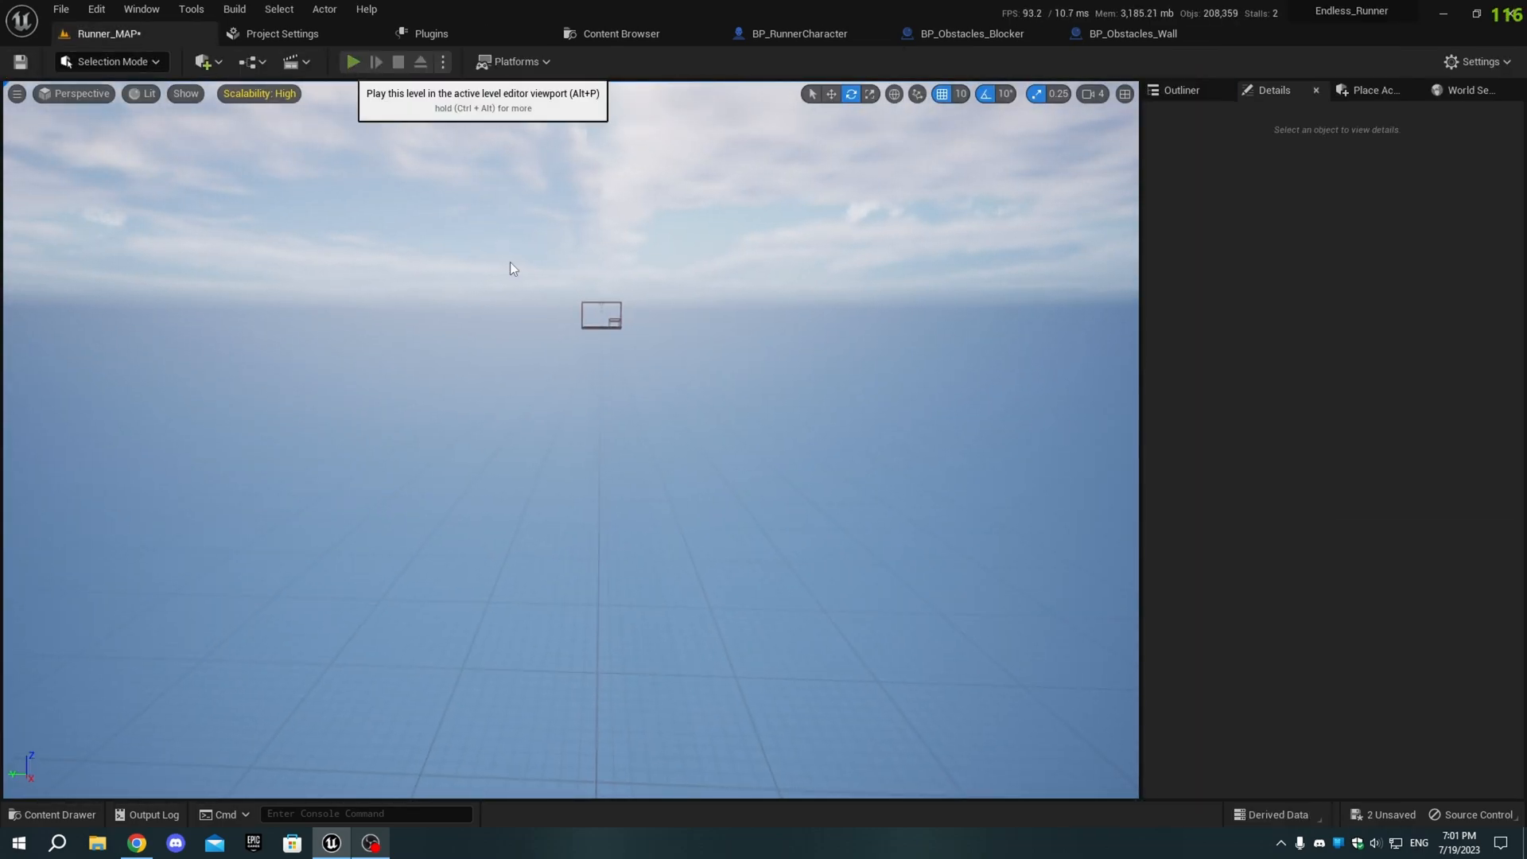
Step: Play Runner_MAP, crash into obstacles, and use Restart on the Game Over screen repeatedly
click(352, 61)
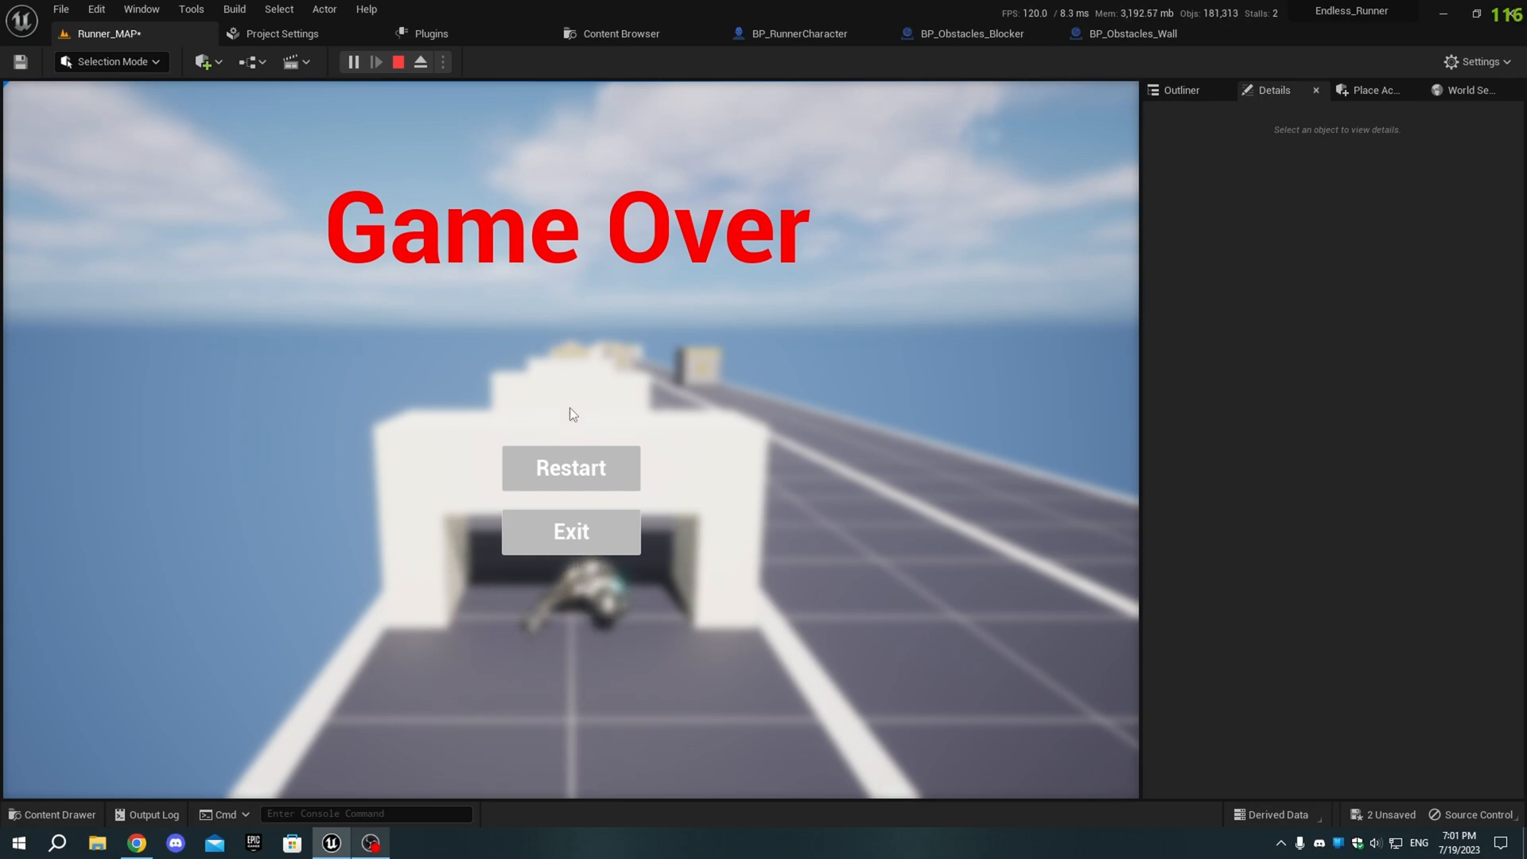
mouse_move(623, 502)
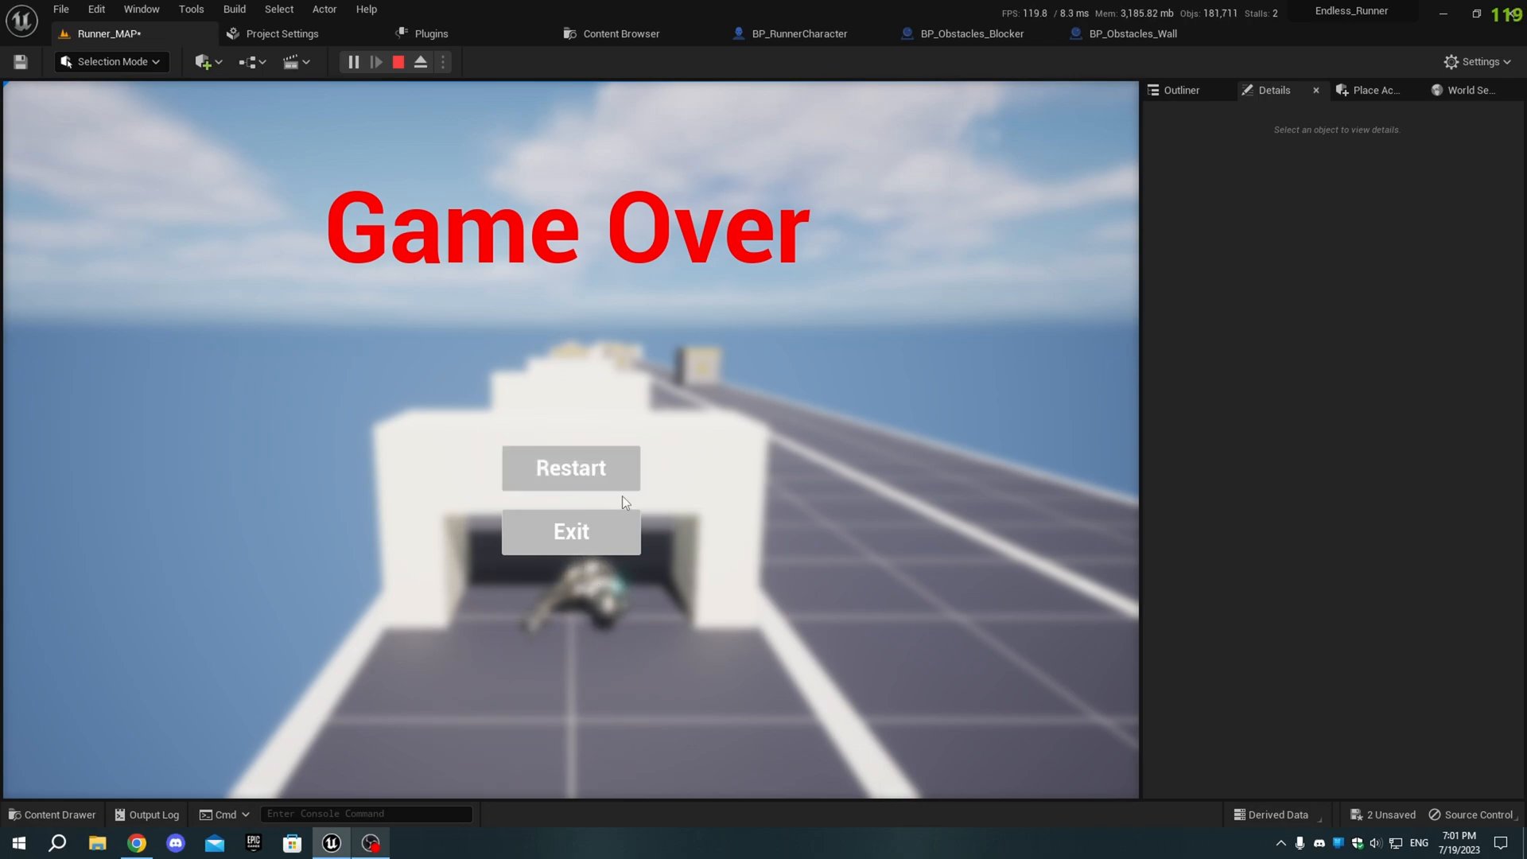
click(571, 468)
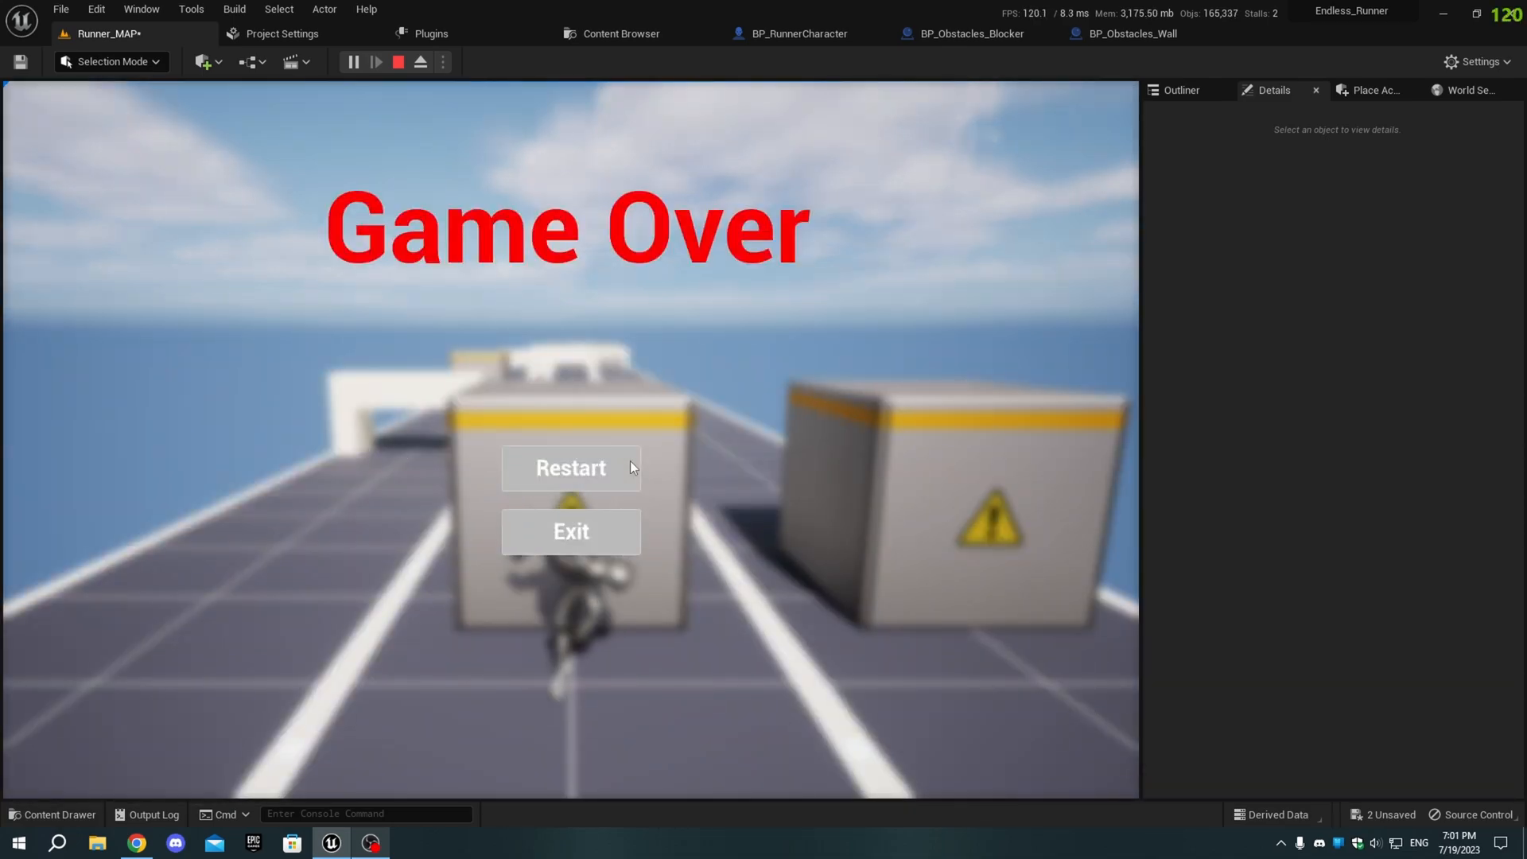
click(571, 468)
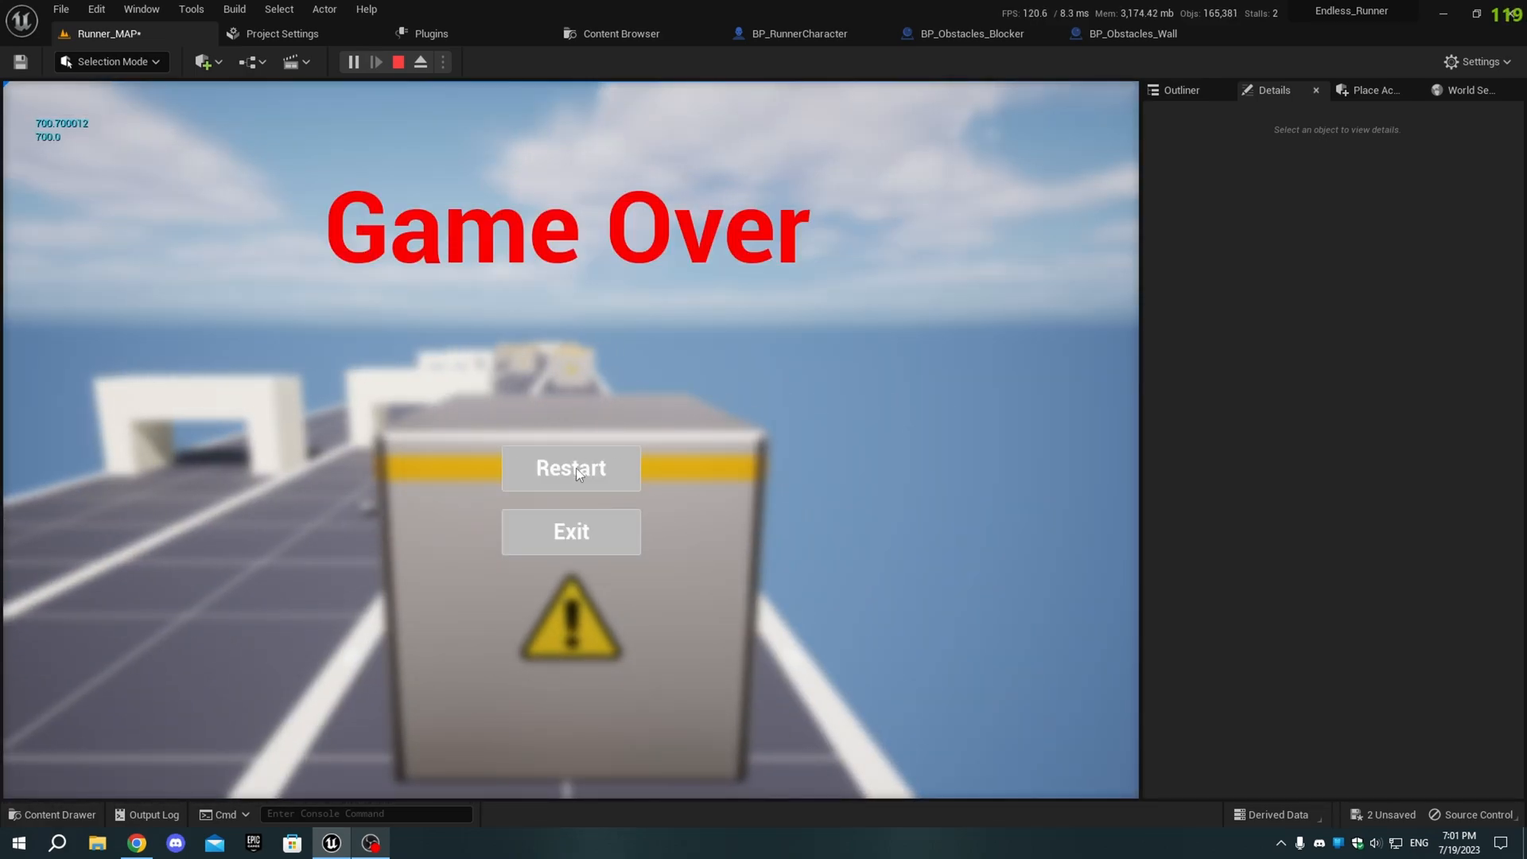
click(569, 468)
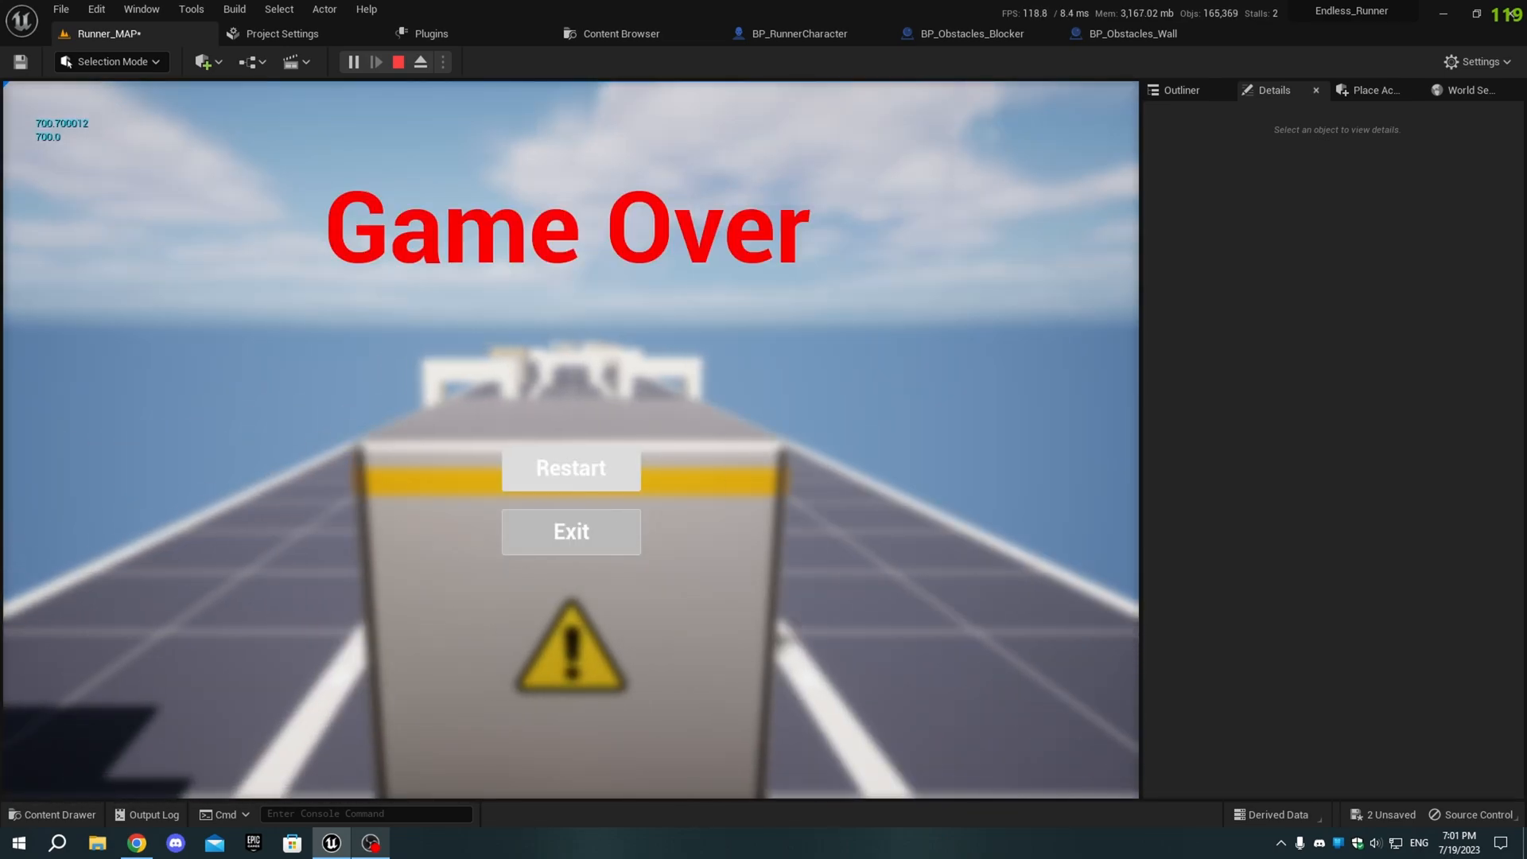
click(570, 469)
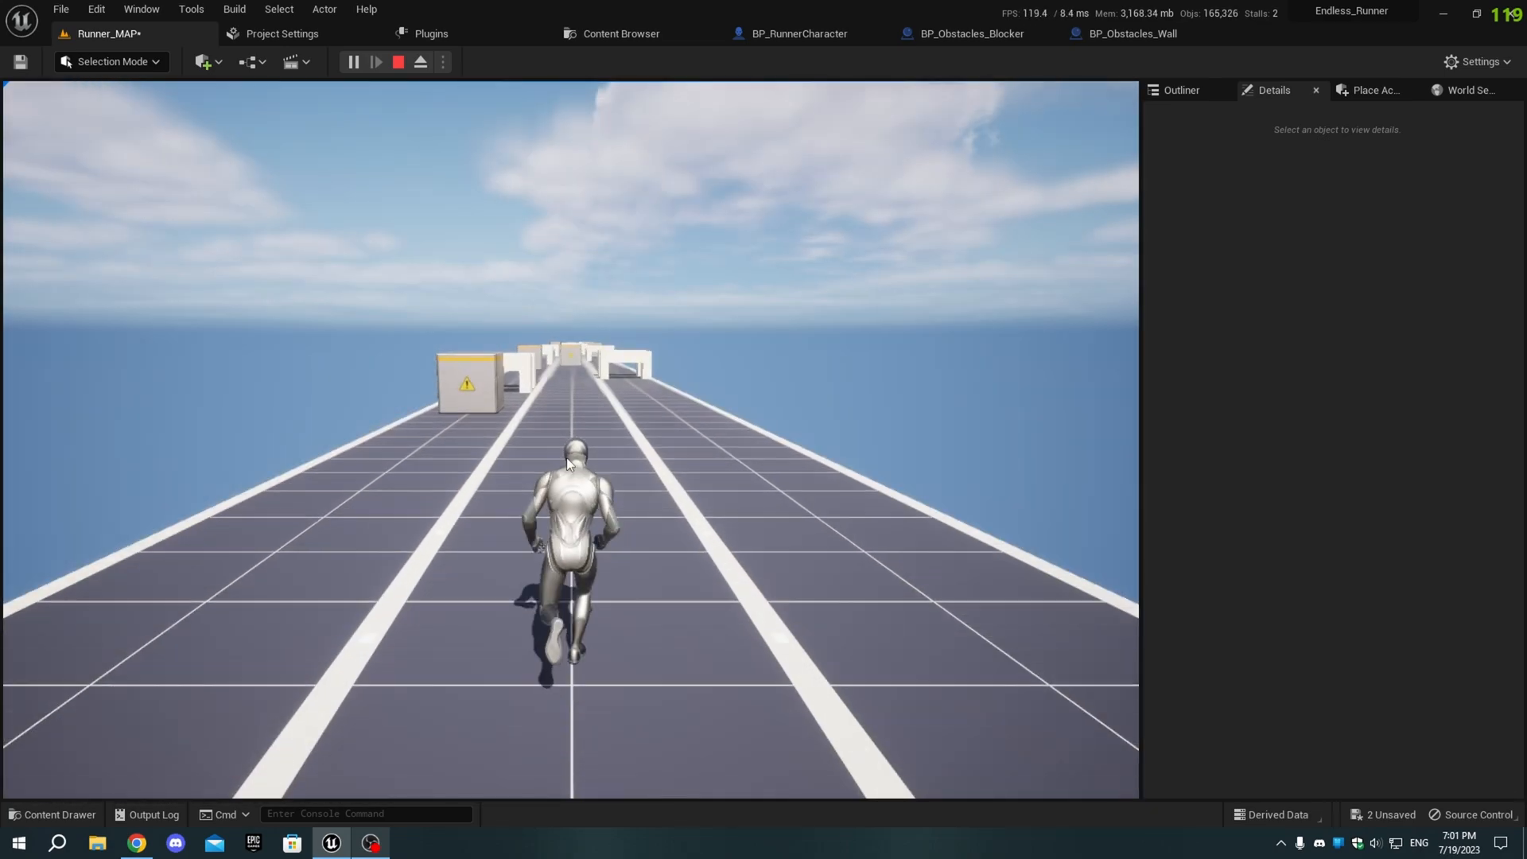